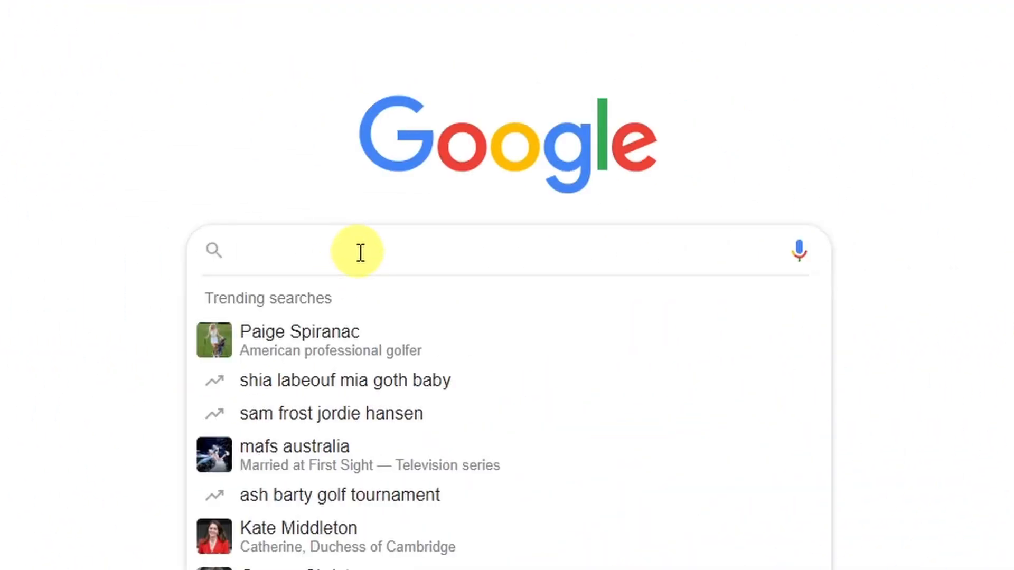
Search Google for 'espeasy' to reach the Let's Control It ESPEasy result.
text(esp)
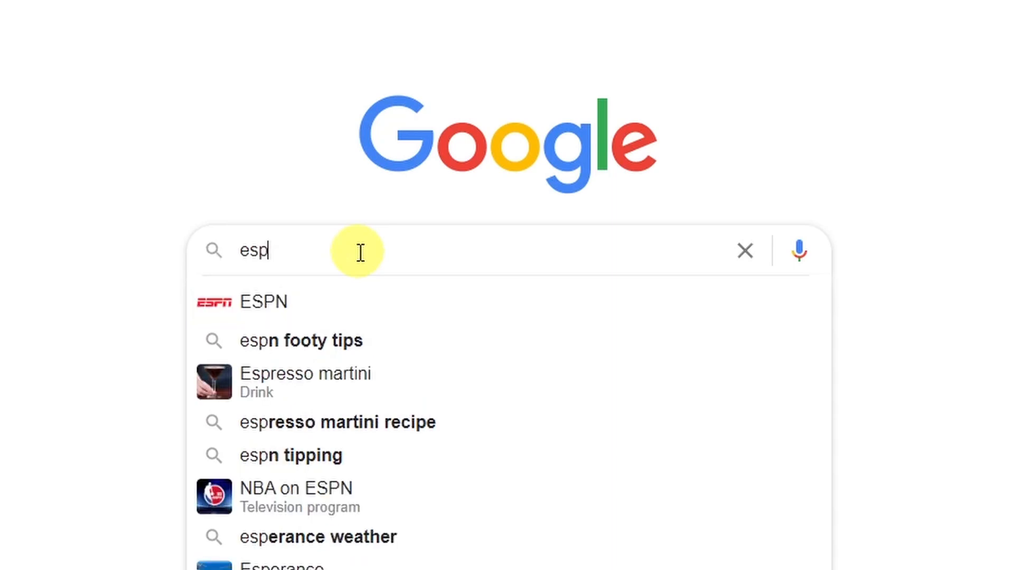
text(espeasy)
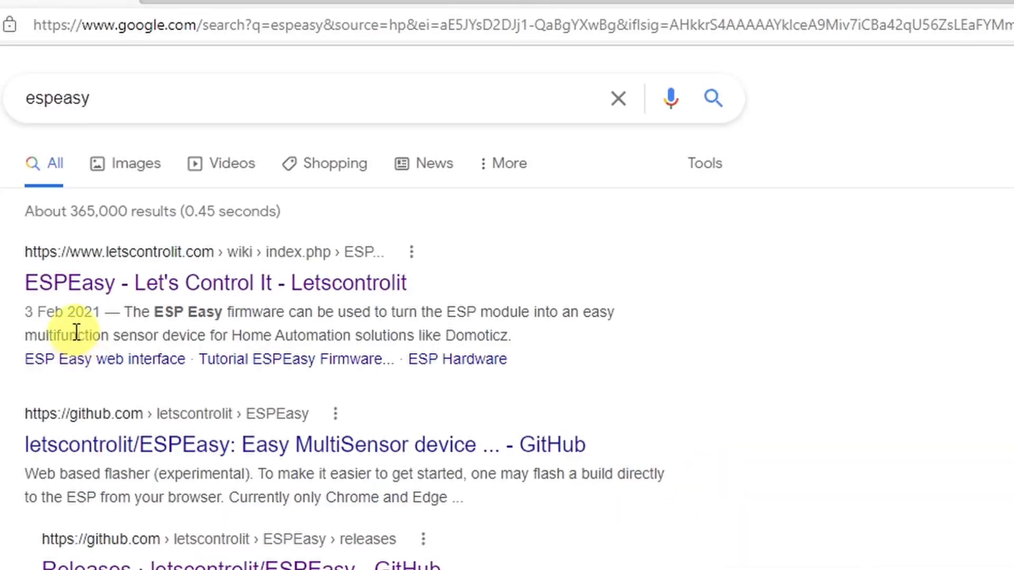
mouse_move(257, 293)
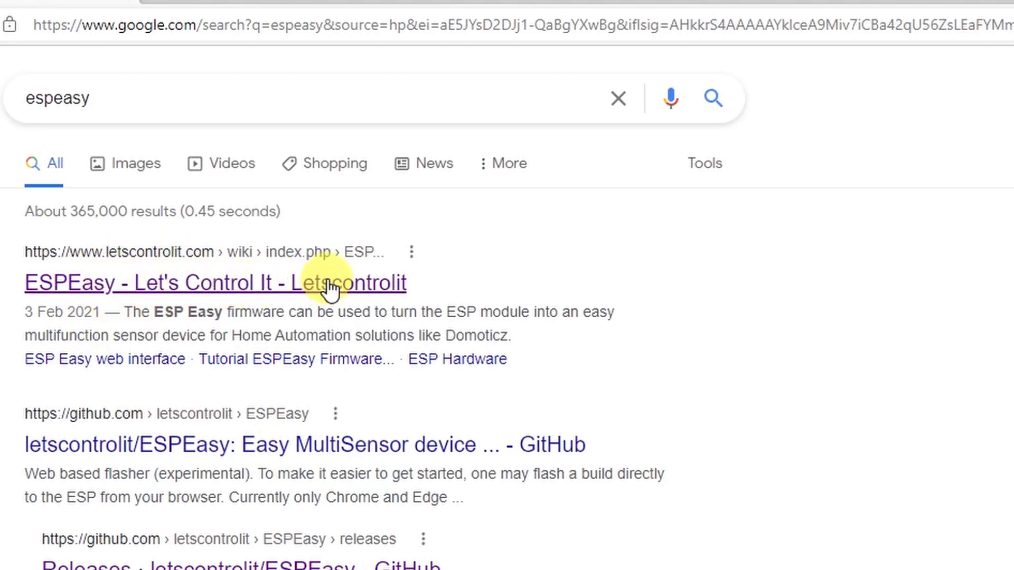
Open the ESPEasy wiki page and follow the 'Using the flashtool to upload' tutorial link.
click(216, 283)
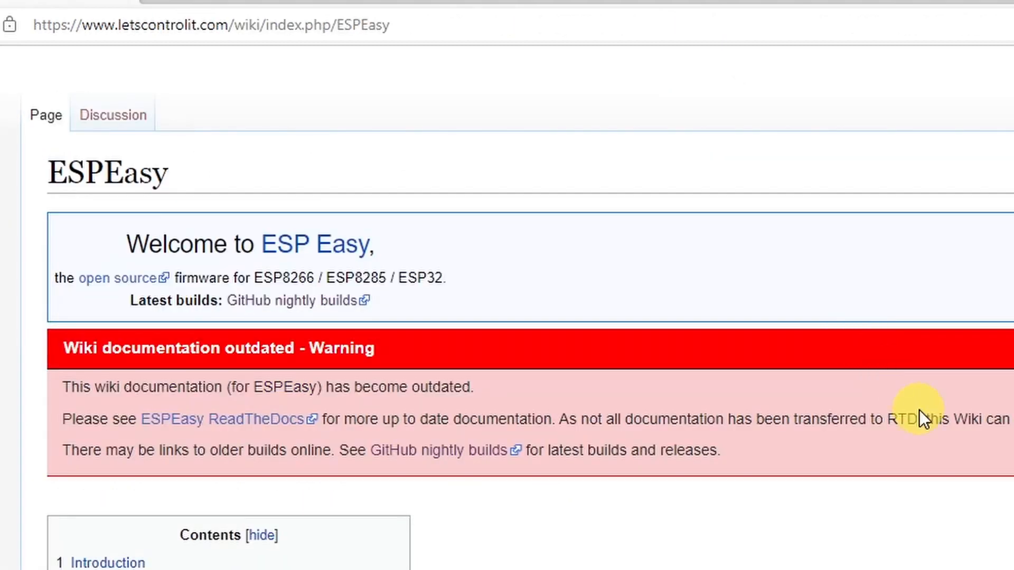
scroll(down, 3)
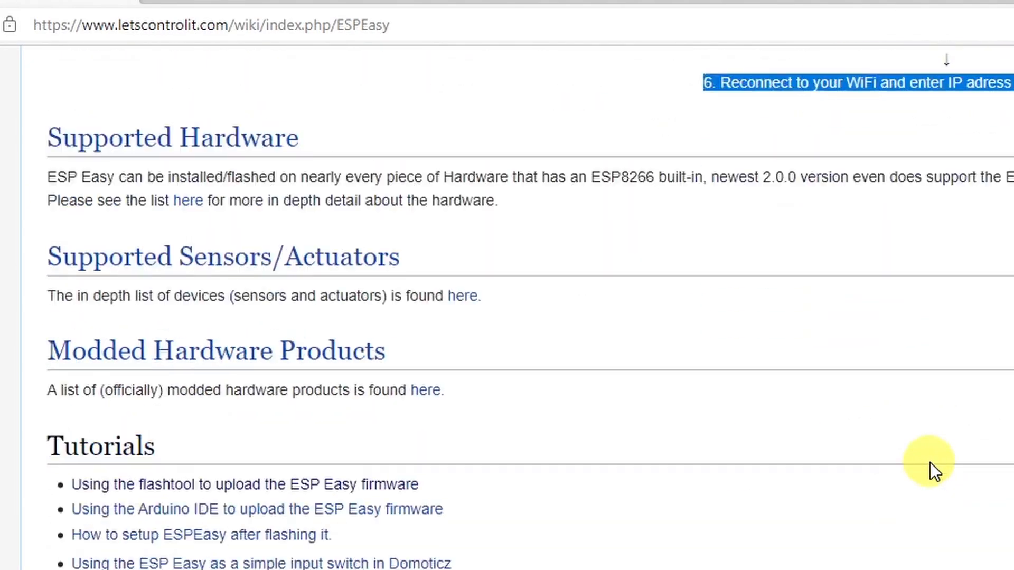
scroll(down, 3)
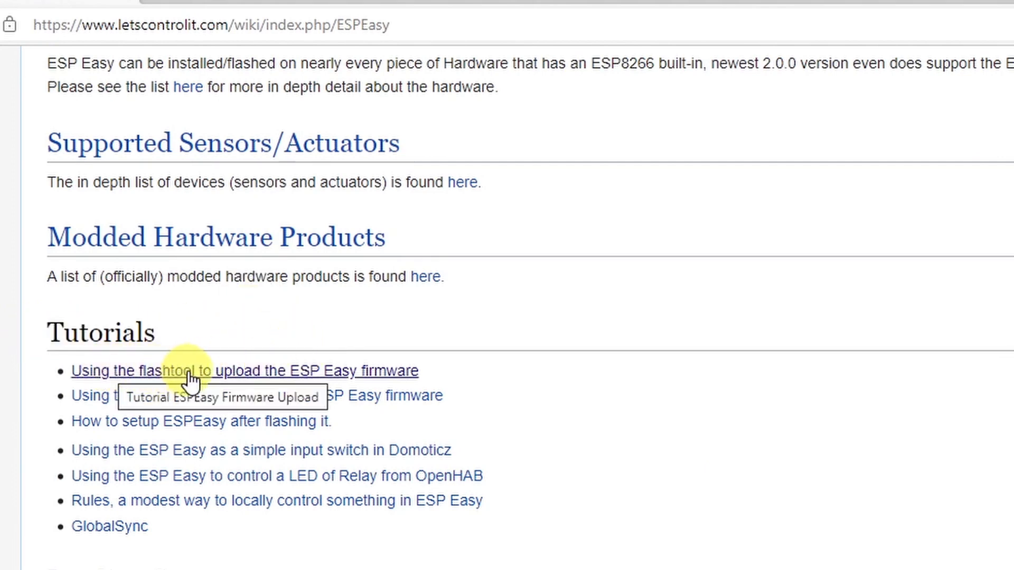
mouse_move(275, 378)
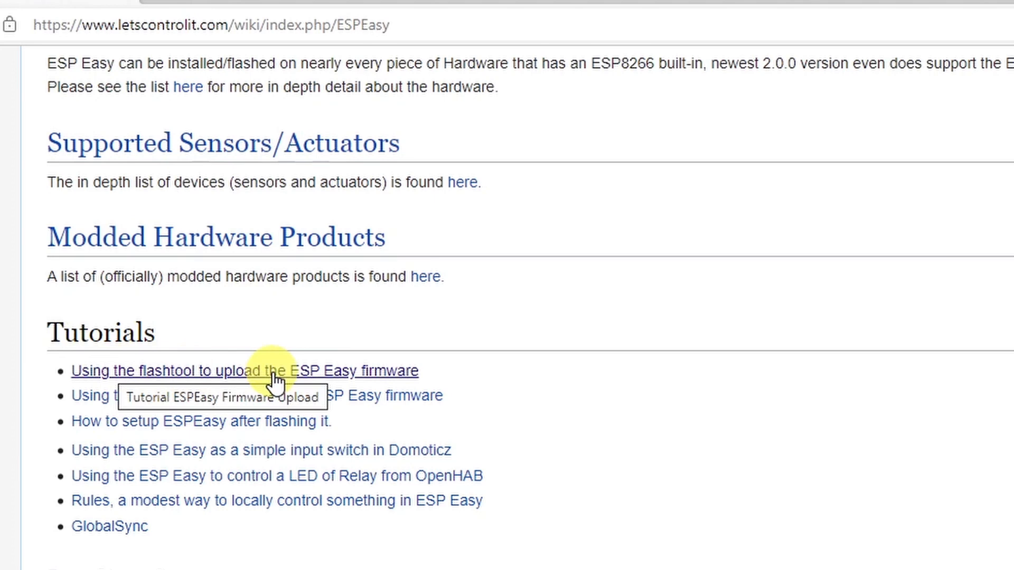
right_click(276, 371)
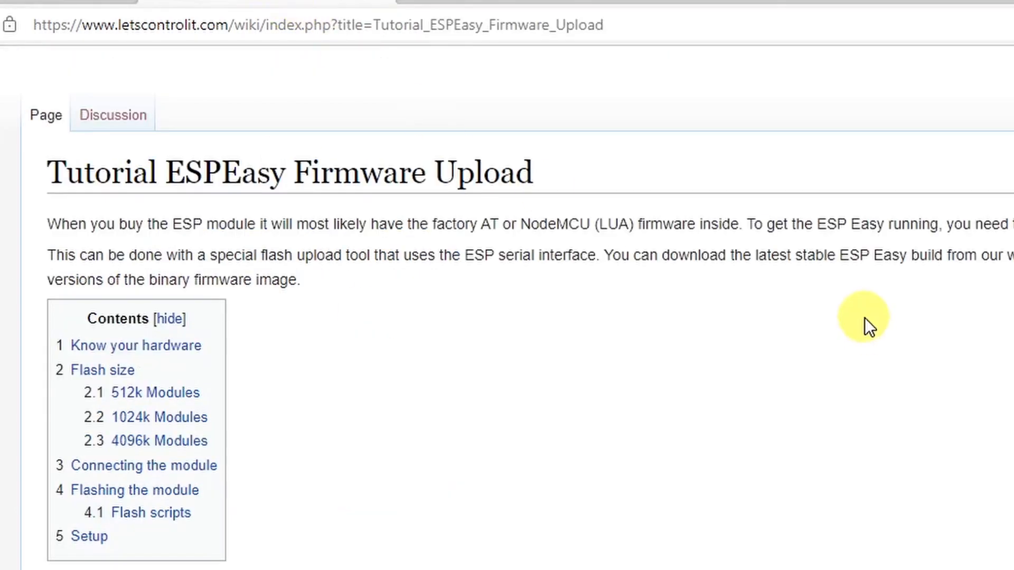
scroll(down, 3)
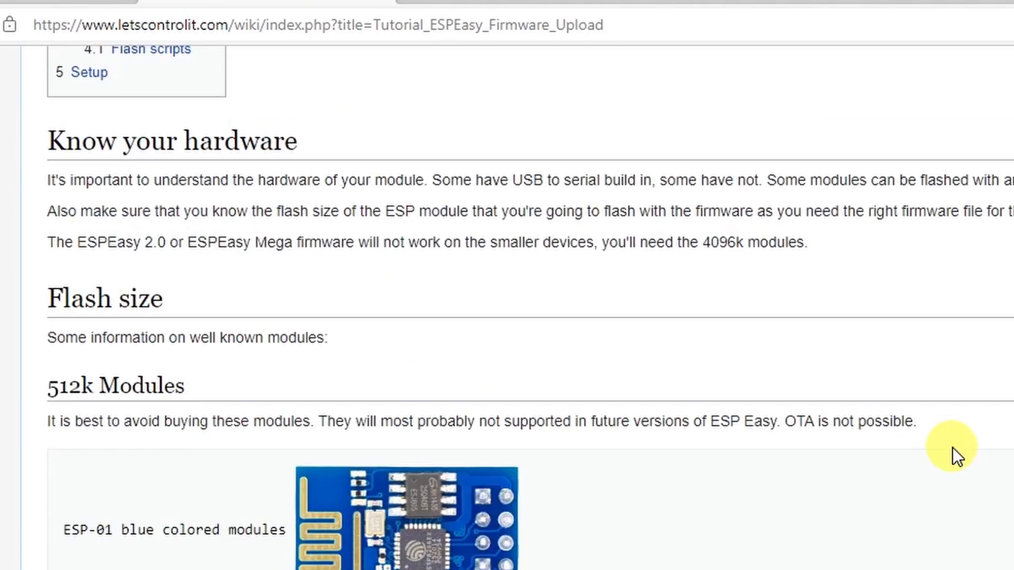
scroll(down, 3)
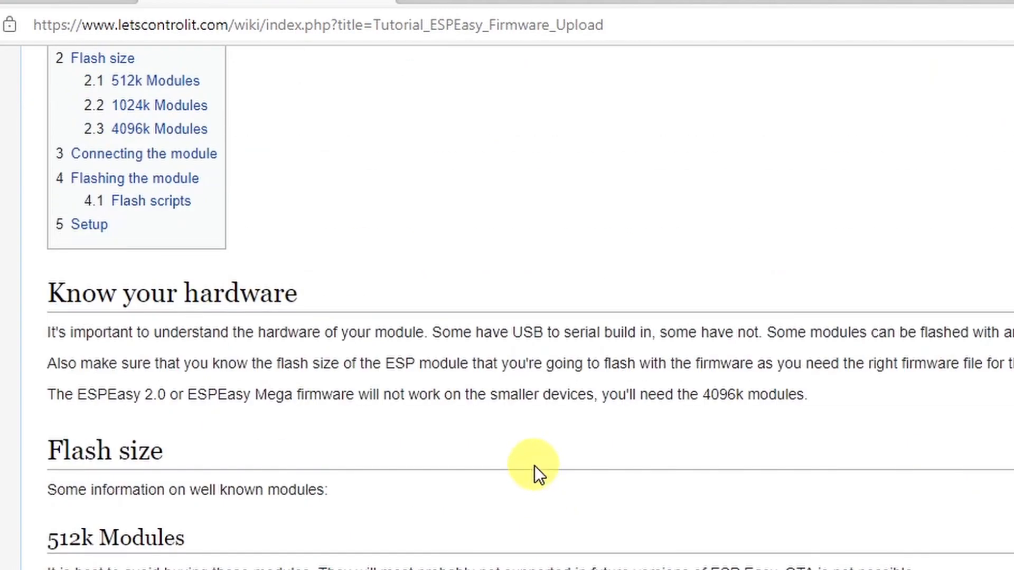
scroll(down, 3)
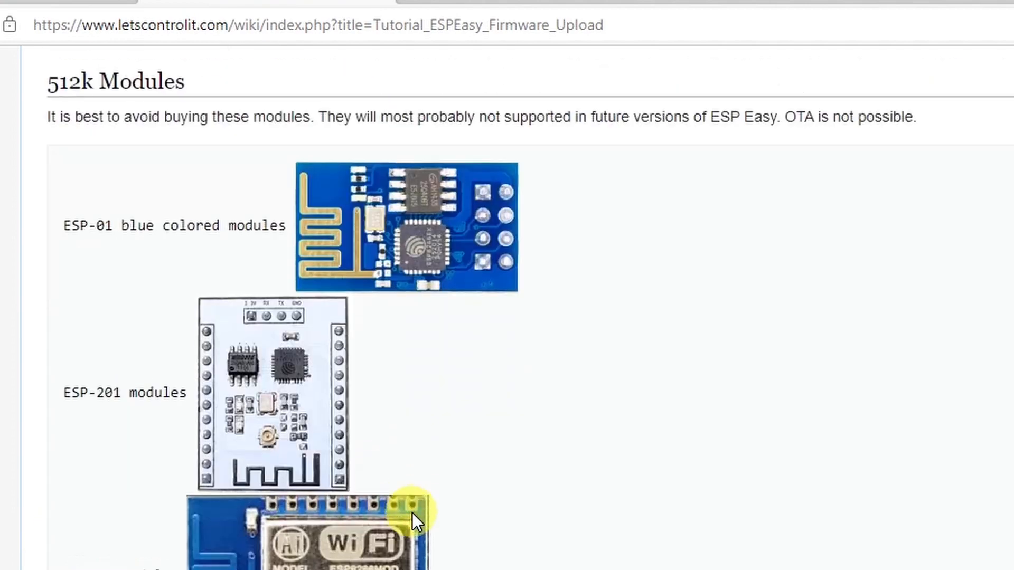
scroll(down, 3)
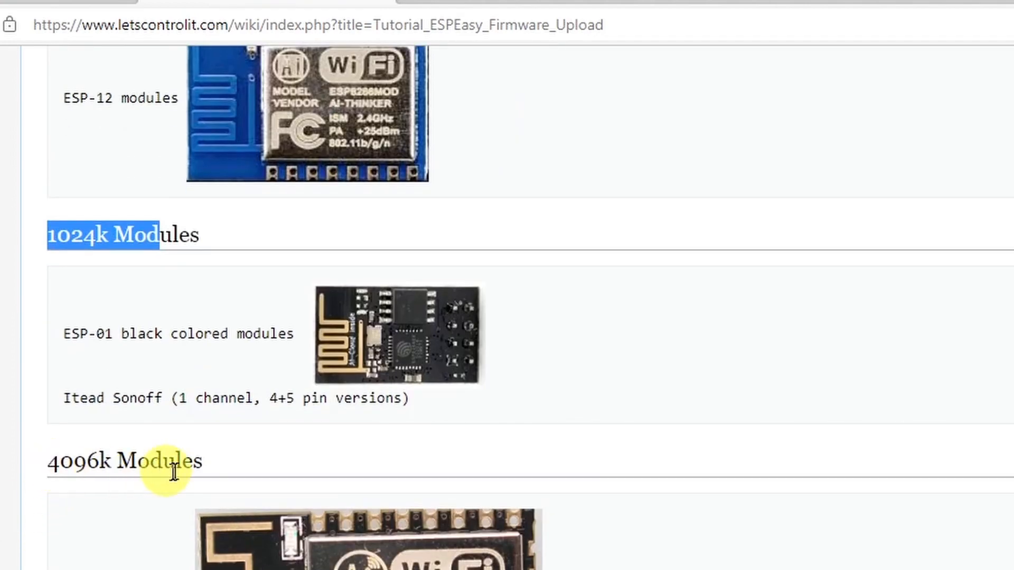
scroll(up, 3)
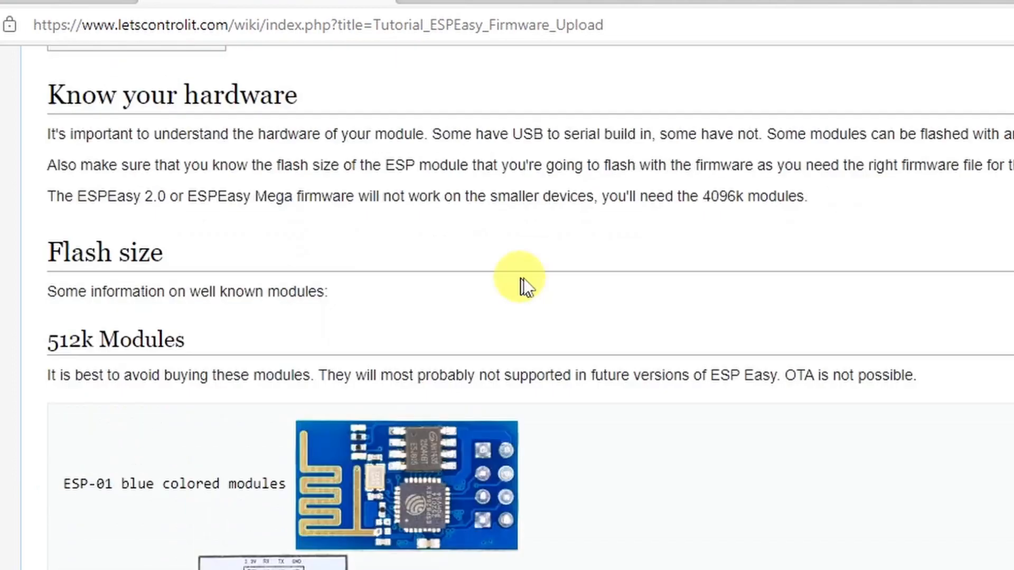
scroll(down, 3)
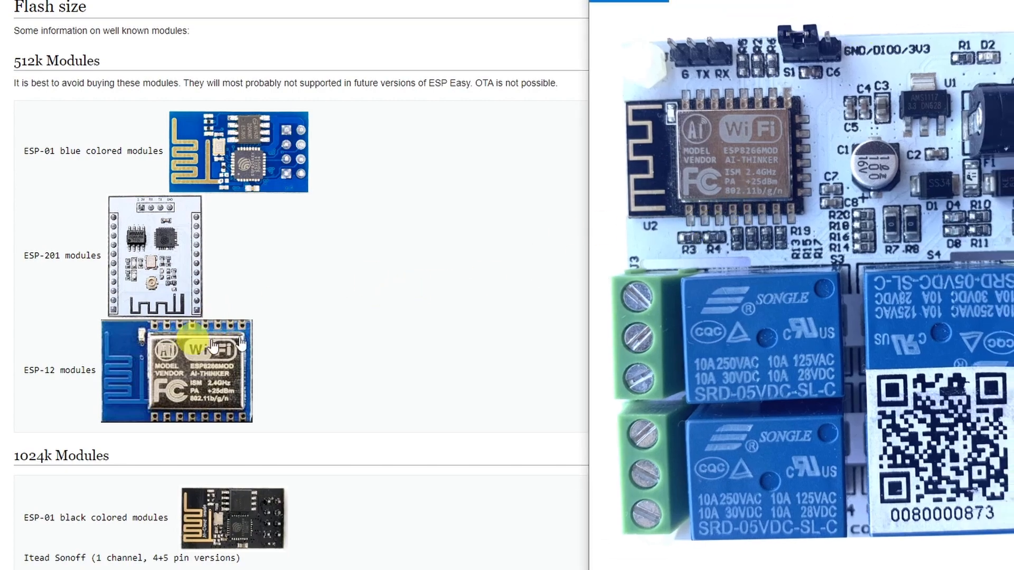
Scroll past the 4096k Modules hardware list to the Connecting the module section.
scroll(down, 3)
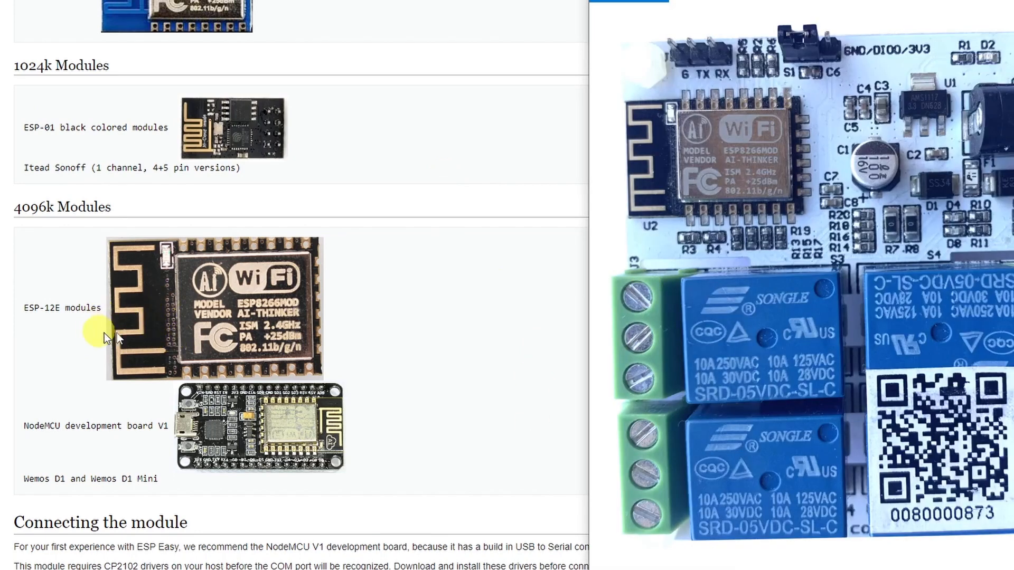
mouse_move(58, 215)
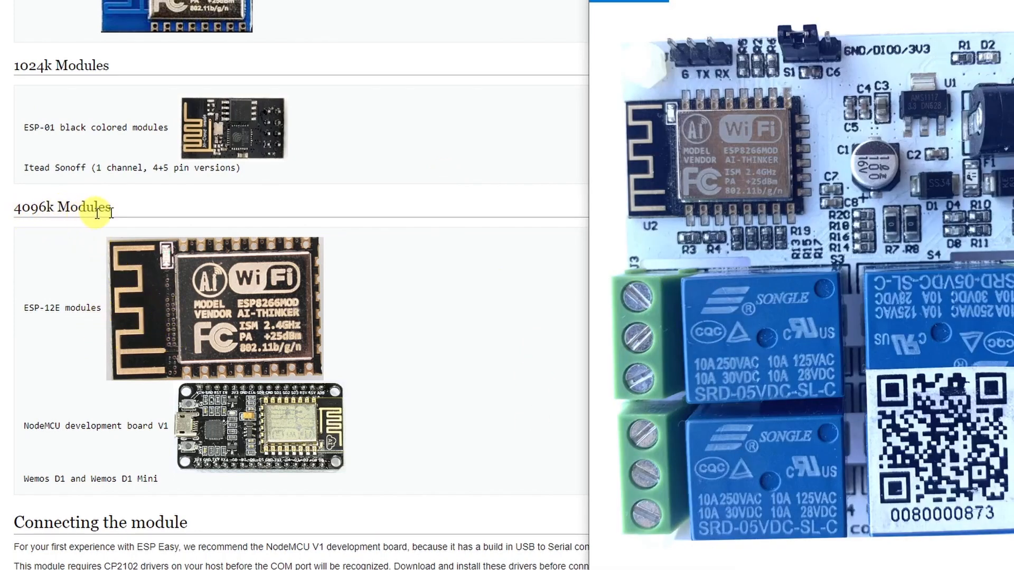
mouse_move(58, 337)
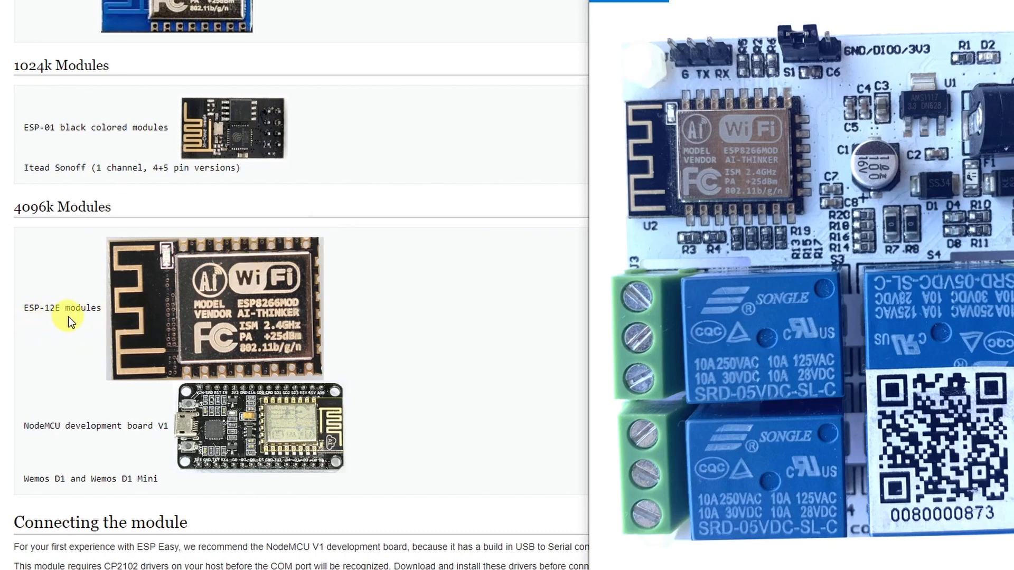
mouse_move(797, 167)
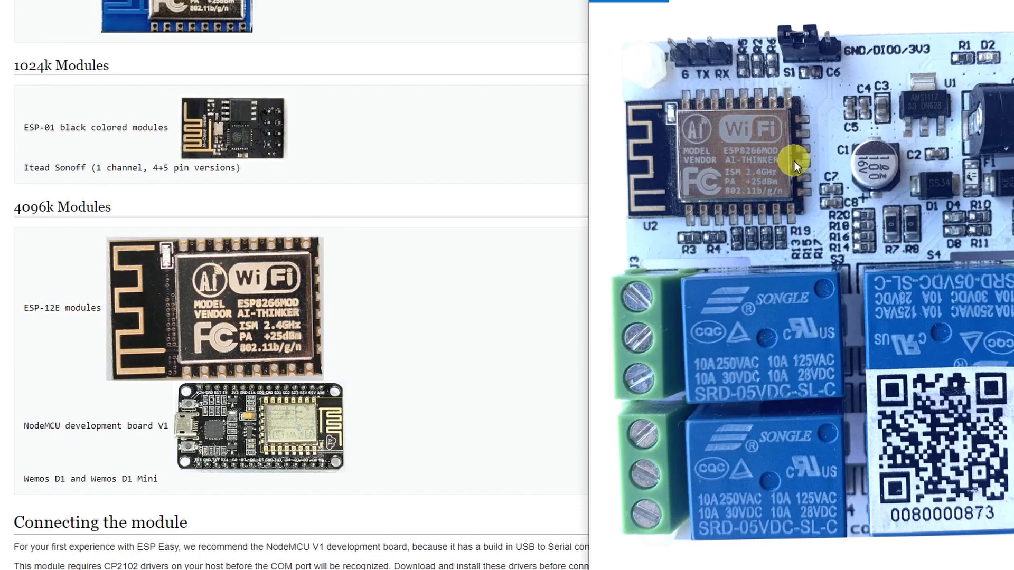
mouse_move(813, 148)
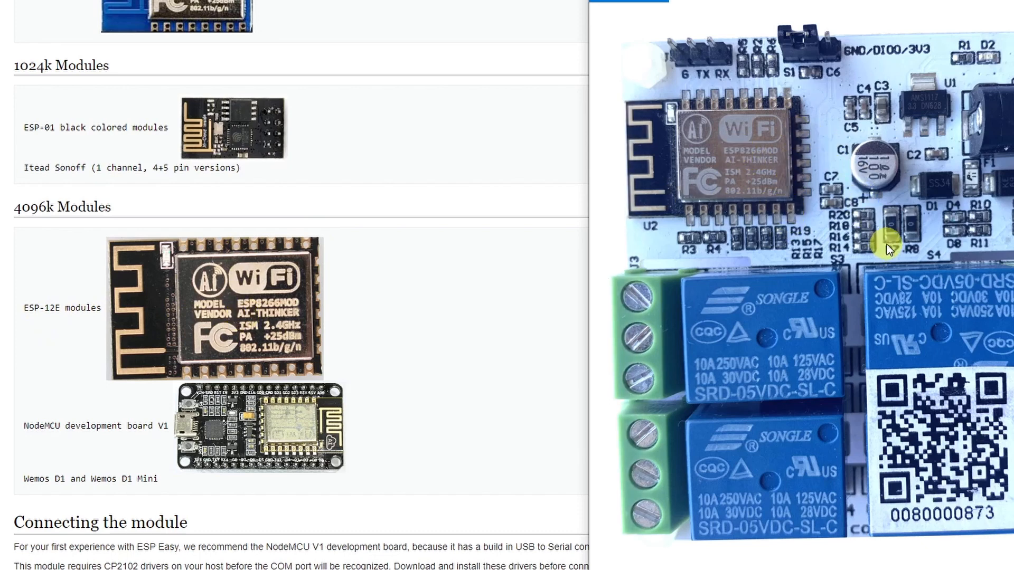
mouse_move(186, 218)
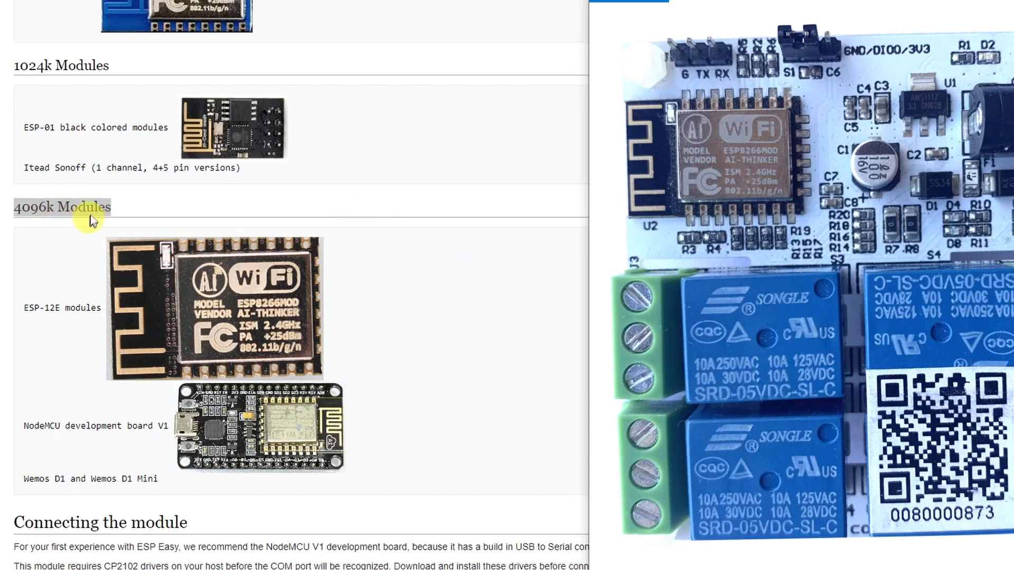
mouse_move(92, 222)
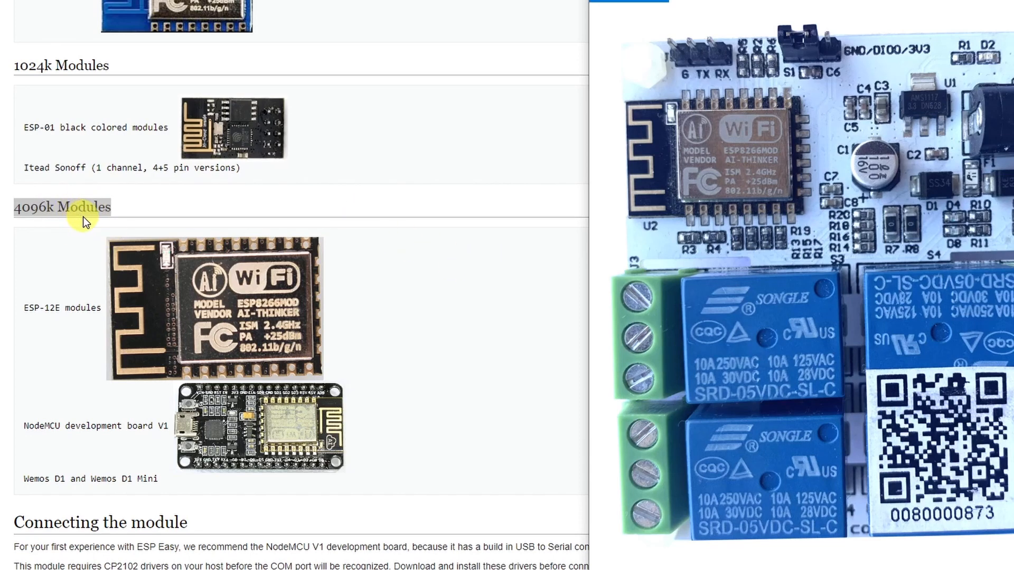
mouse_move(962, 330)
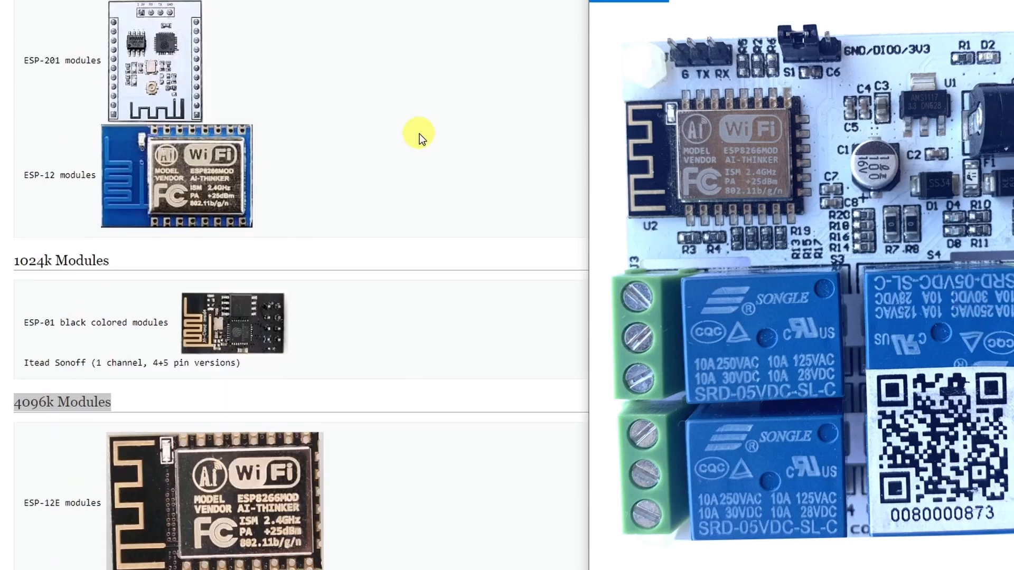
scroll(down, 3)
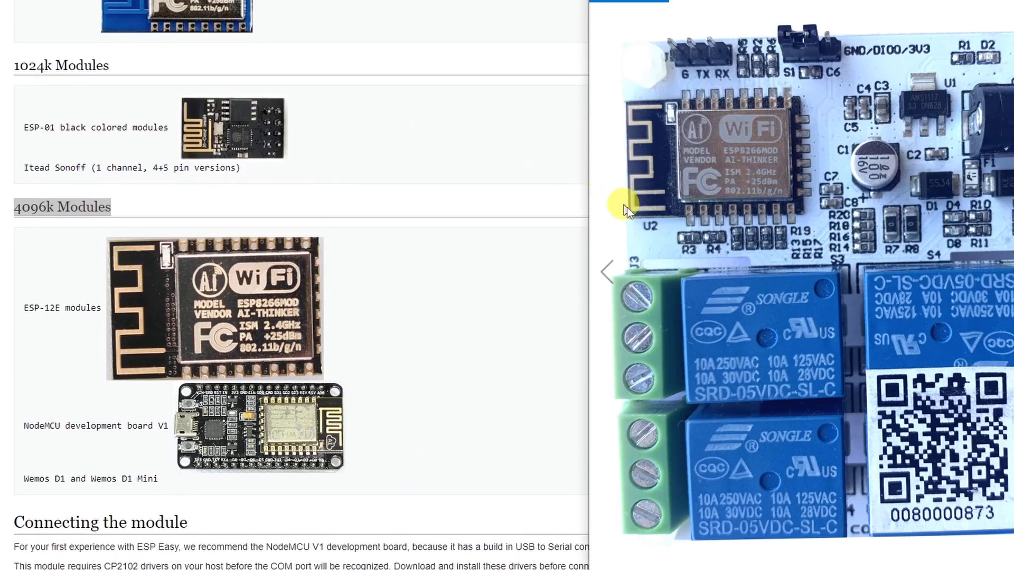
mouse_move(648, 133)
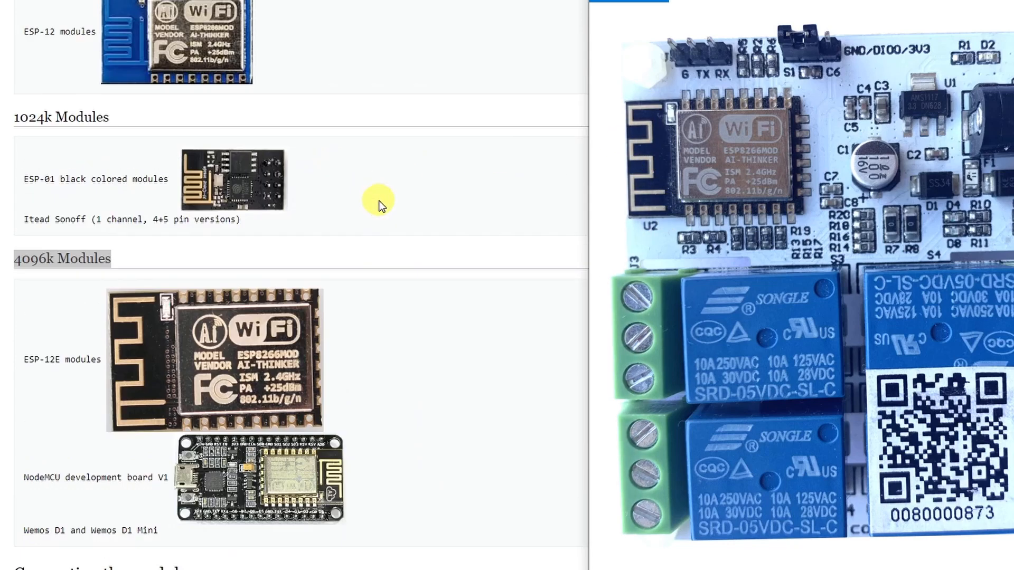
scroll(down, 3)
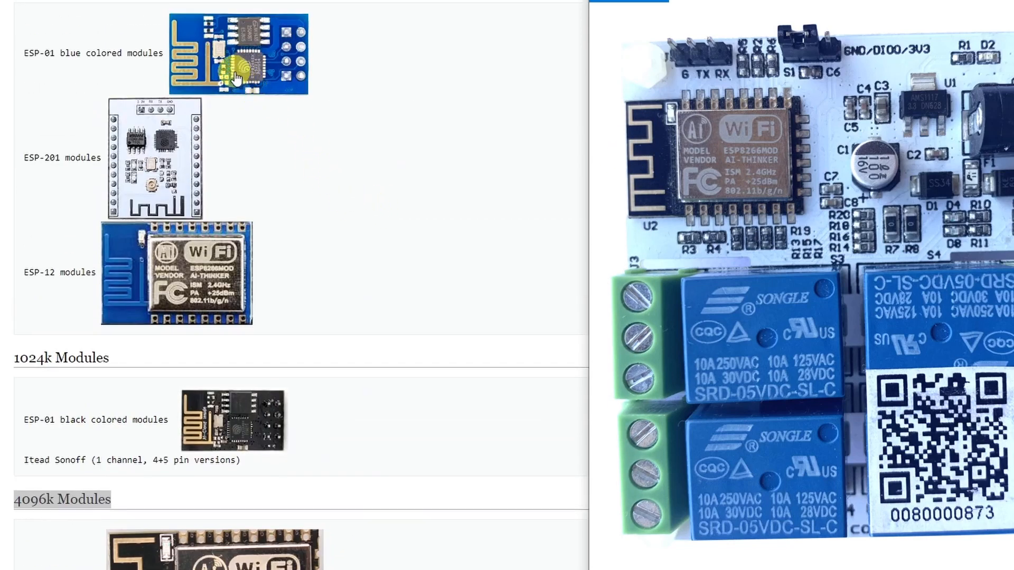
scroll(down, 3)
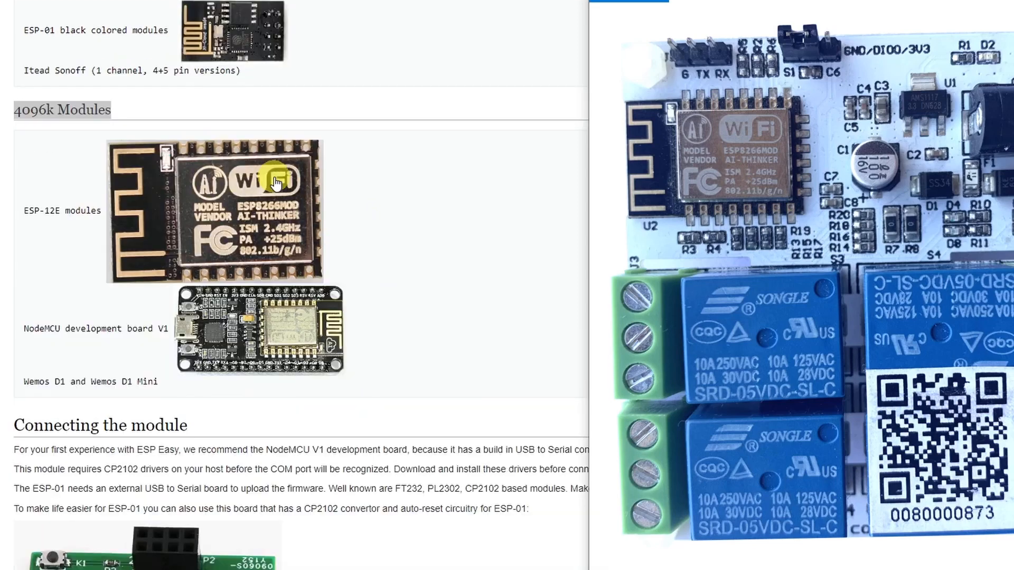
mouse_move(344, 211)
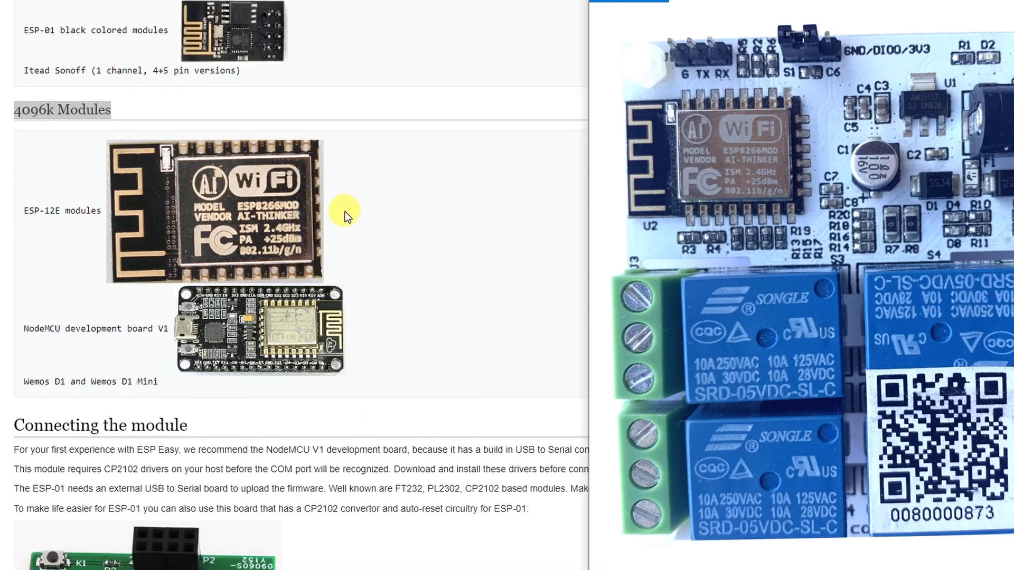
mouse_move(929, 170)
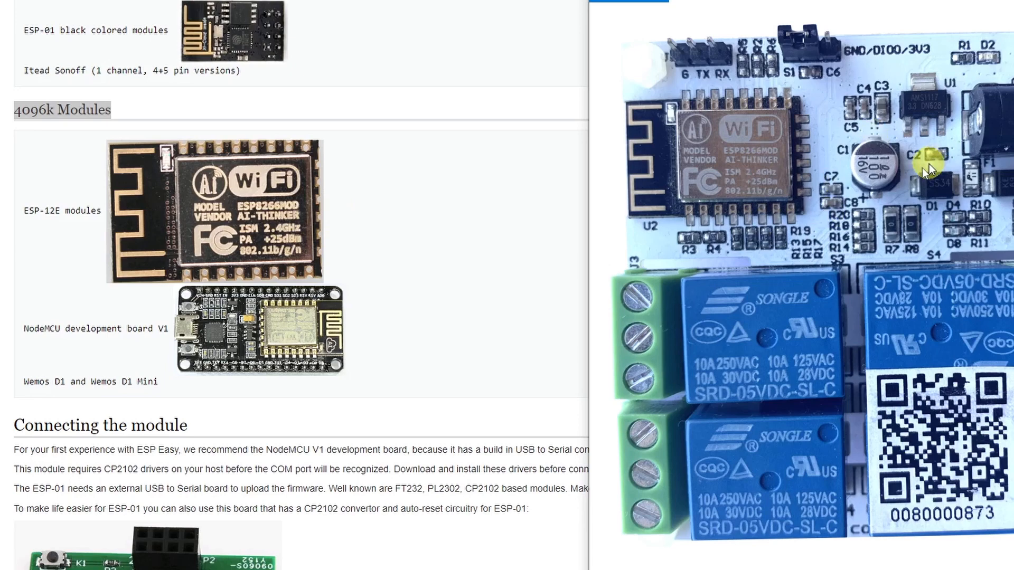
mouse_move(22, 217)
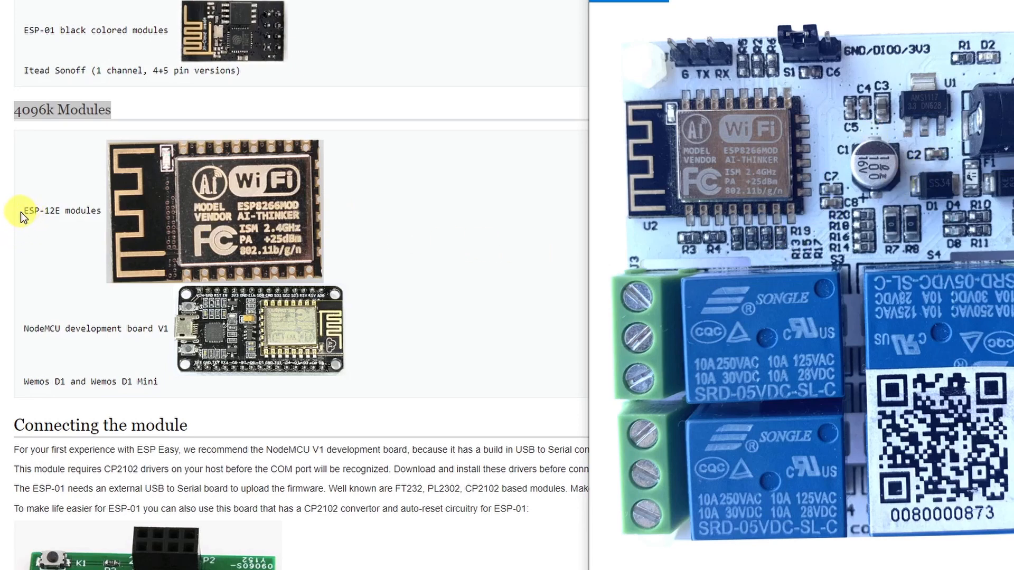
mouse_move(34, 227)
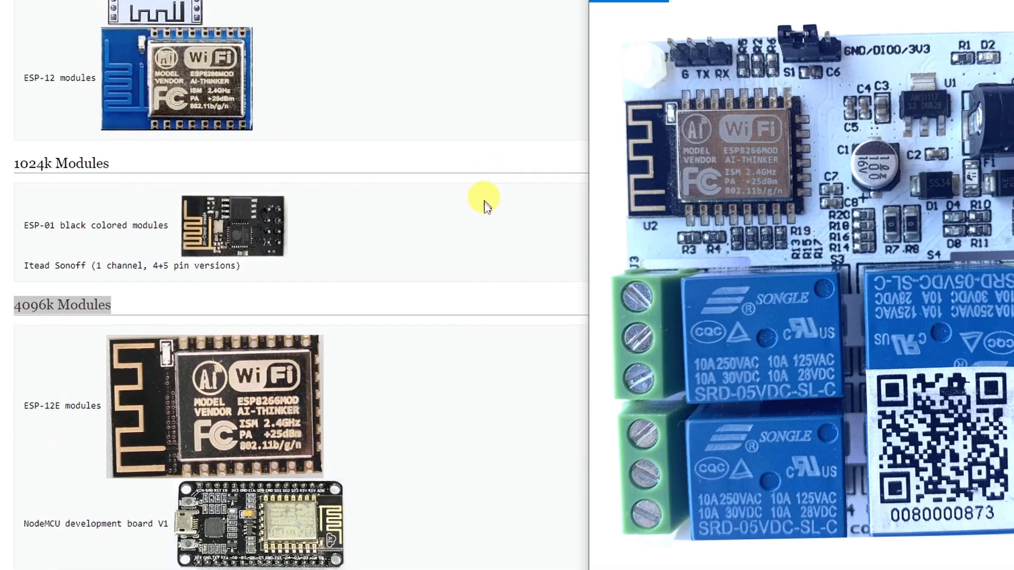
Scroll the ESPEasy page down to the Loading firmware release-candidate and old-release links.
scroll(down, 3)
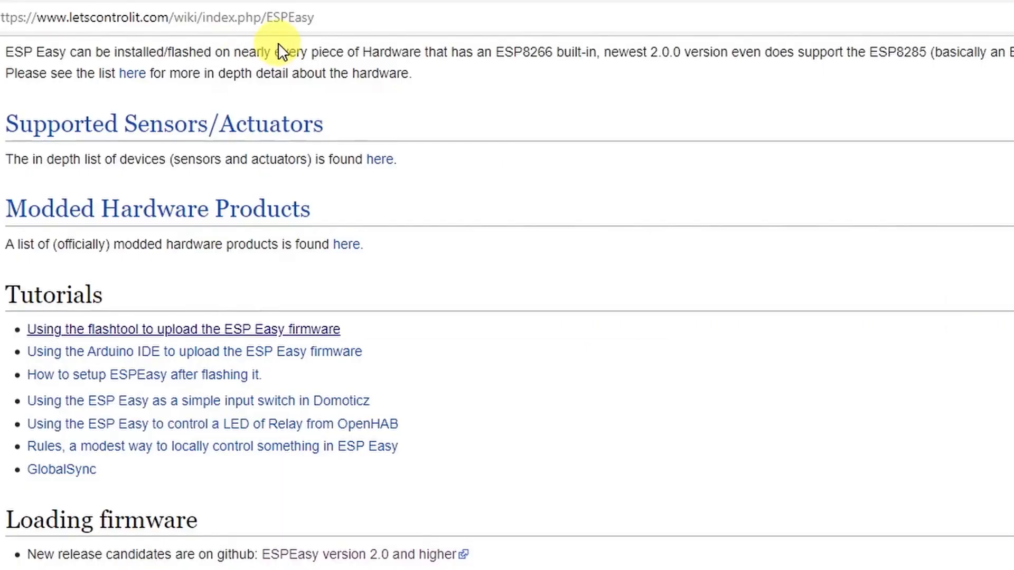
scroll(down, 3)
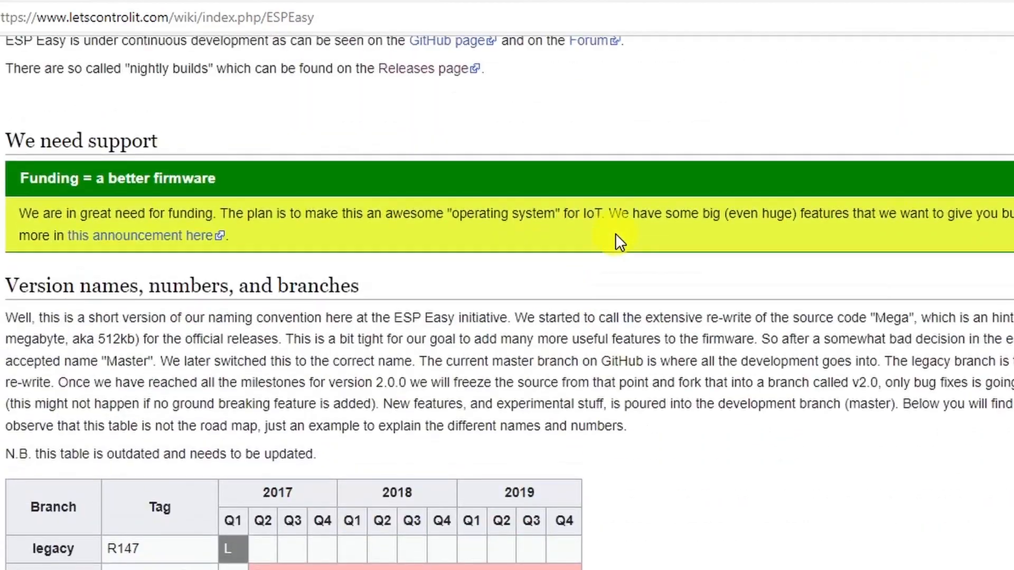
scroll(down, 3)
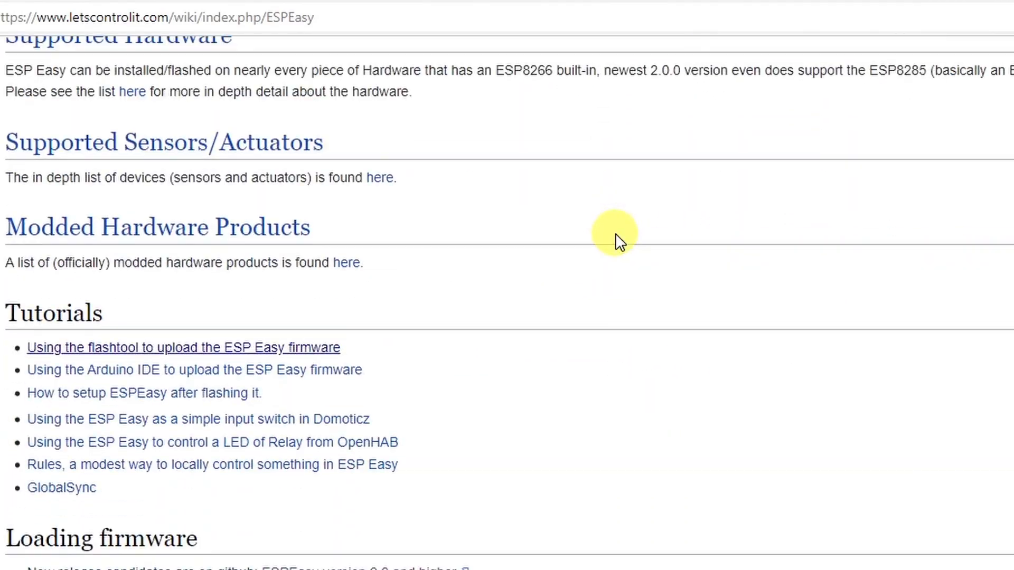
scroll(down, 3)
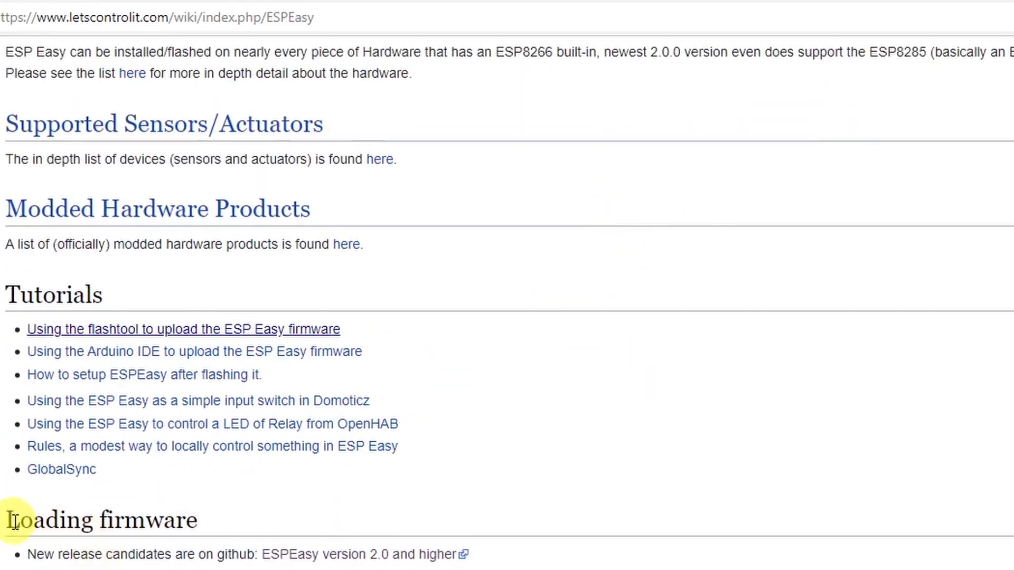
scroll(down, 3)
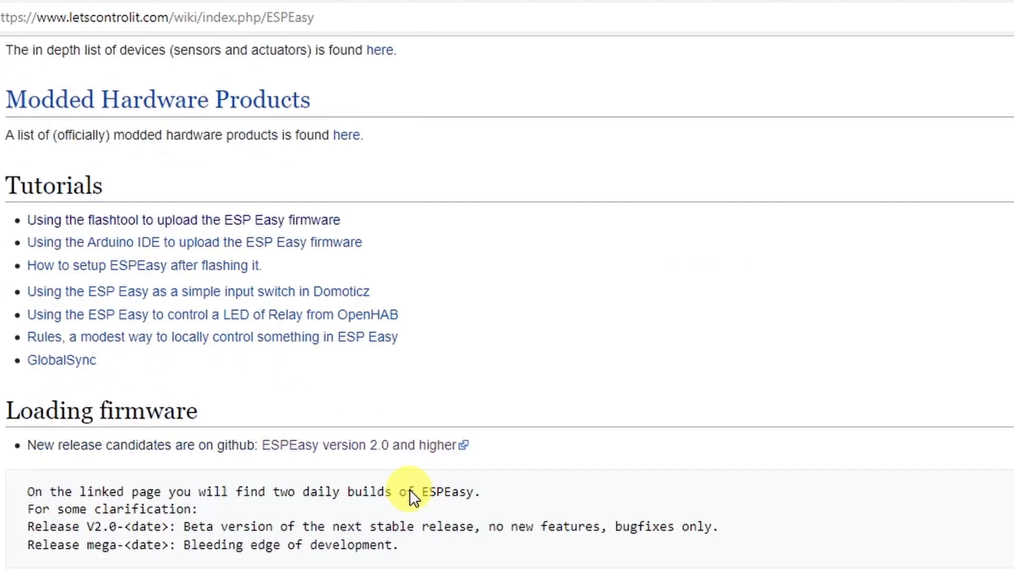
scroll(down, 3)
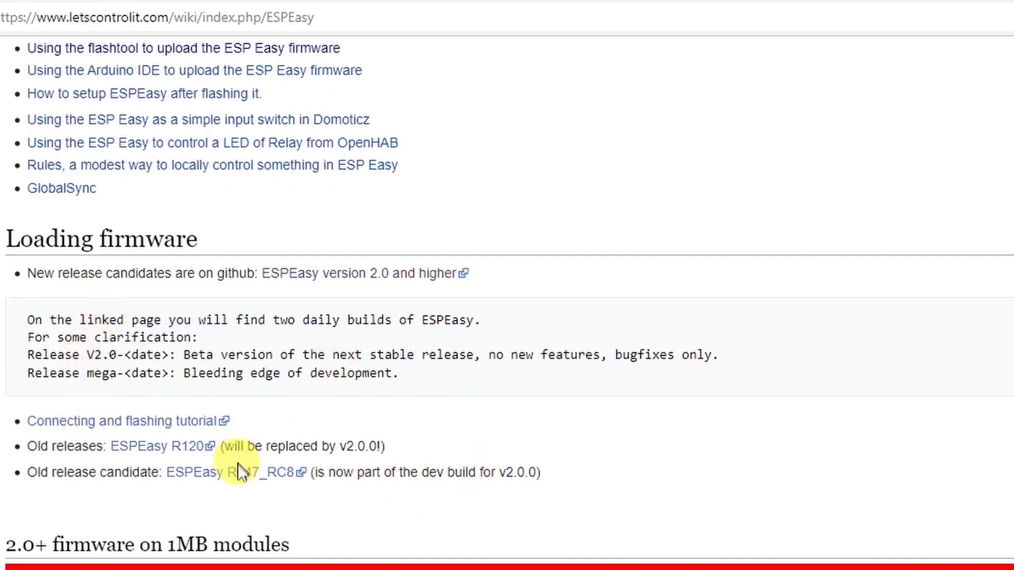
mouse_move(58, 291)
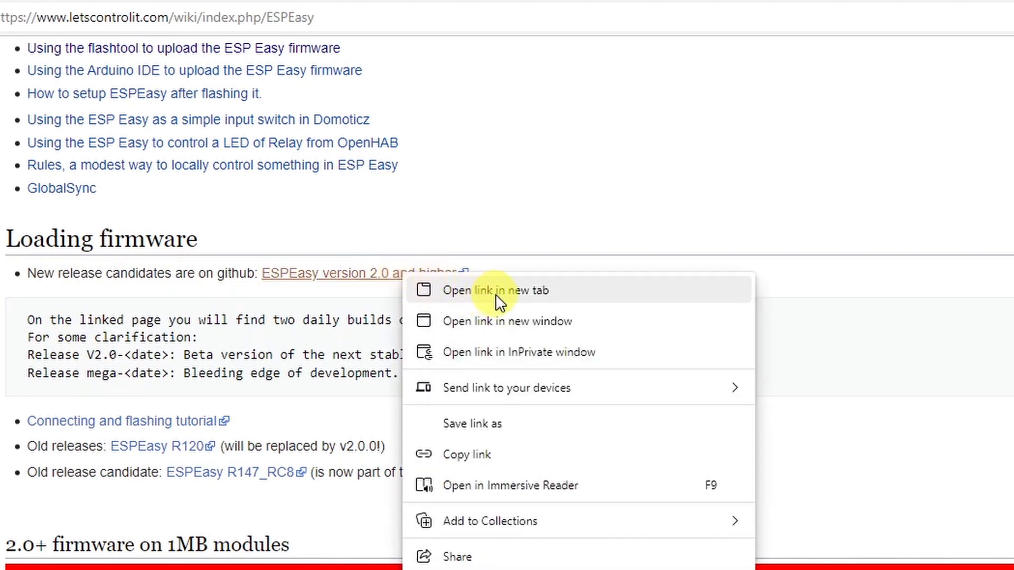
Open the release-candidates link in a new tab and scroll to mega-20220328's assets.
click(496, 290)
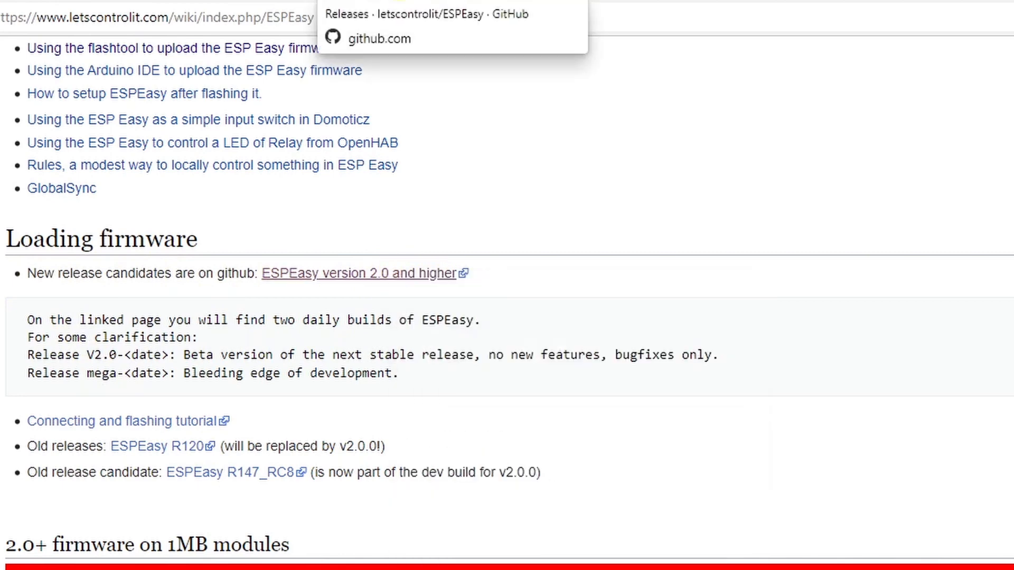
click(358, 273)
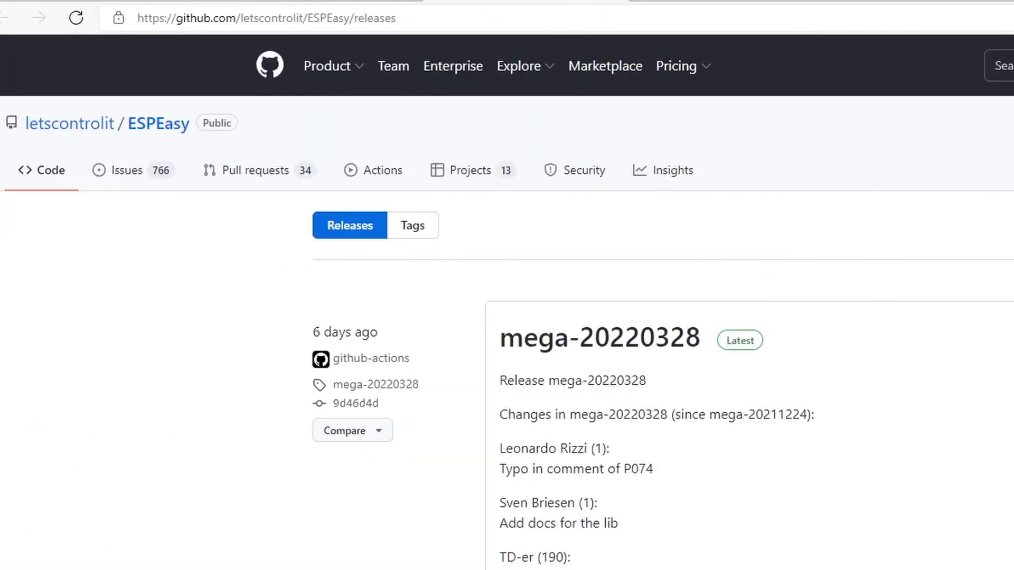
scroll(down, 3)
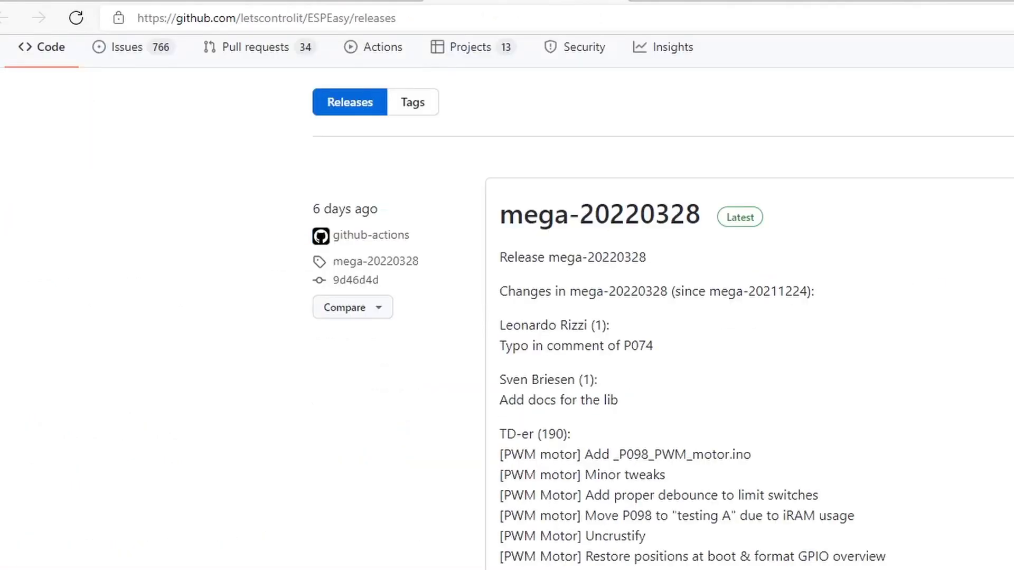
scroll(down, 3)
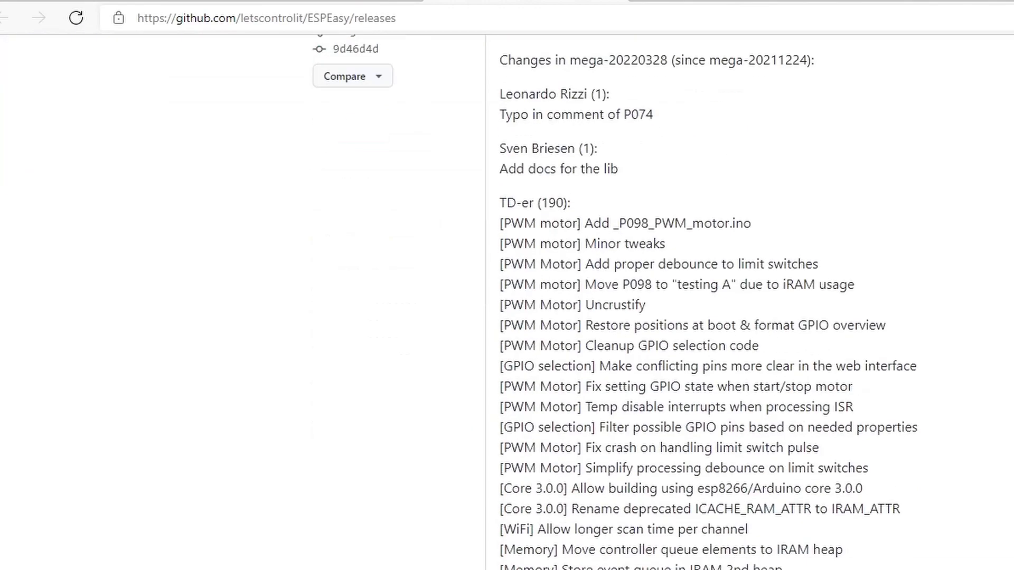
scroll(down, 3)
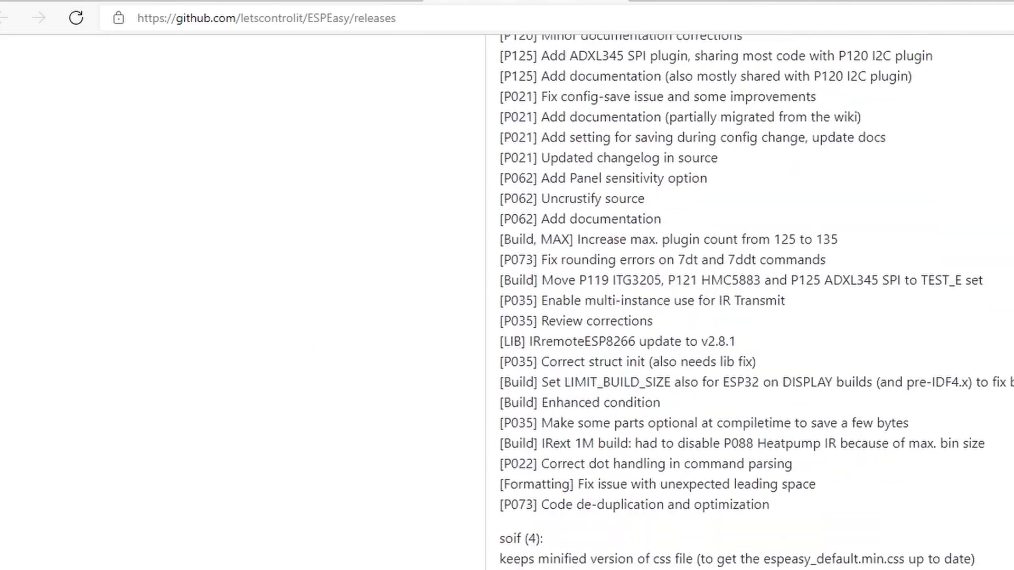
scroll(down, 3)
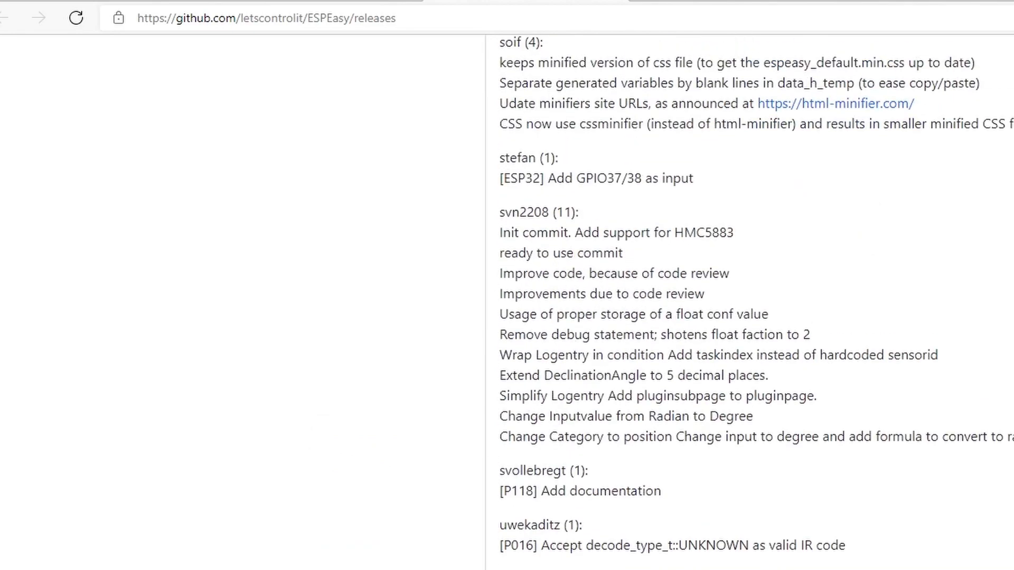
scroll(down, 3)
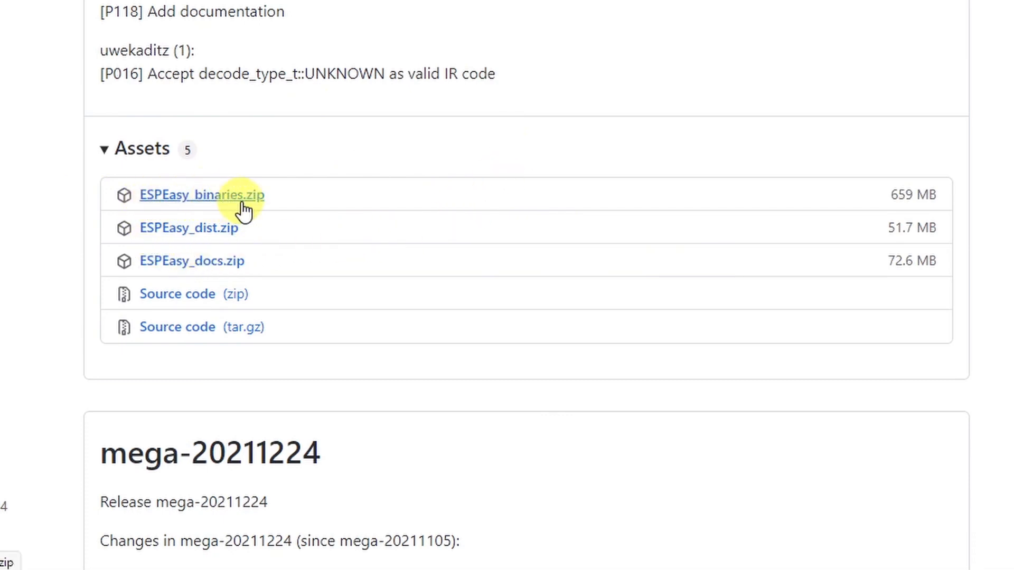
mouse_move(189, 228)
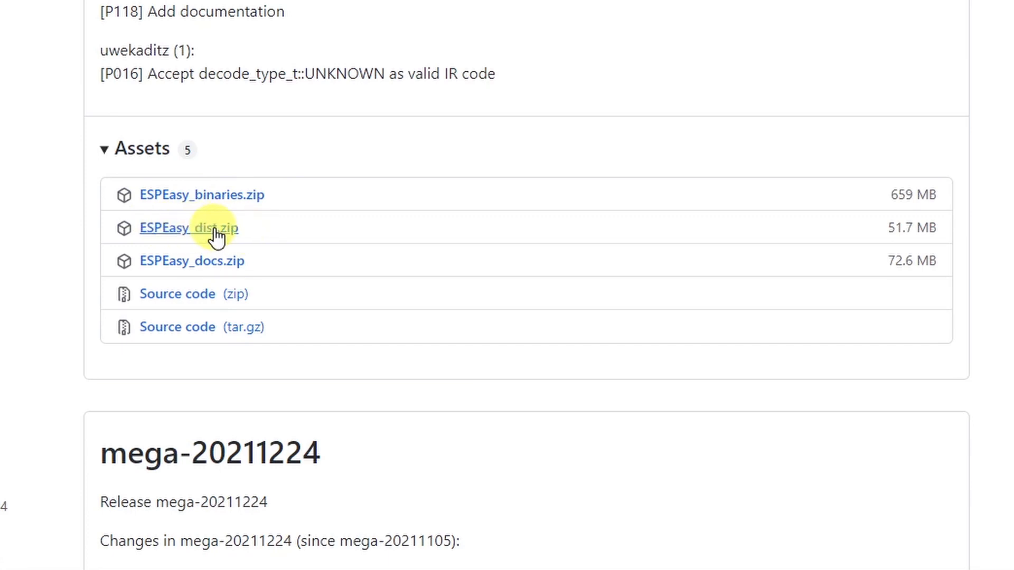
mouse_move(161, 261)
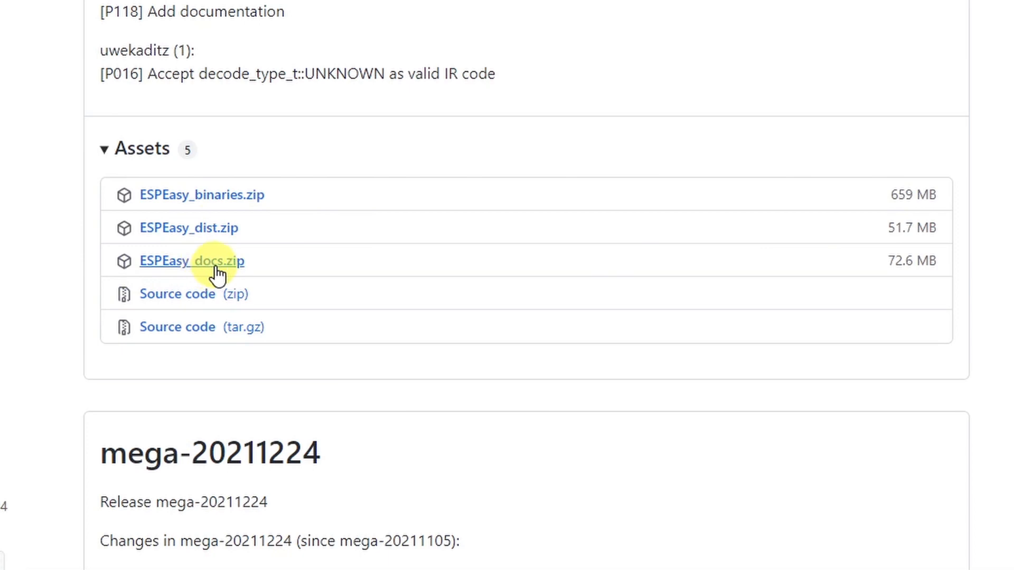
mouse_move(269, 264)
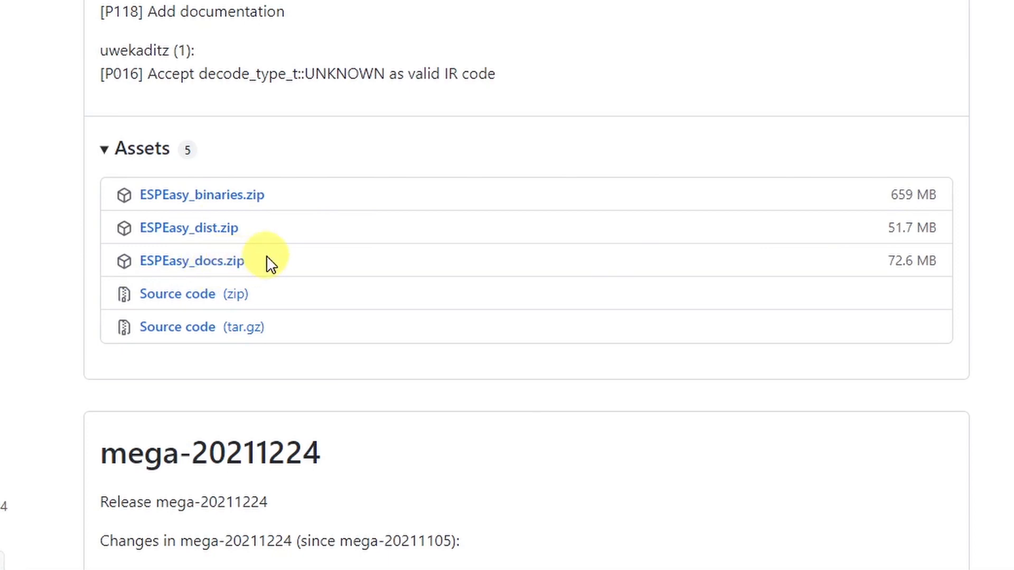
mouse_move(423, 262)
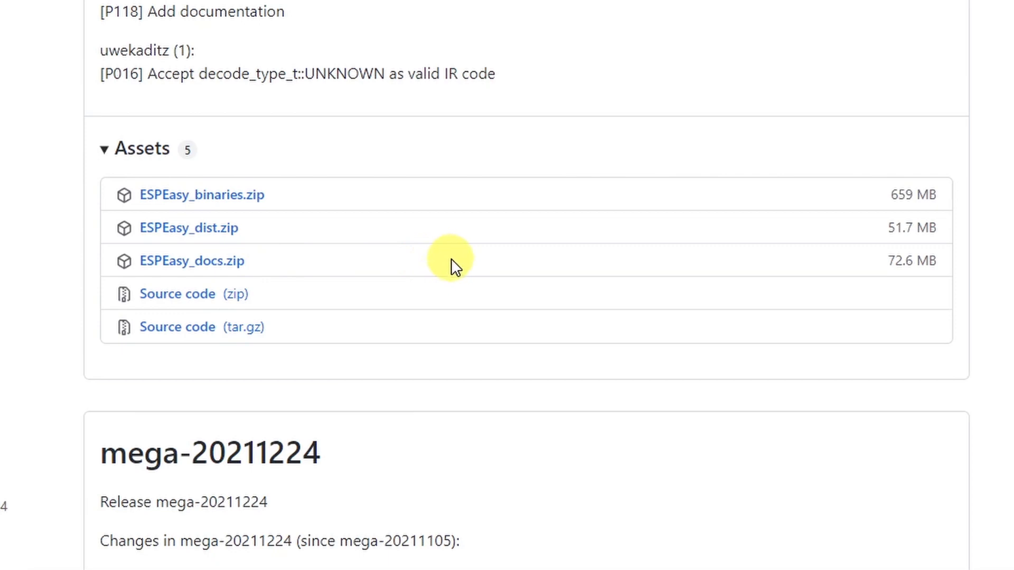
mouse_move(477, 275)
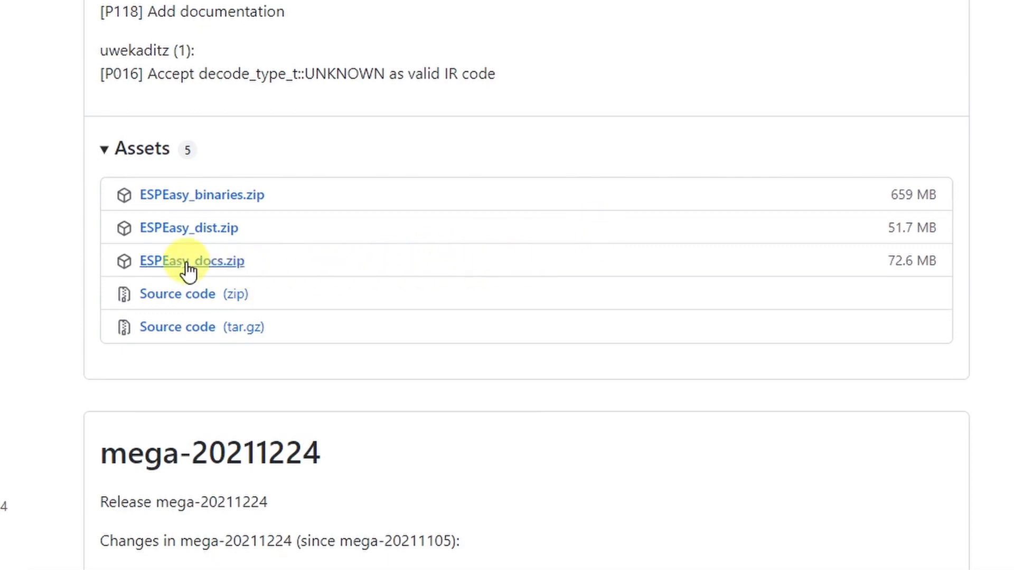
mouse_move(679, 265)
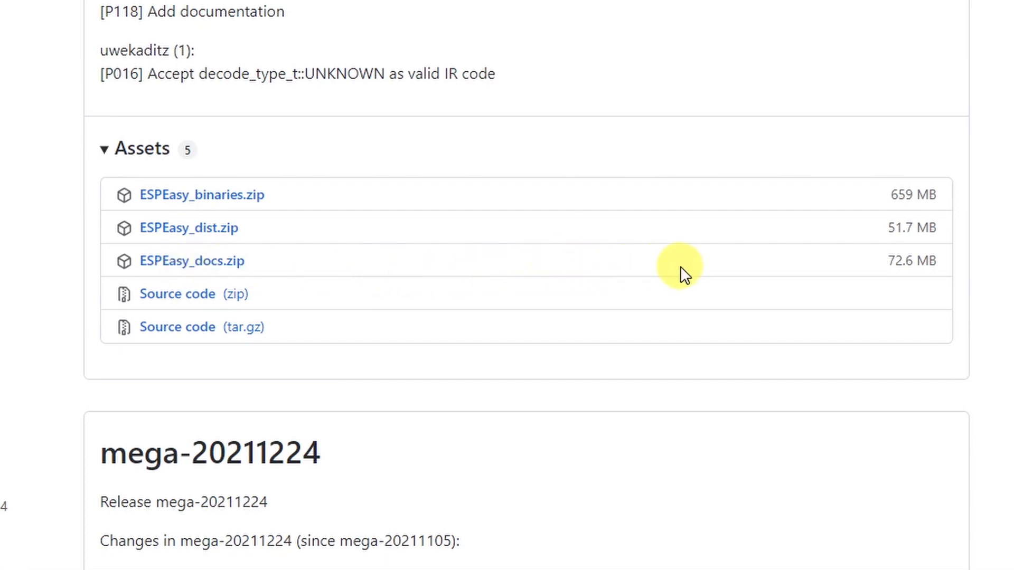
mouse_move(217, 228)
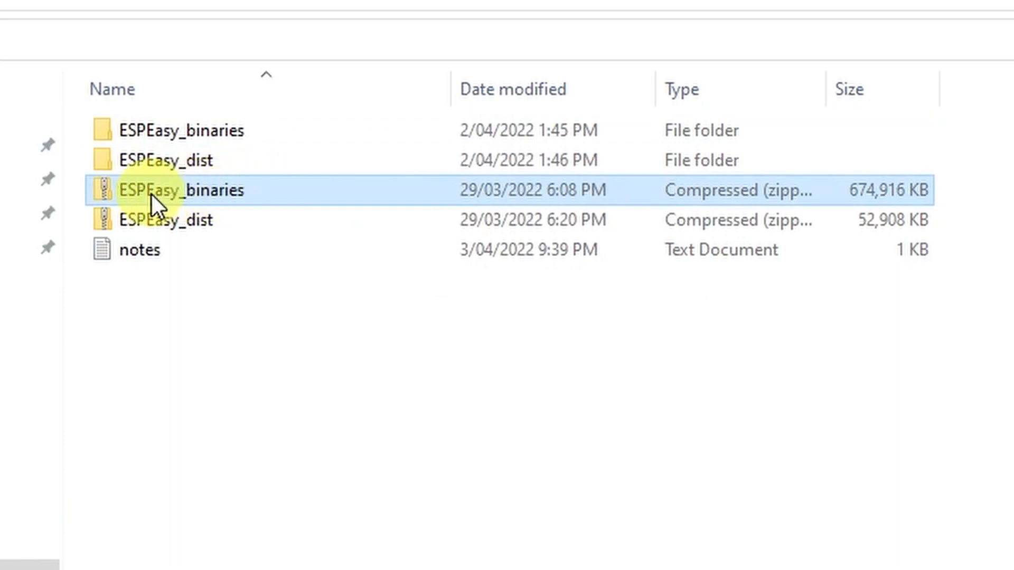
Point out the ESPEasy_binaries and ESPEasy_dist zip files and their extracted folders.
click(167, 220)
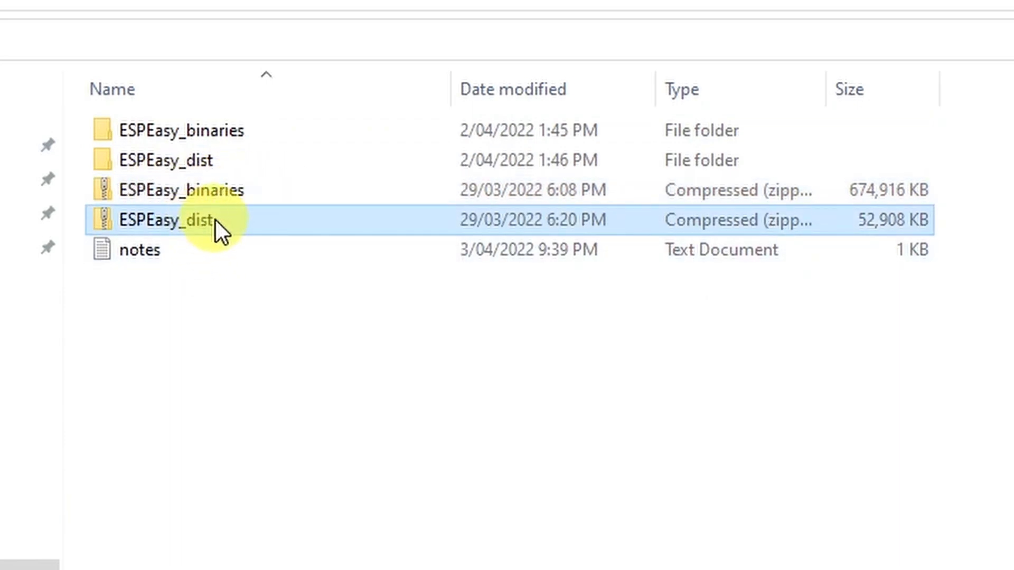
click(178, 190)
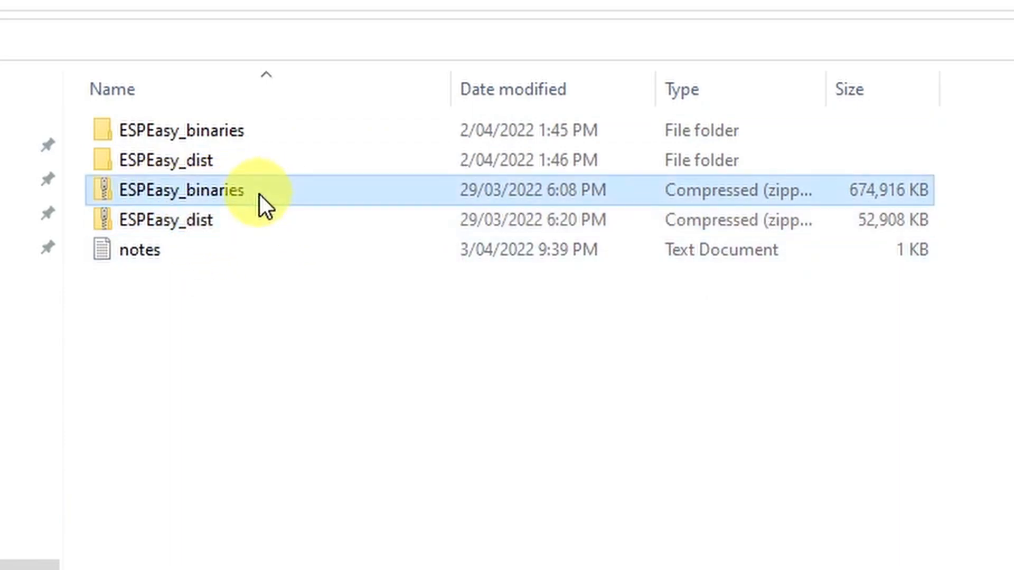
right_click(181, 190)
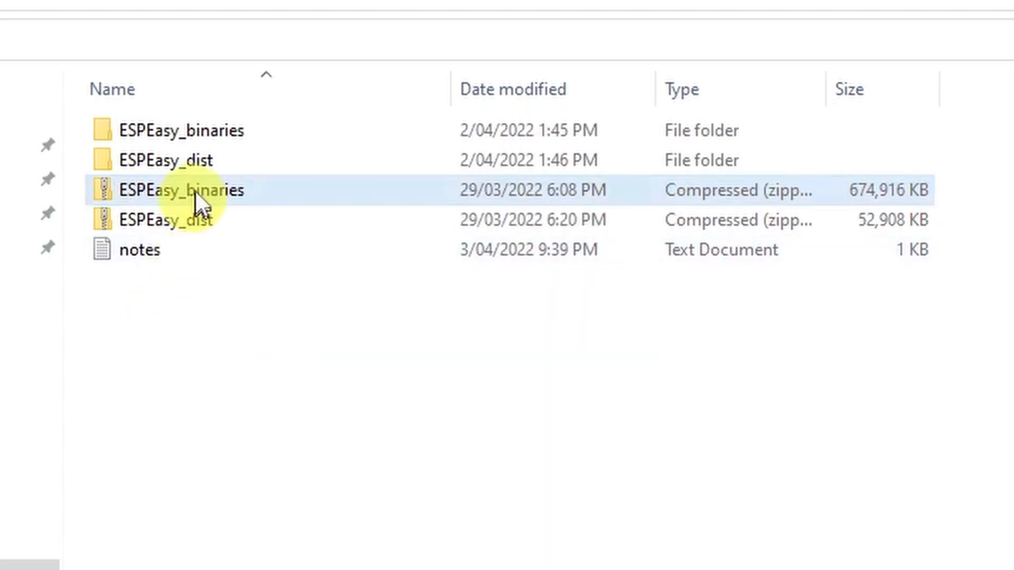
click(167, 160)
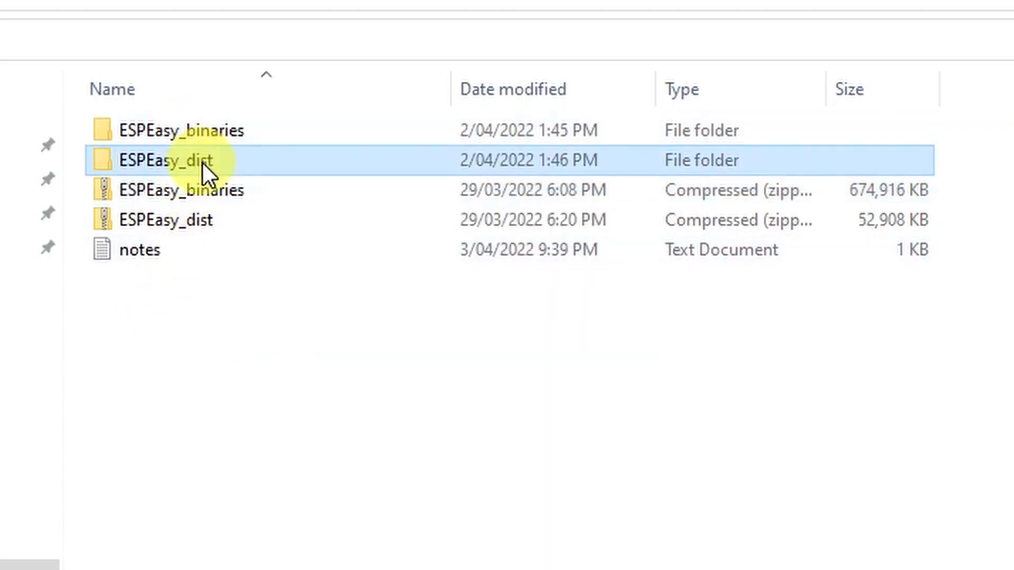
click(181, 130)
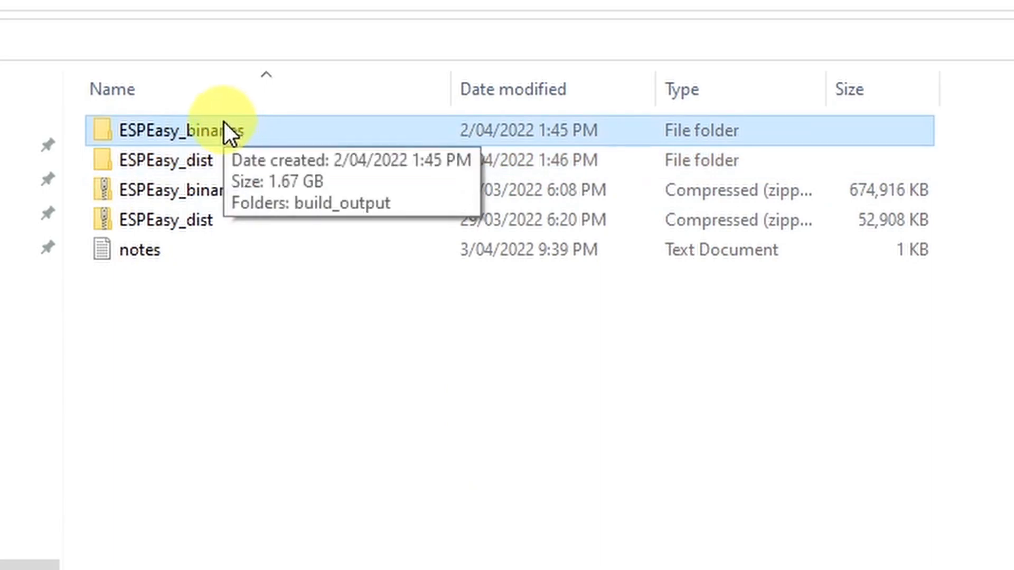
Open ESPEasy_binaries > build_output > bin and scroll to ESP_Easy_mega_20220328_normal_ESP8266_4M1M.bin.
double_click(181, 130)
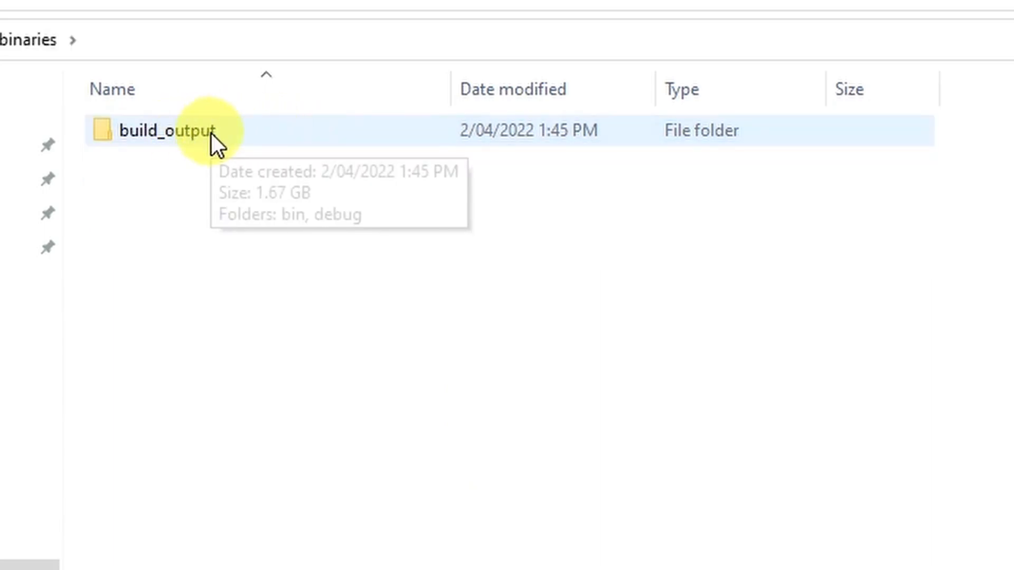
double_click(164, 131)
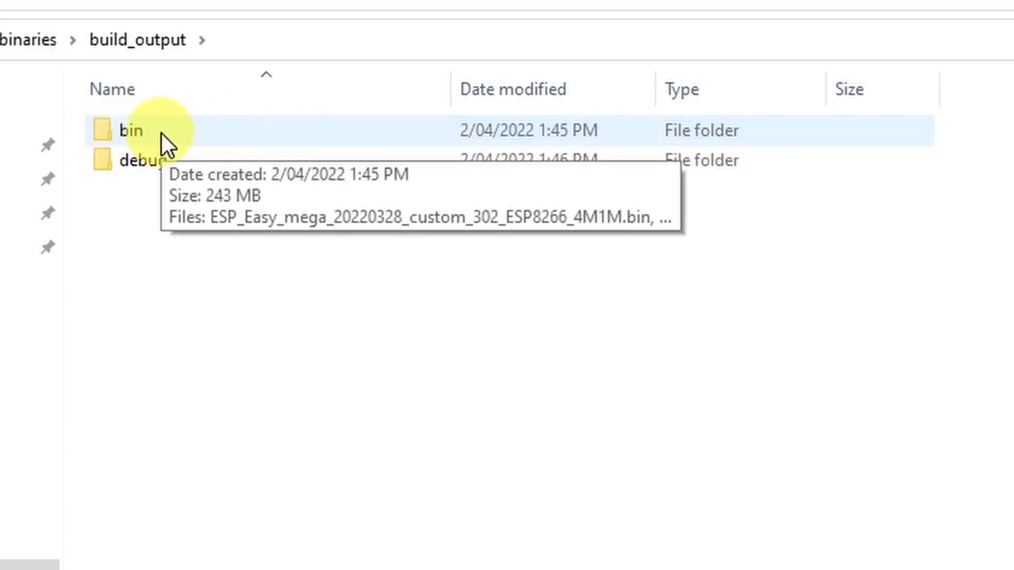
double_click(129, 130)
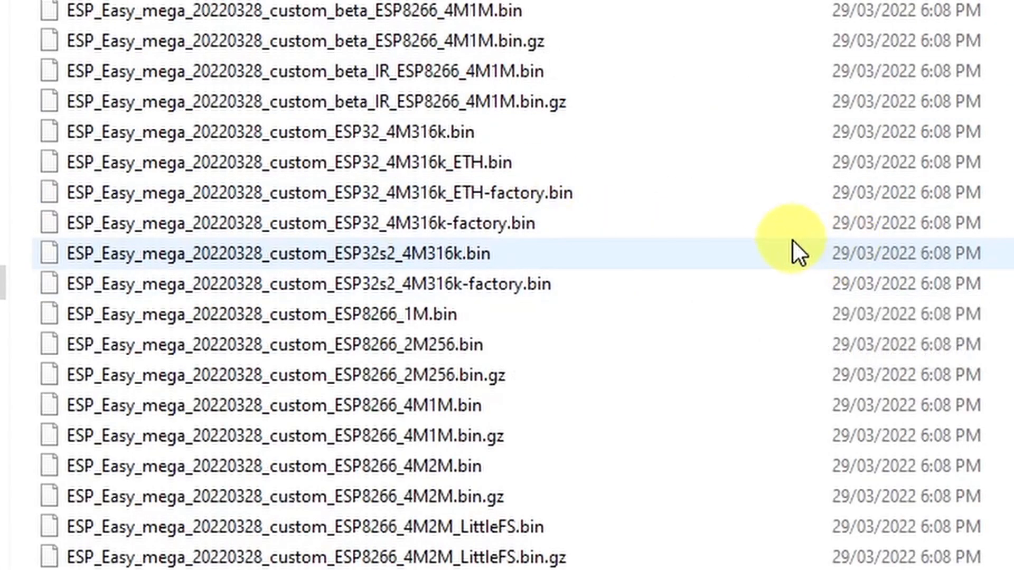
scroll(down, 3)
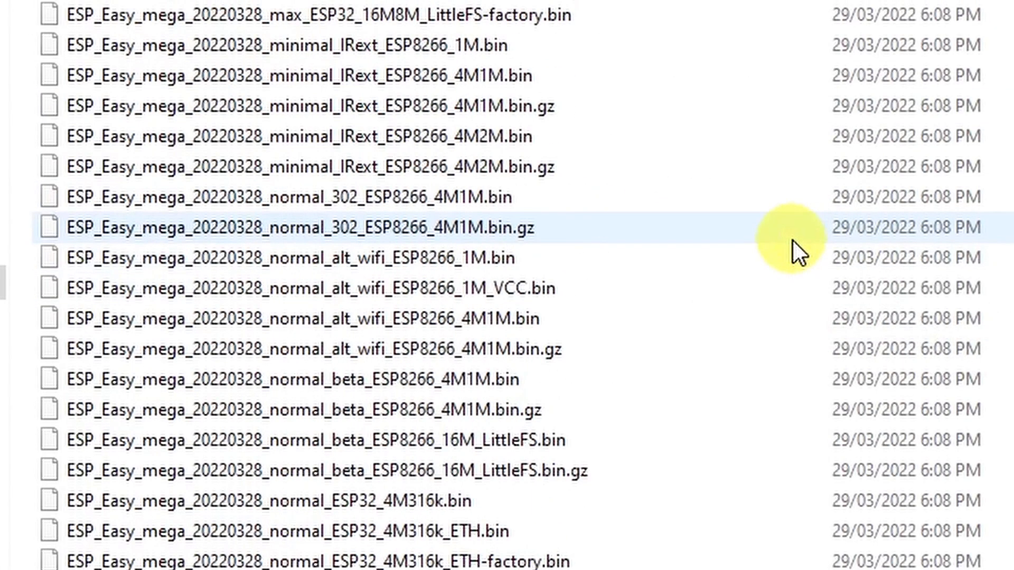
scroll(down, 3)
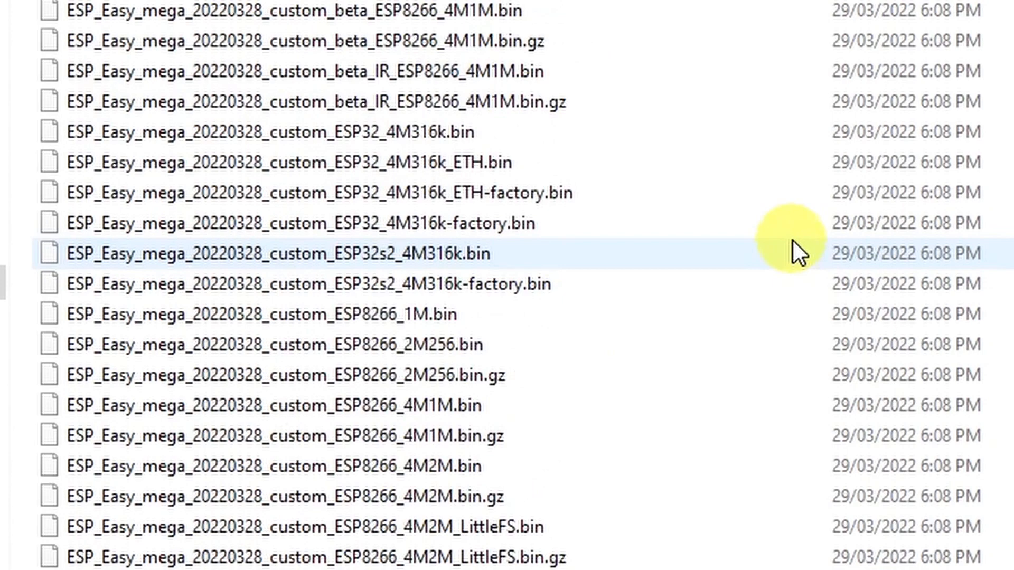
scroll(down, 3)
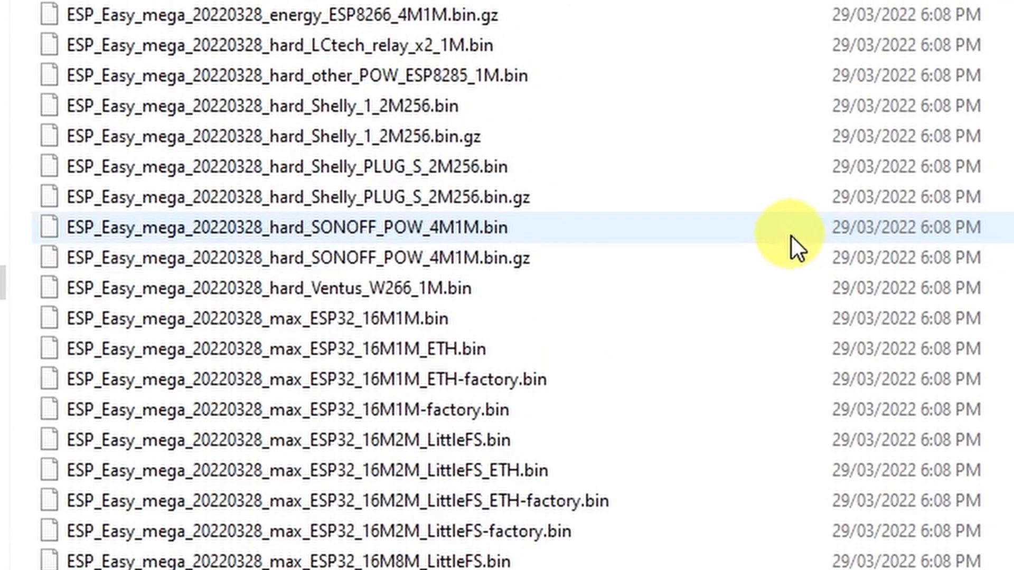
scroll(down, 3)
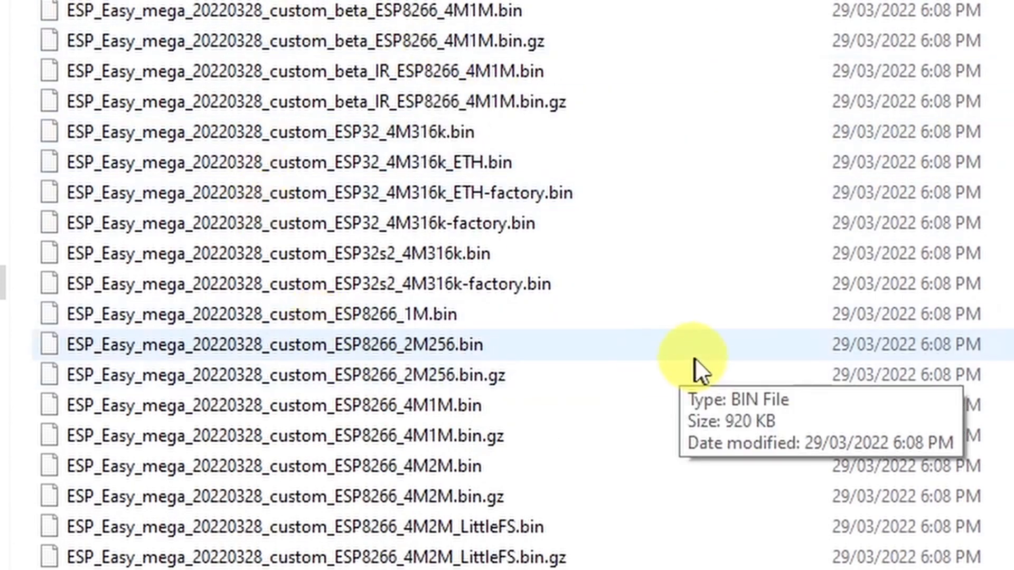
scroll(down, 3)
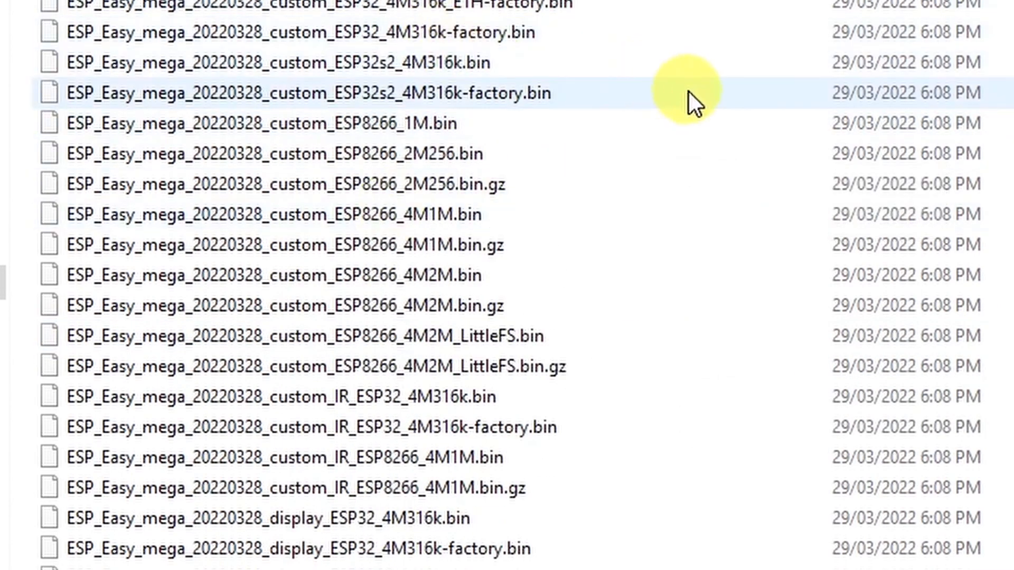
scroll(down, 3)
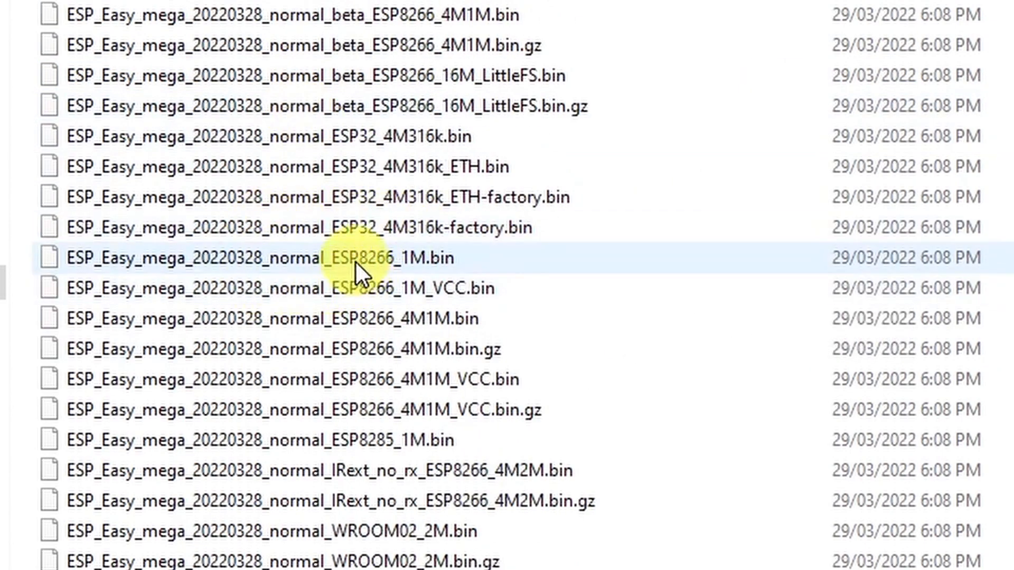
mouse_move(388, 265)
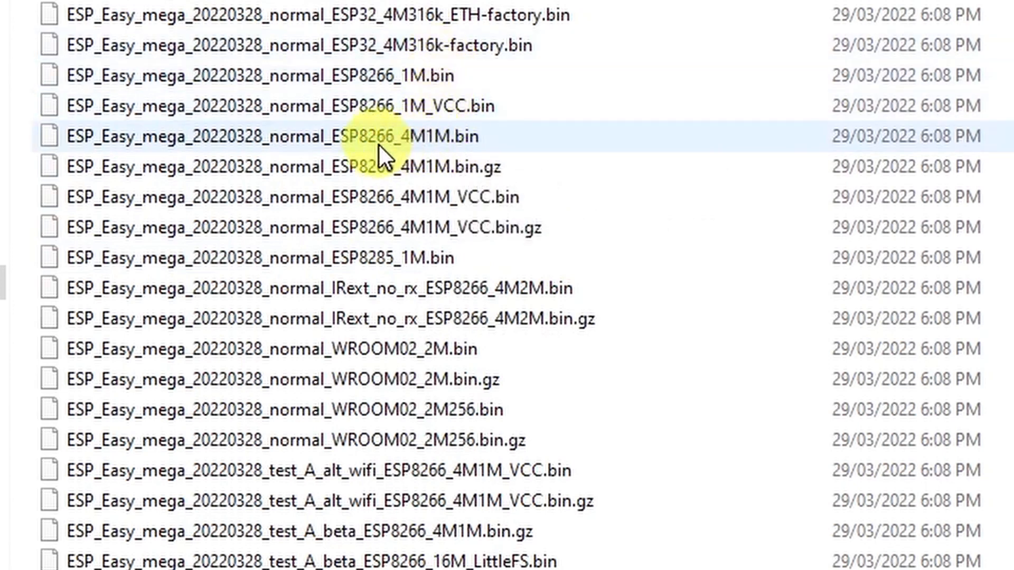
mouse_move(427, 152)
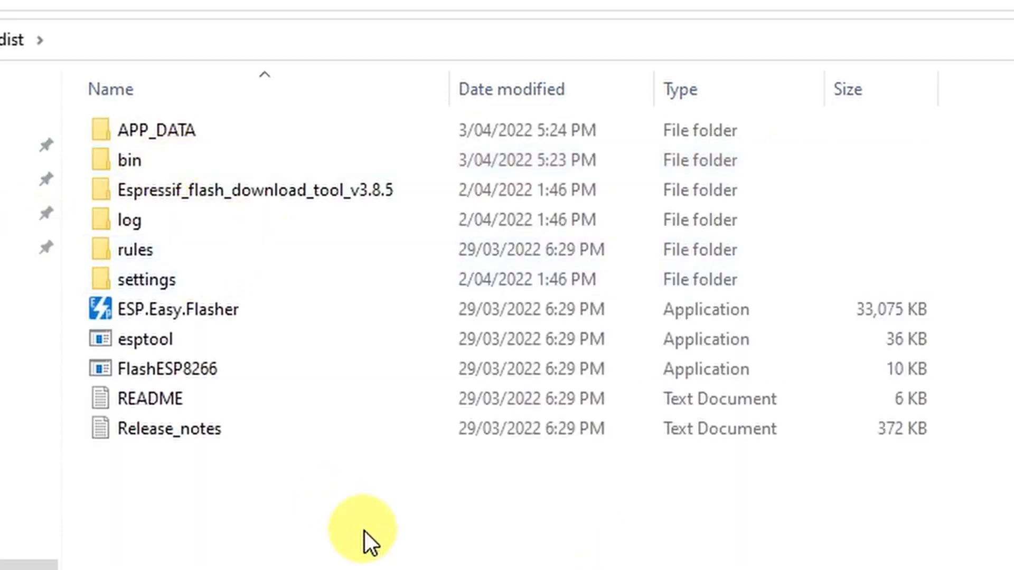
Open the bin folder and bring up the context menu to paste the firmware.
click(130, 159)
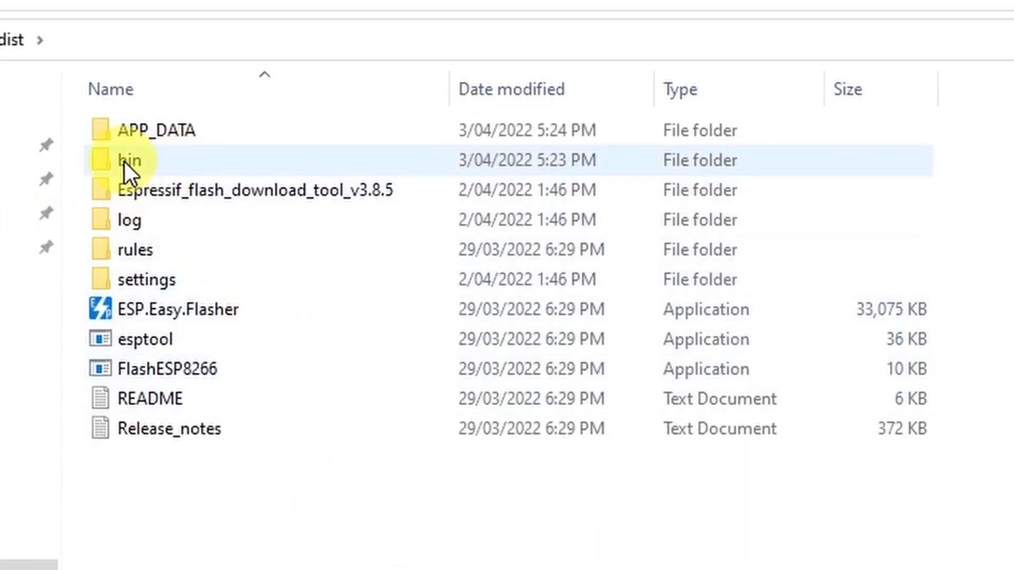
double_click(131, 160)
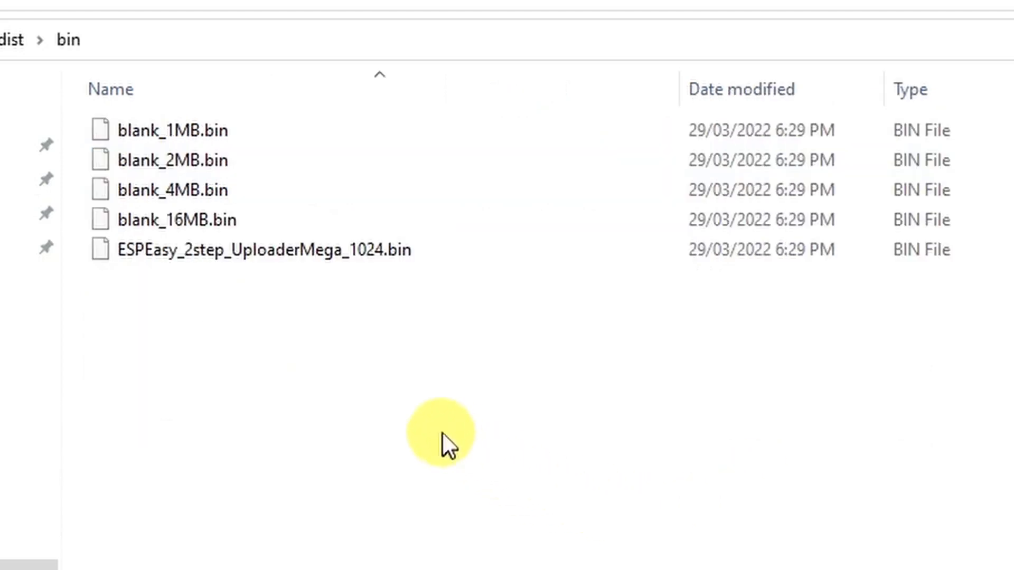
right_click(441, 432)
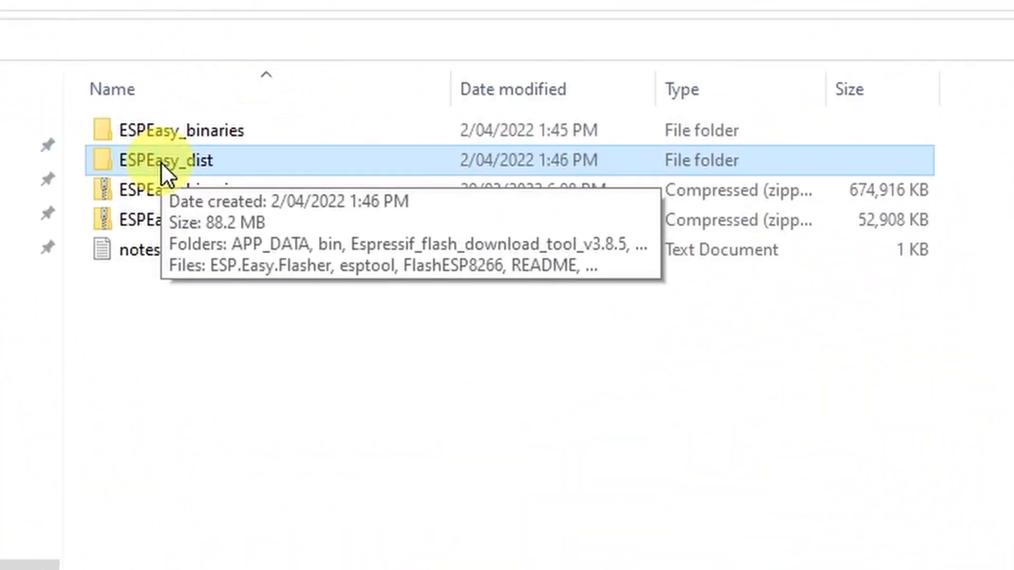
Open the ESPEasy_dist folder and launch ESP.Easy.Flasher.
double_click(167, 160)
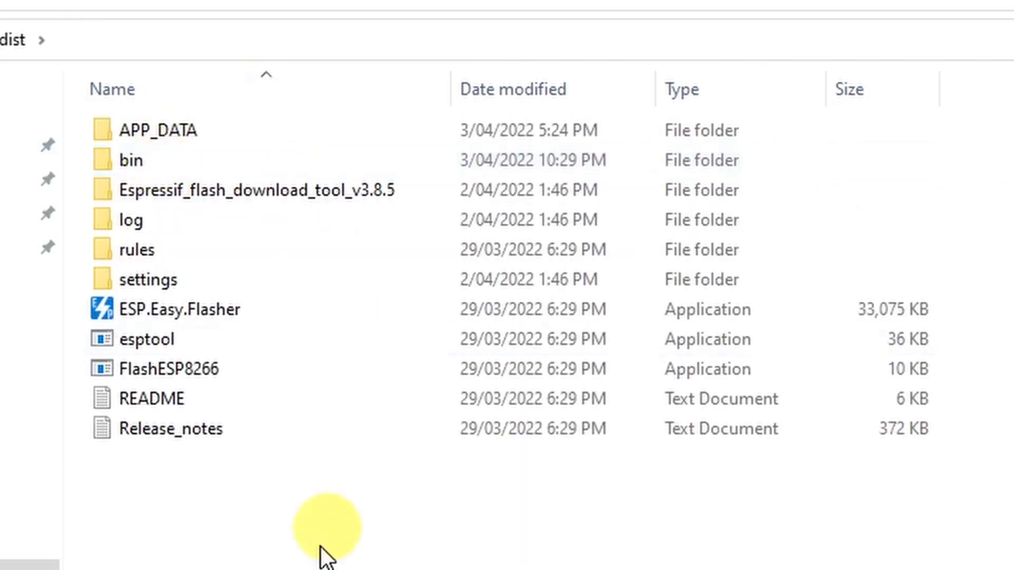
click(181, 309)
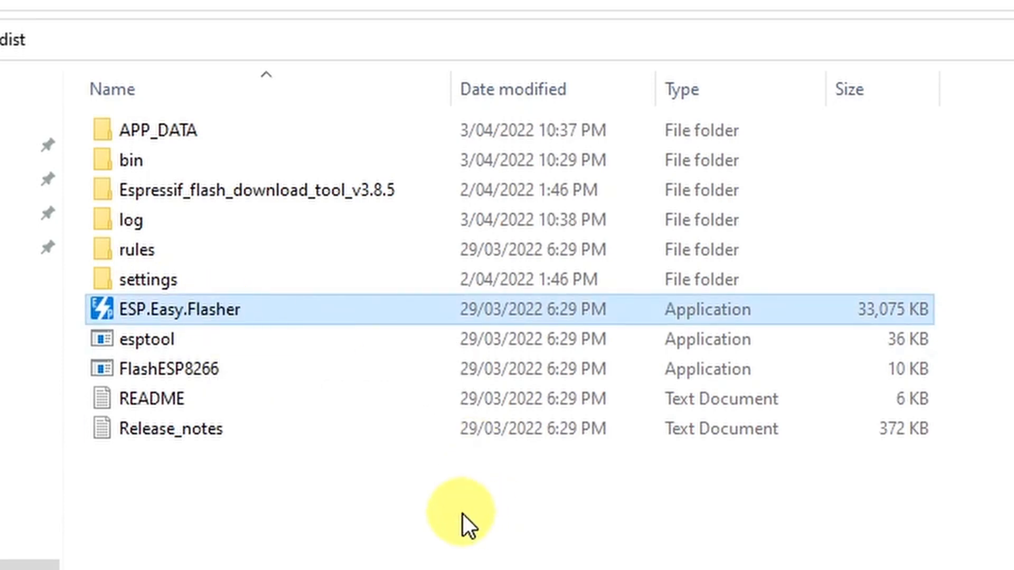
double_click(181, 309)
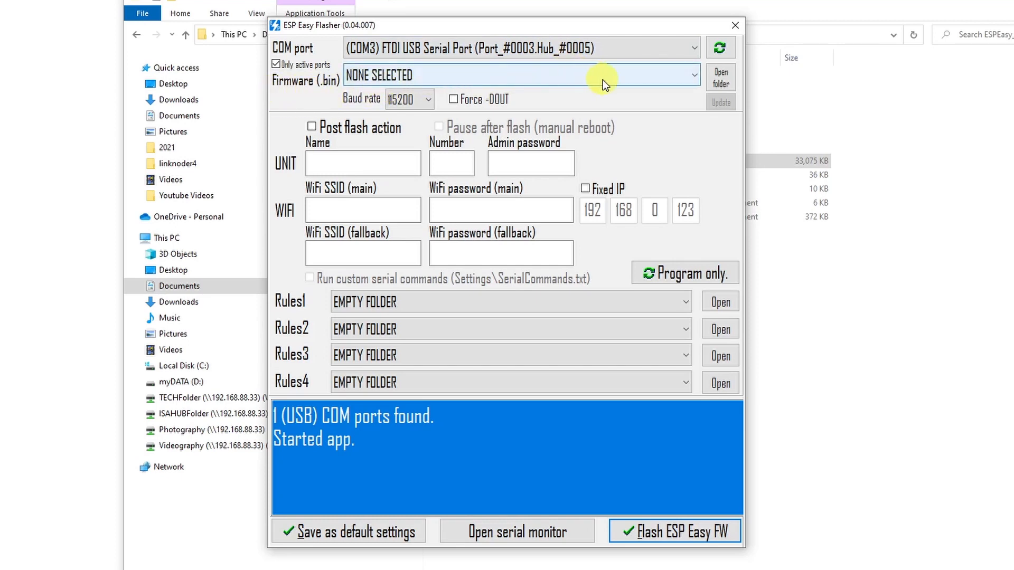
Select normal_ESP8266_4M1M.bin as firmware and leave Post flash action unticked.
click(519, 75)
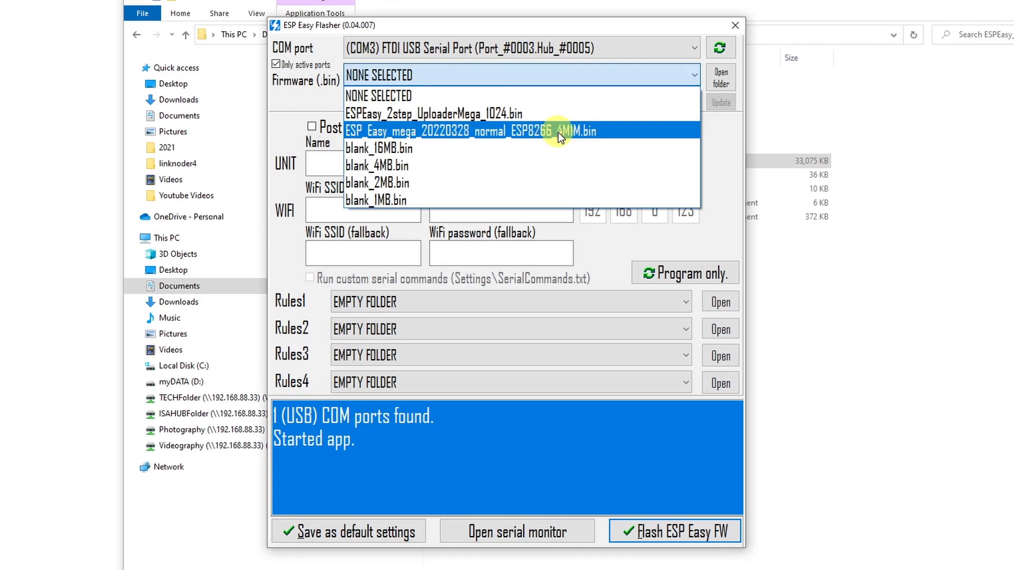
mouse_move(592, 137)
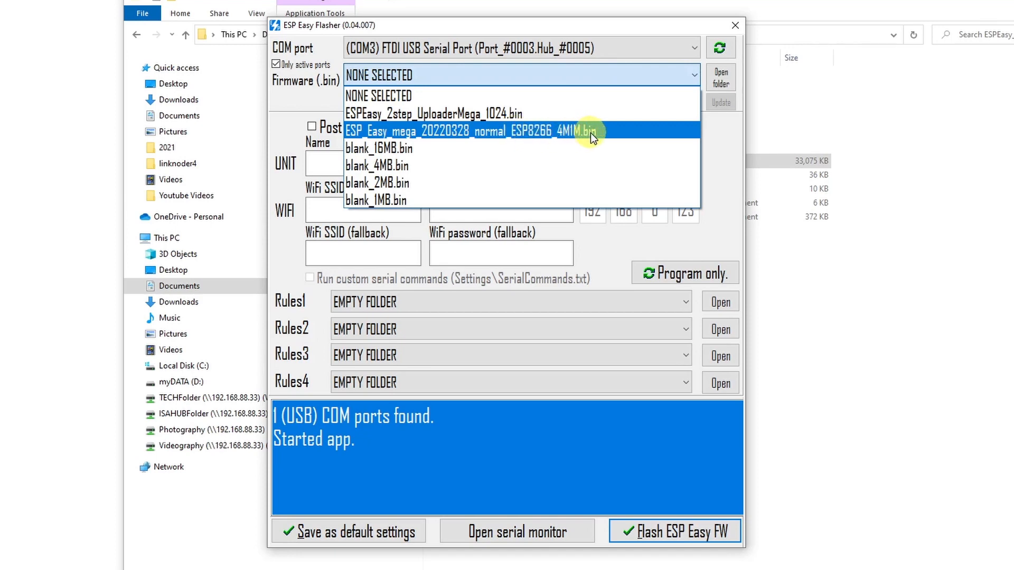
click(471, 130)
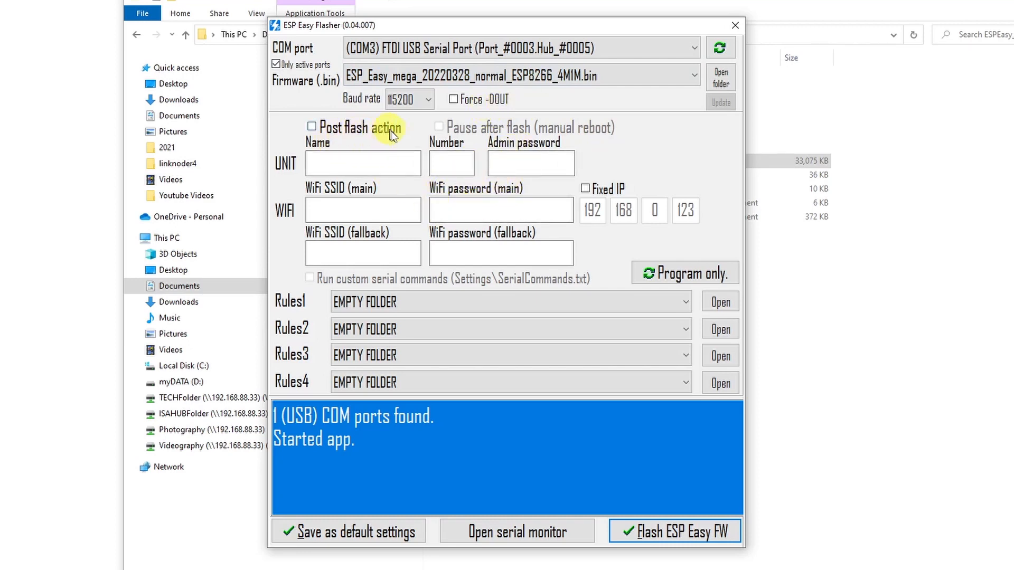
click(312, 127)
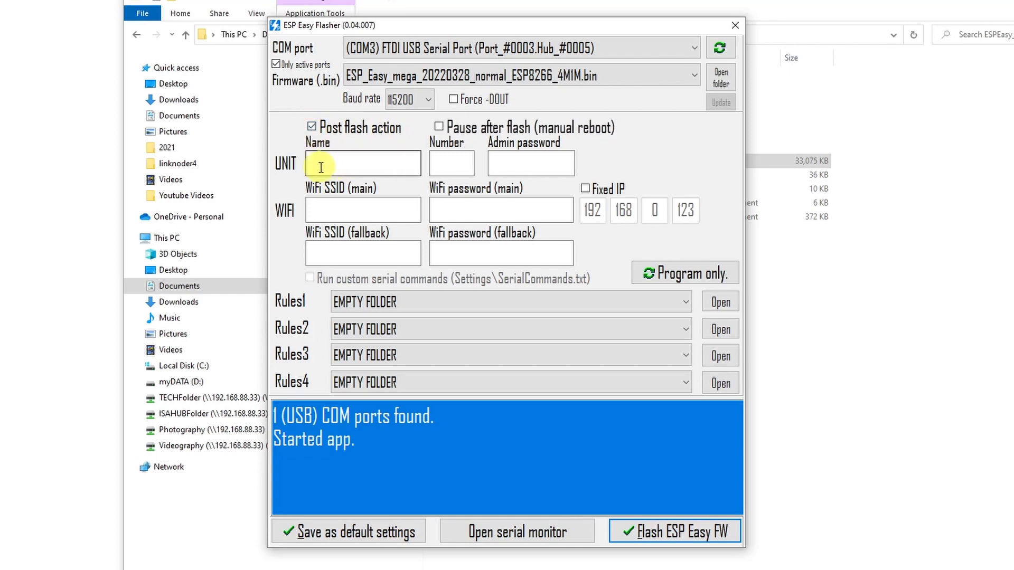
mouse_move(547, 165)
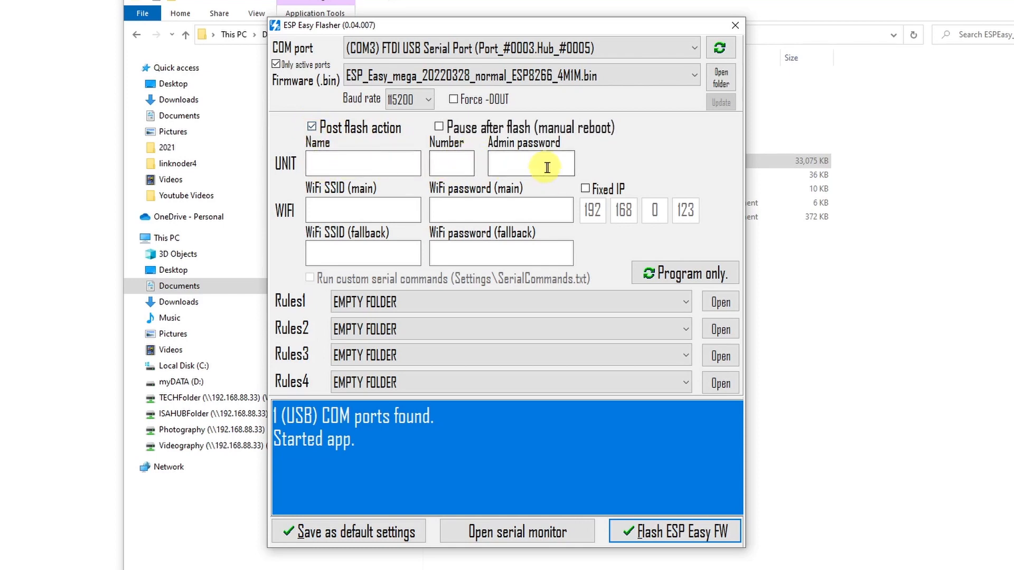
mouse_move(363, 210)
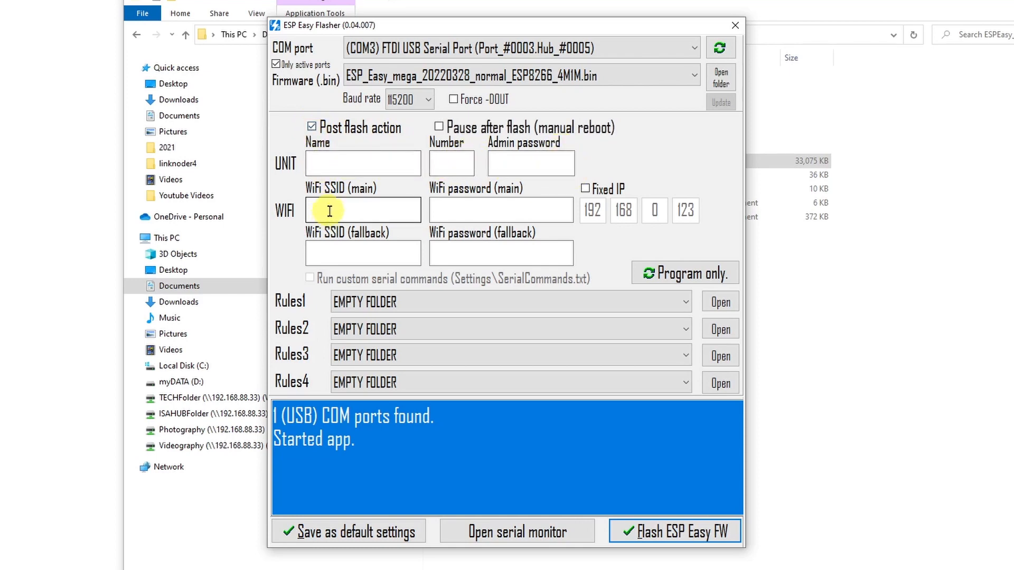
mouse_move(479, 205)
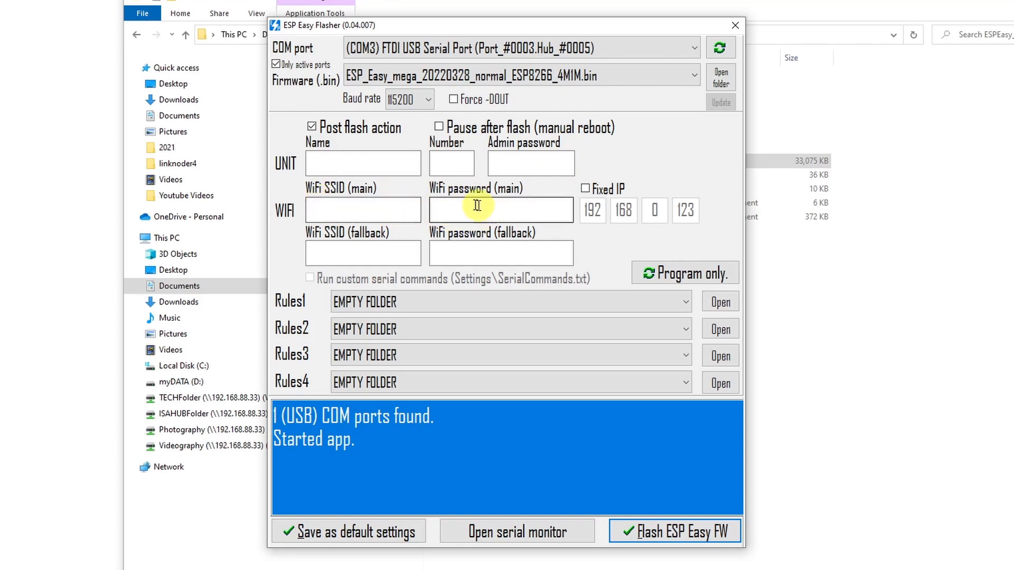
mouse_move(674, 268)
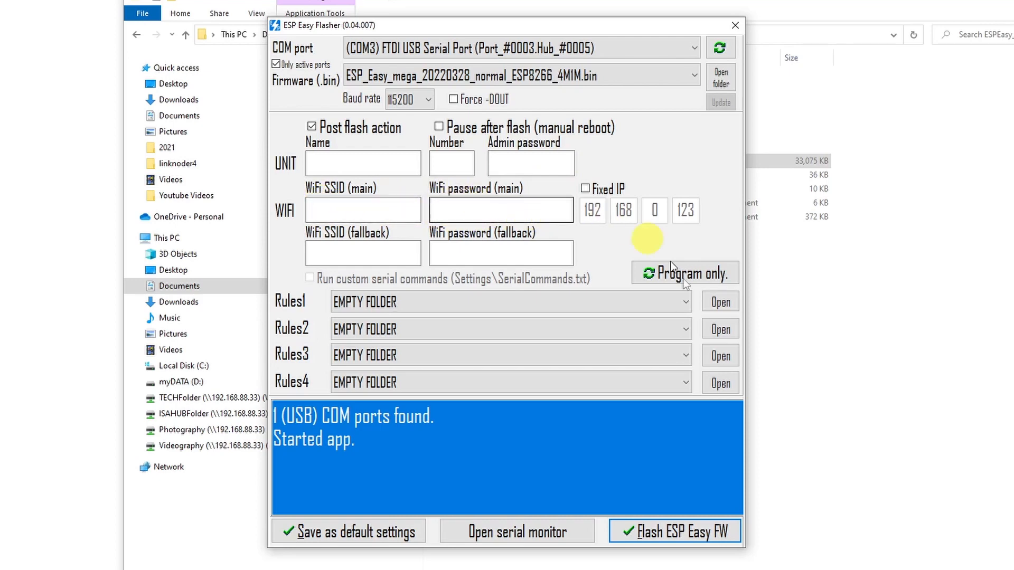
mouse_move(524, 386)
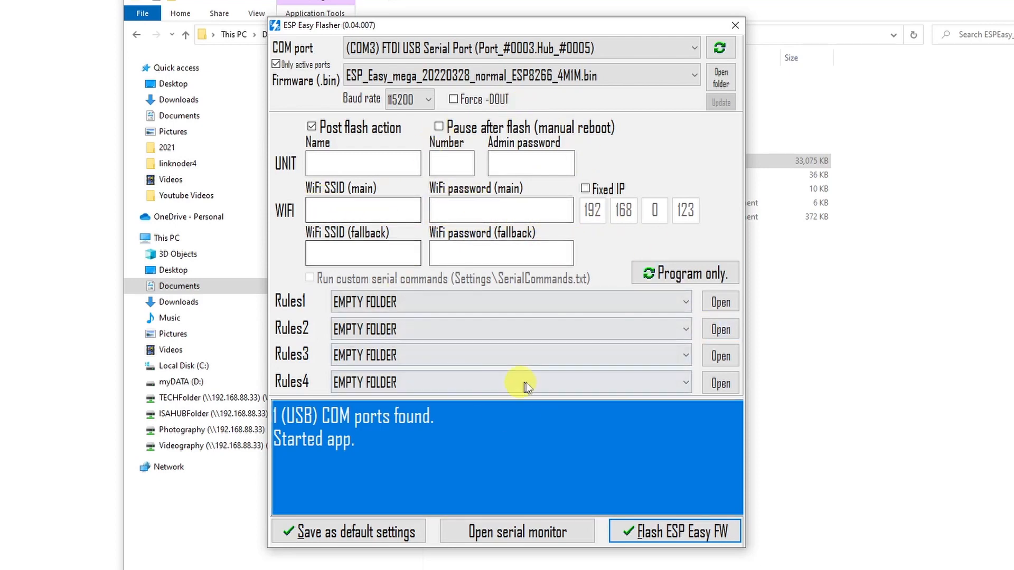
mouse_move(412, 150)
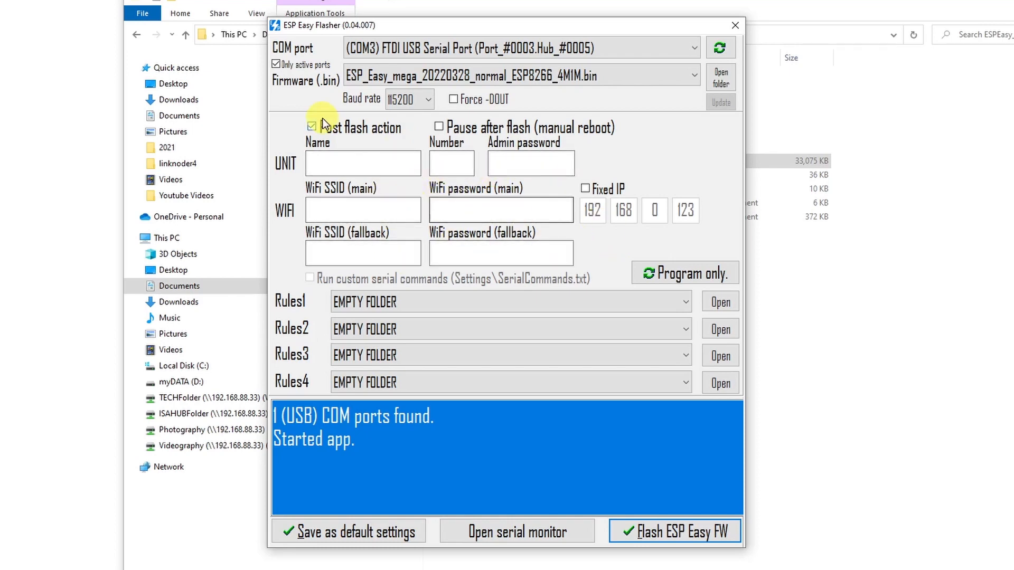
click(311, 127)
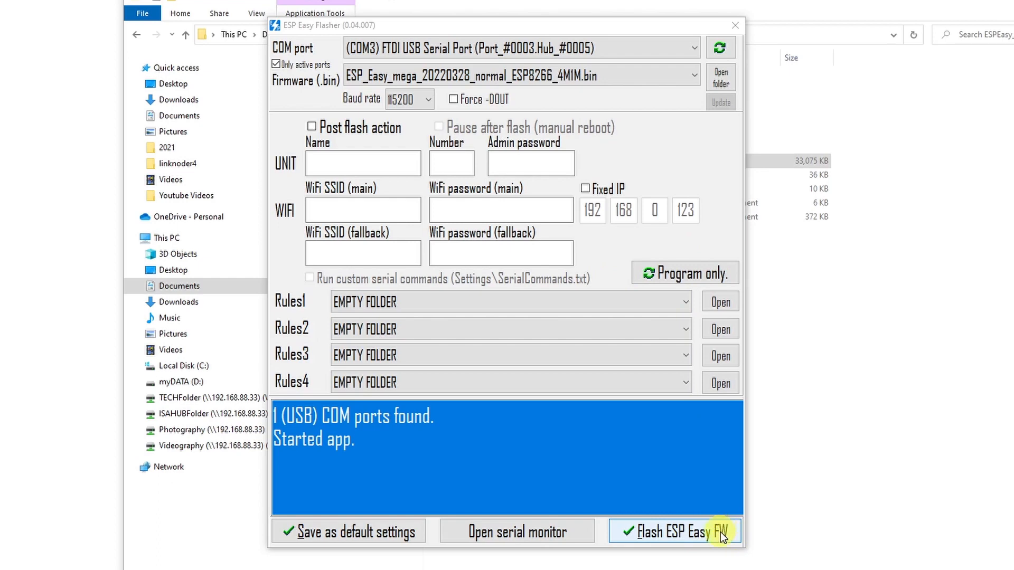
Start flashing ESP Easy Mega firmware to the board on COM3.
click(674, 531)
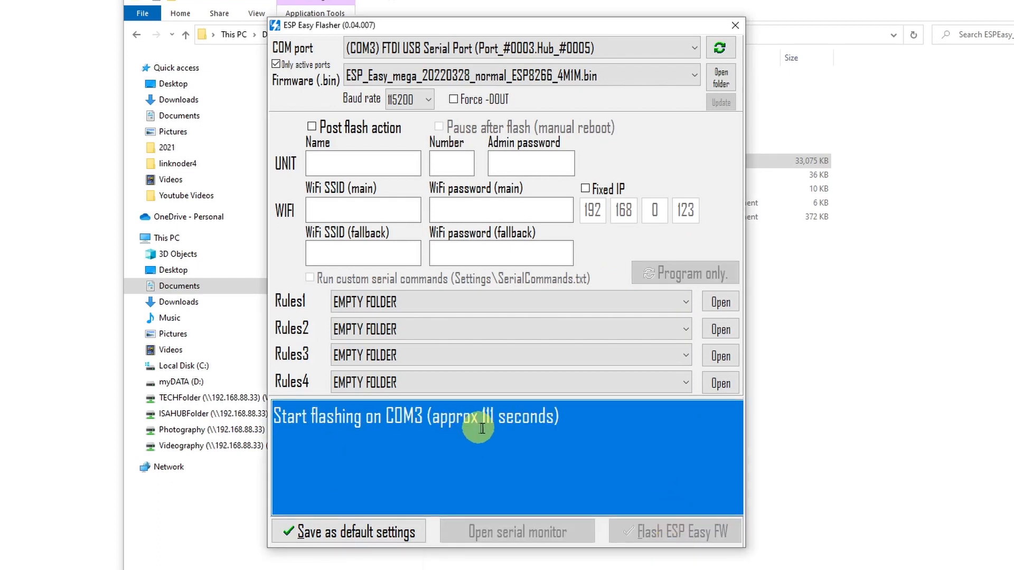
mouse_move(501, 440)
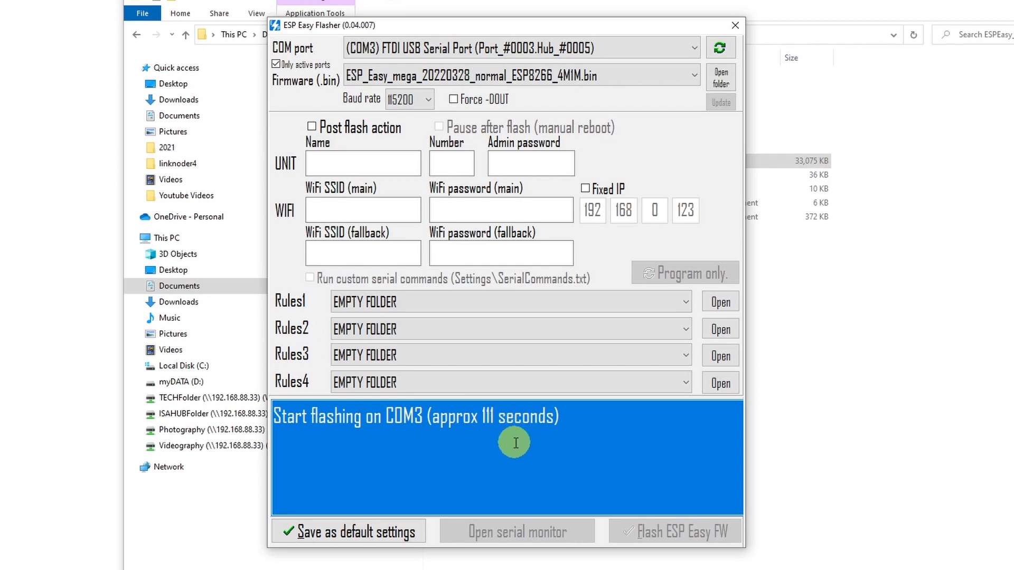
mouse_move(517, 446)
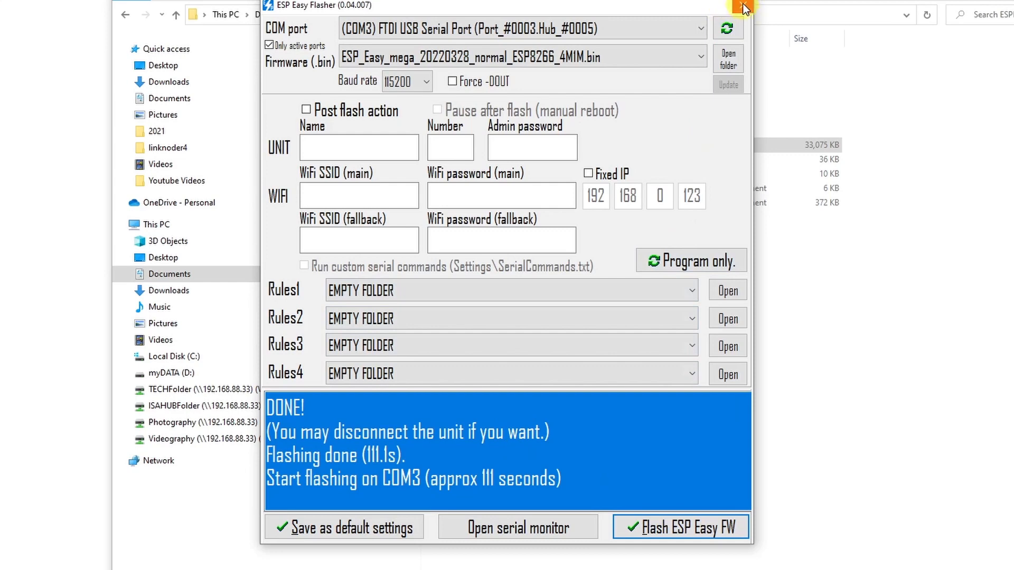
Close ESP Easy Flasher after the 111-second flash completes.
click(741, 6)
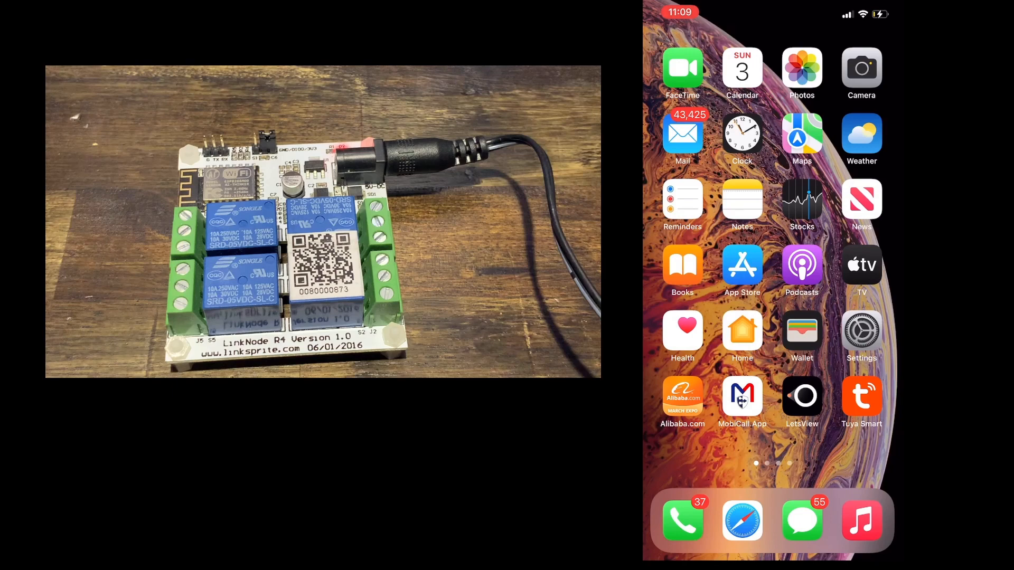
Join the phone to the ESP-Easy Wi-Fi network from iOS Settings.
click(861, 332)
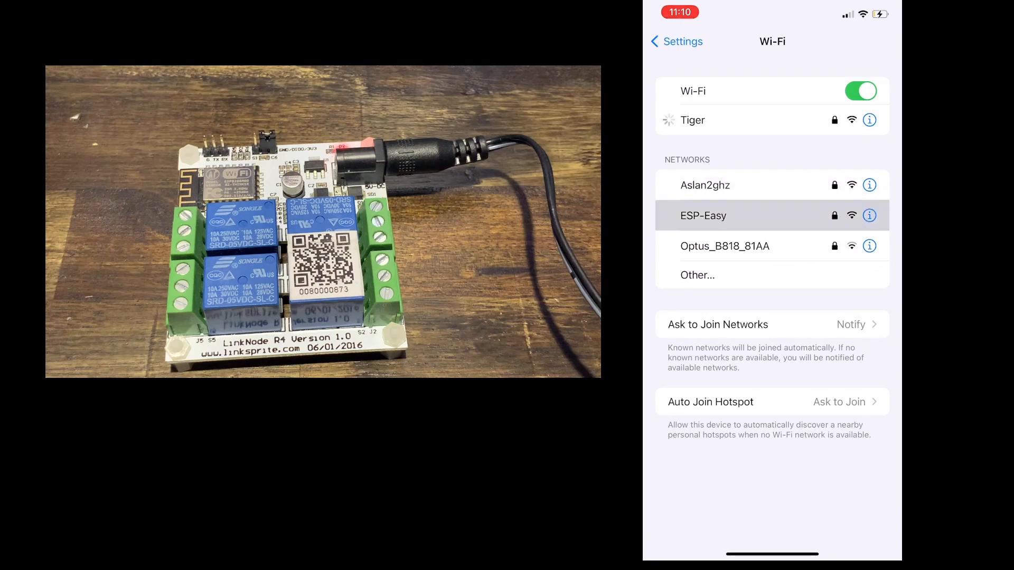
click(704, 216)
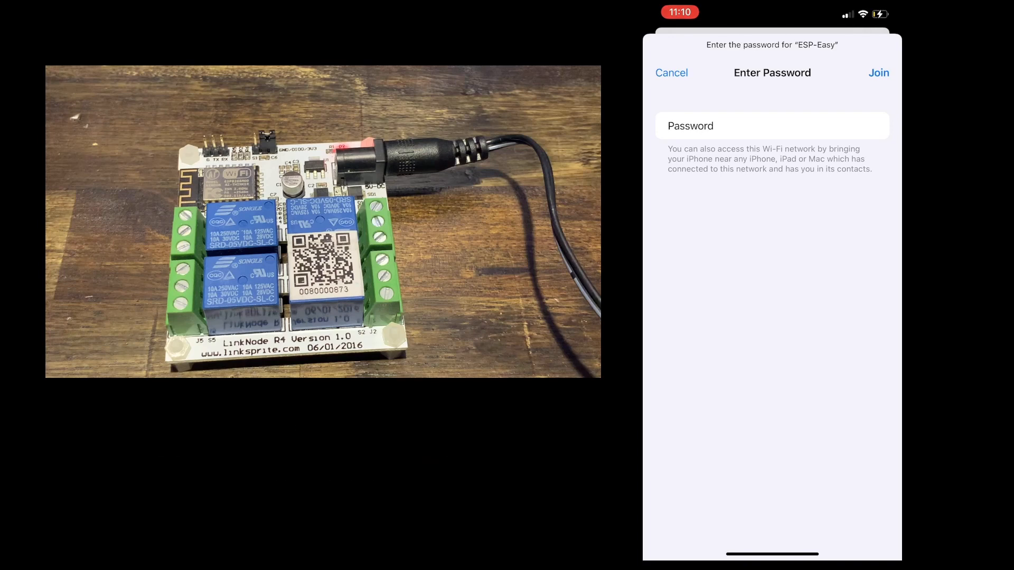
click(671, 73)
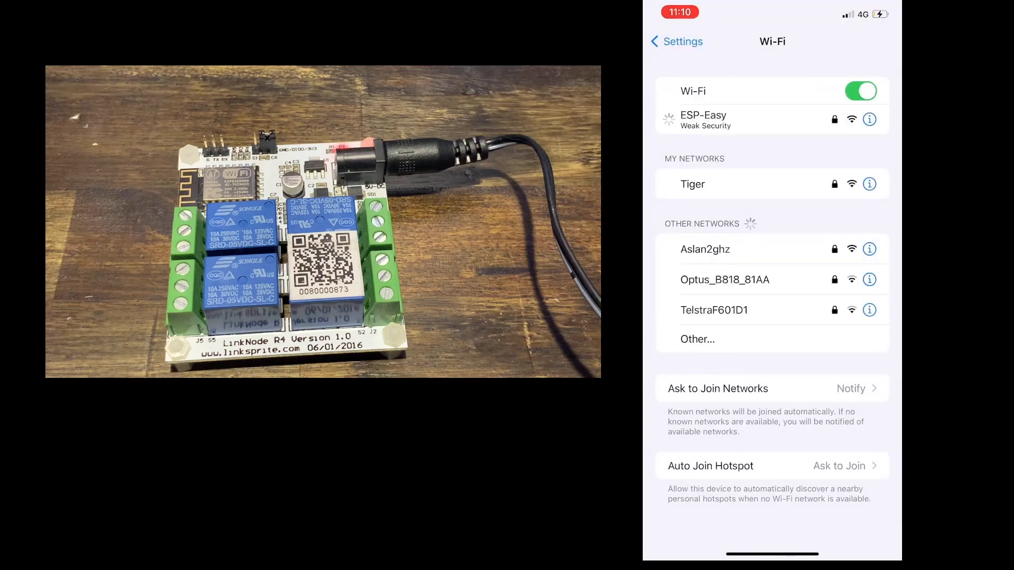
click(704, 119)
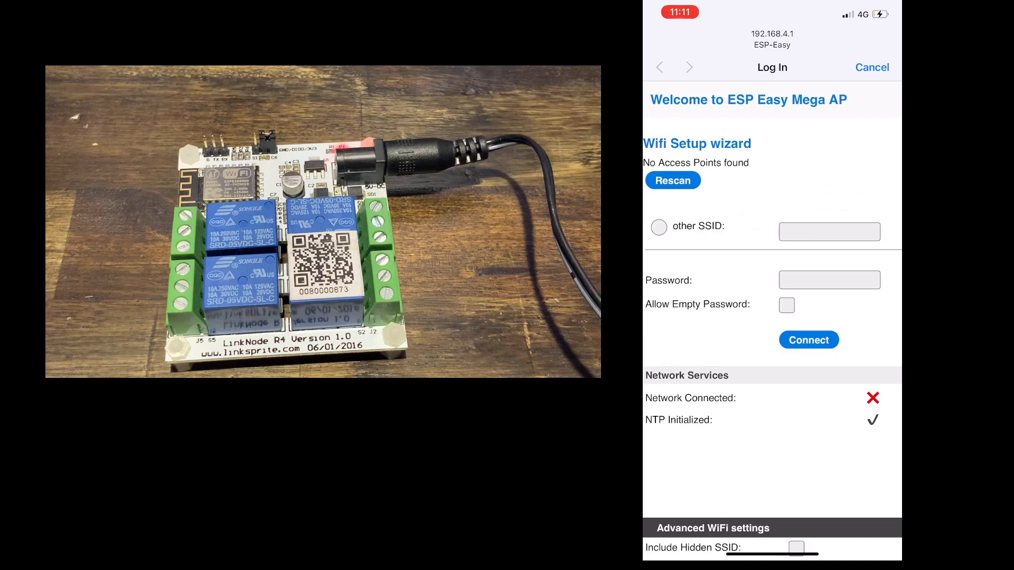
Rescan nearby networks and select Tiger in the Wi-Fi setup wizard.
scroll(down, 3)
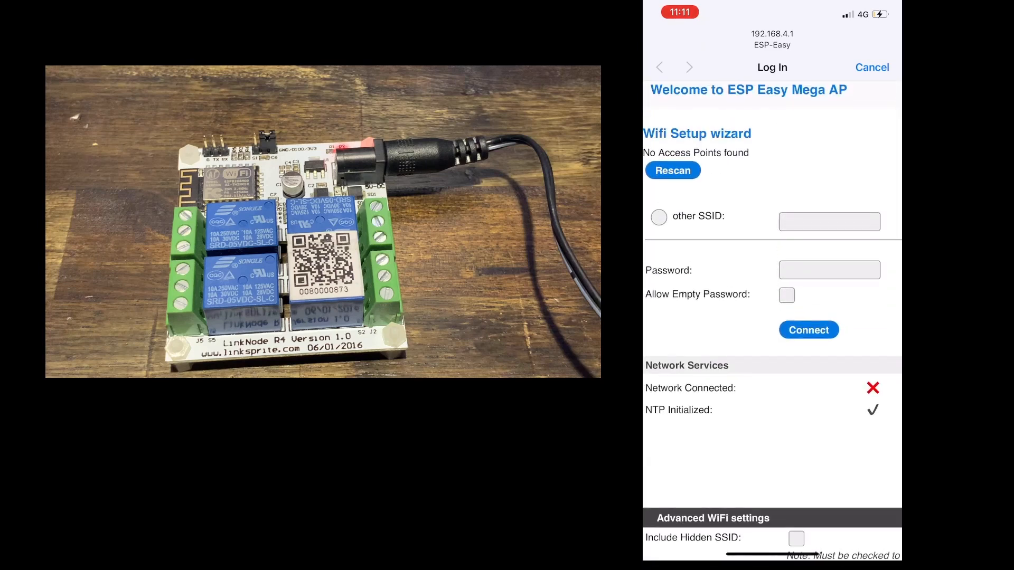
scroll(down, 3)
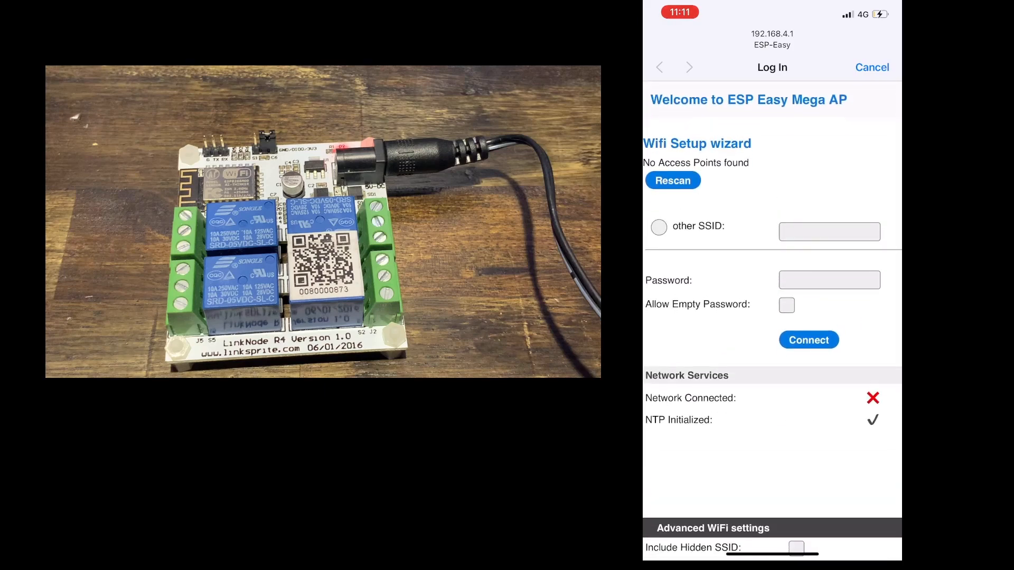
scroll(down, 3)
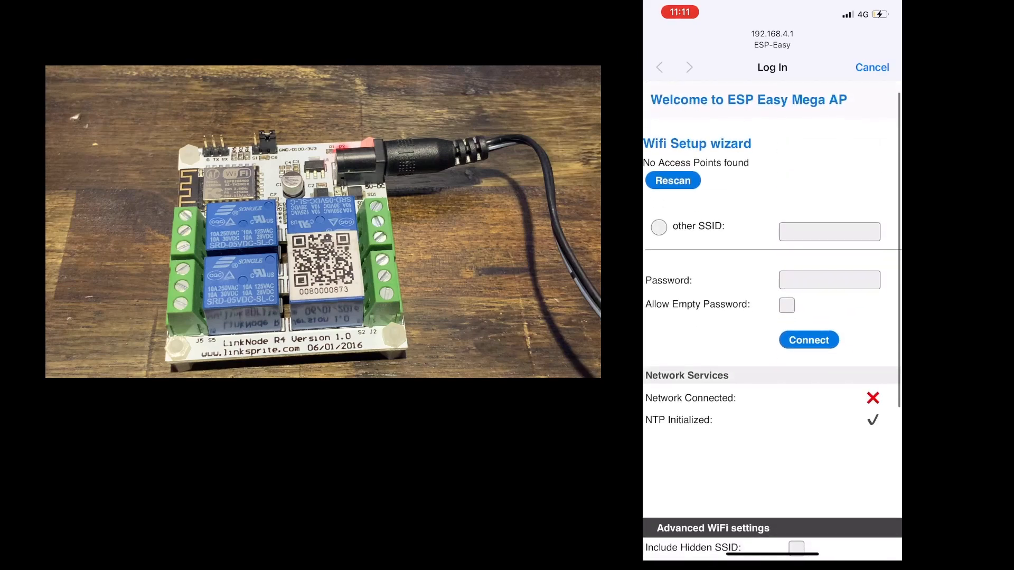
click(673, 179)
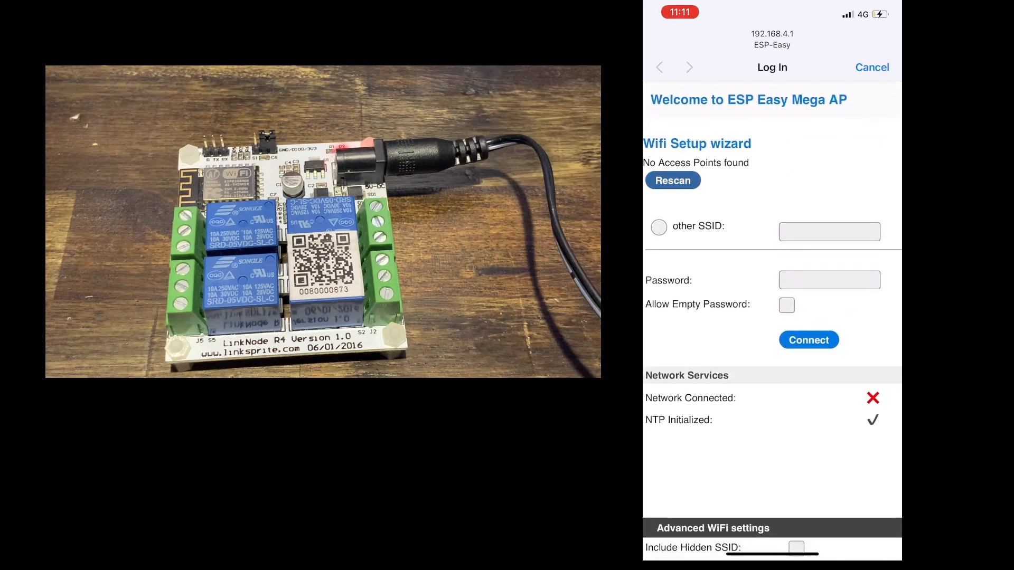
click(672, 181)
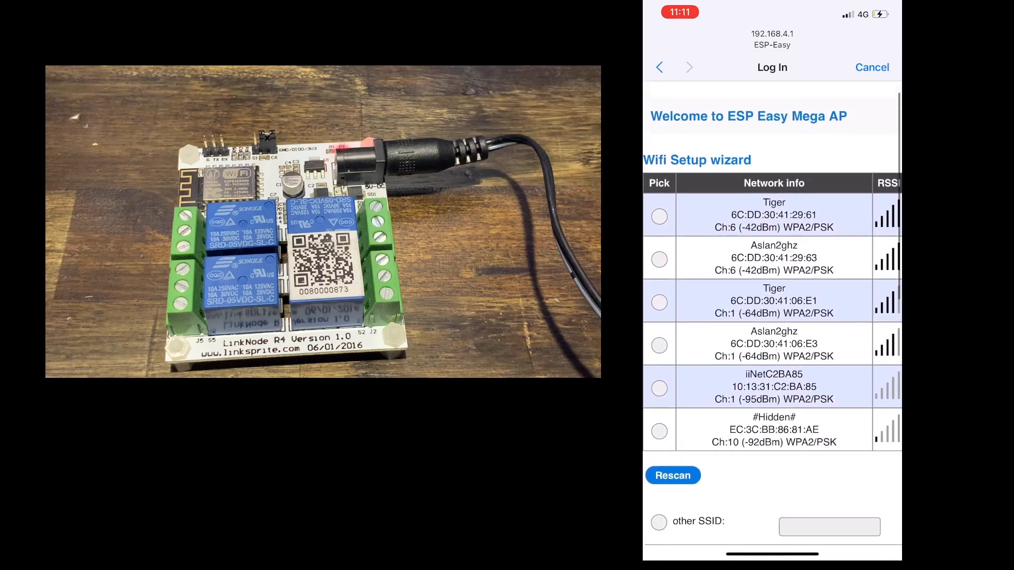
click(659, 200)
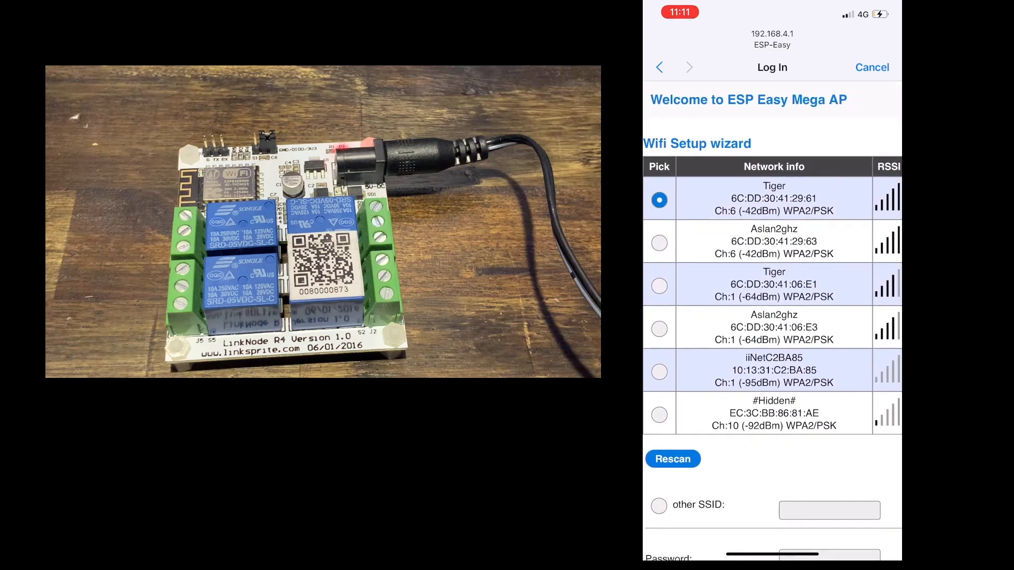
Enter the Tiger network's password in the Password field.
scroll(down, 3)
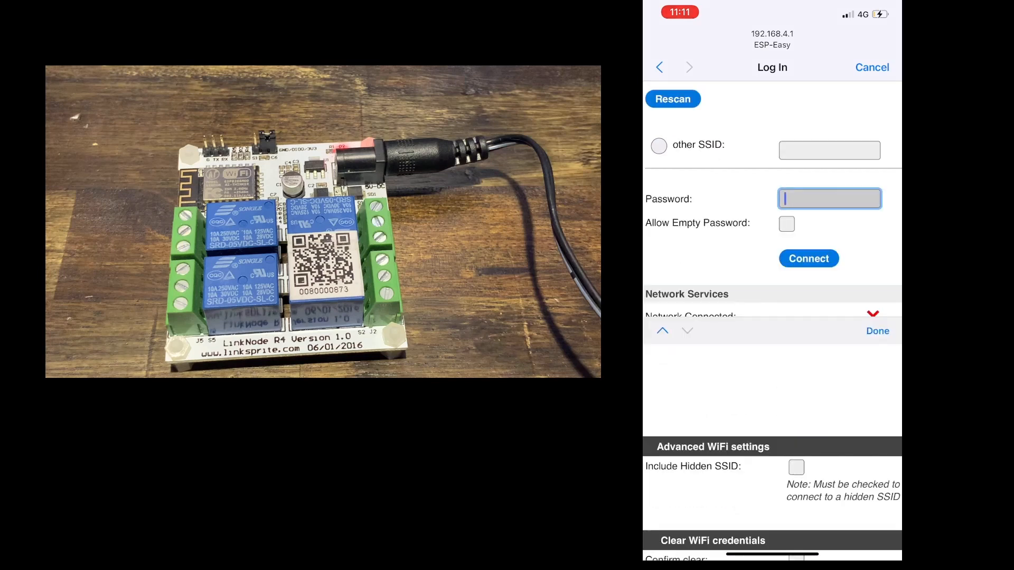
text(•)
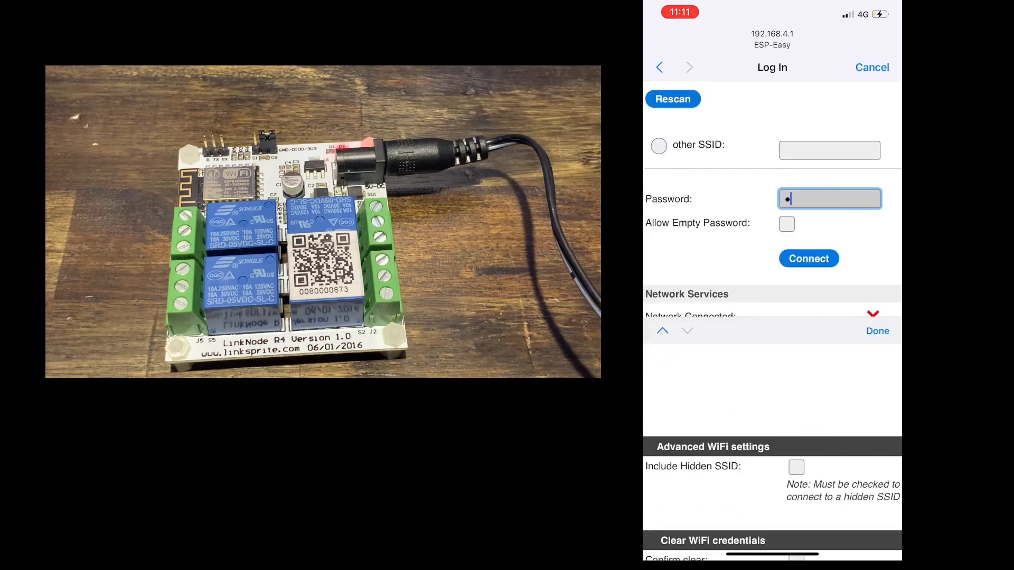
text(••)
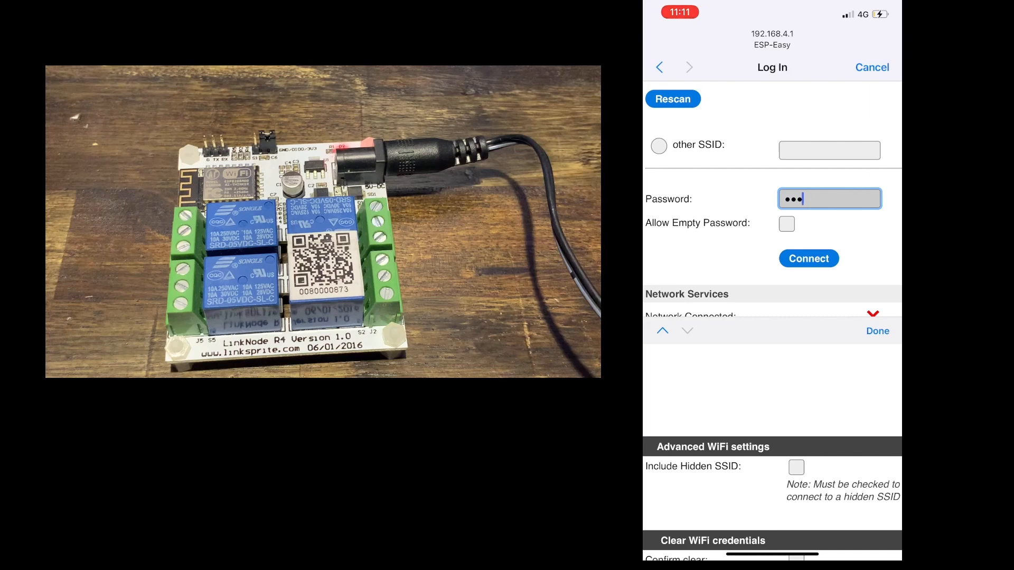
text(••••)
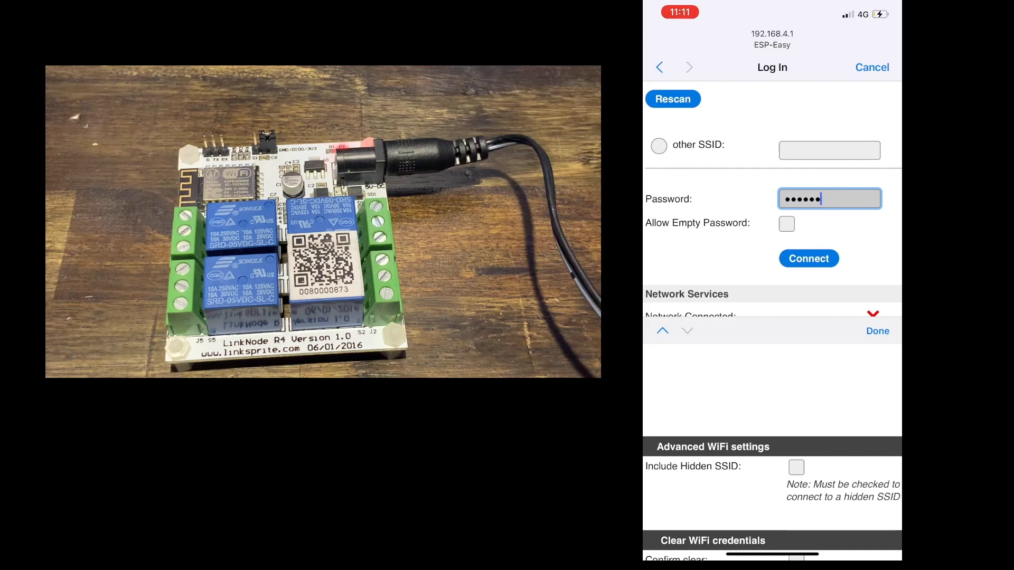
text(•)
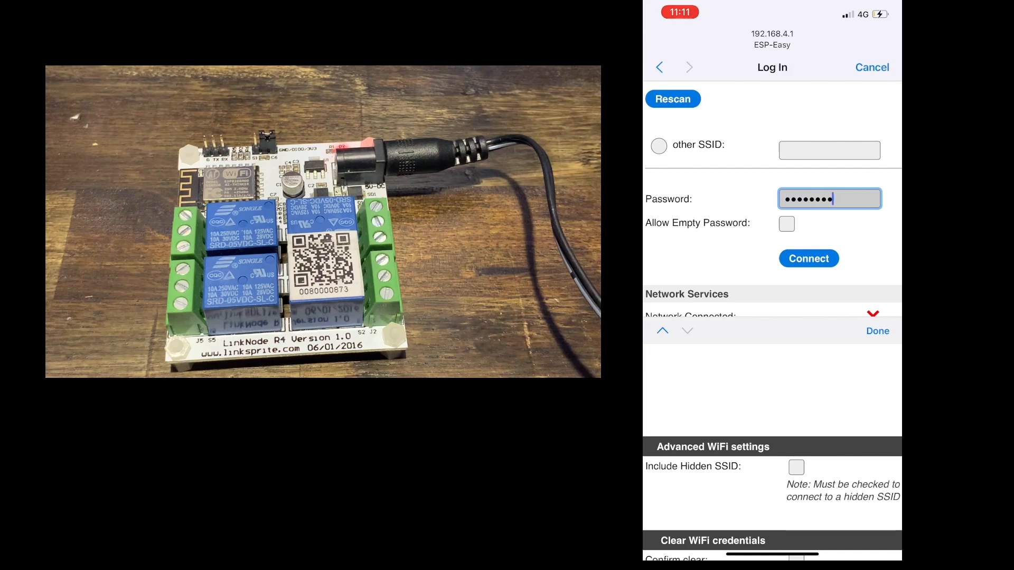
scroll(down, 3)
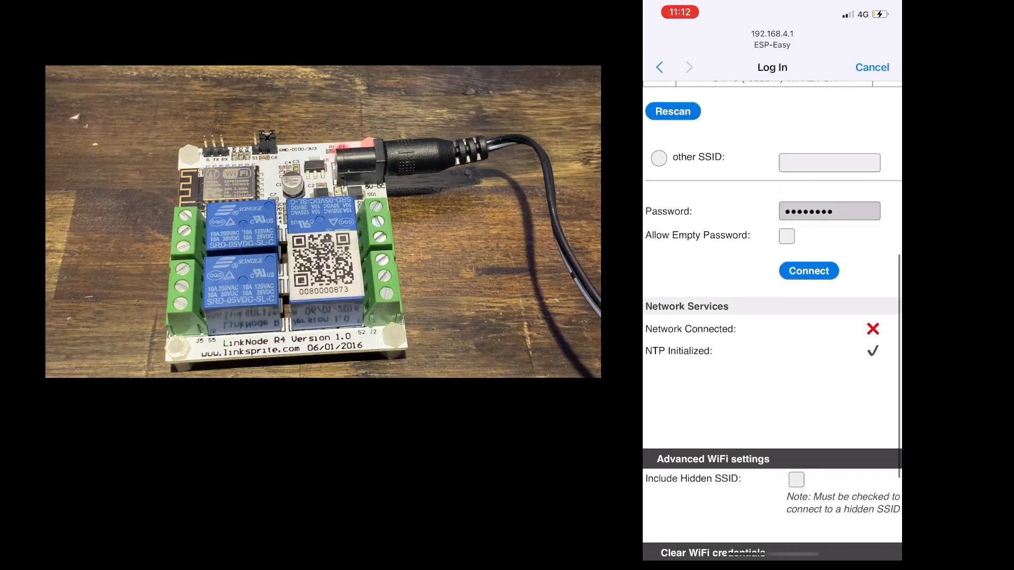
Connect the LinkNode to Tiger, getting DHCP address 192.168.88.52.
click(807, 270)
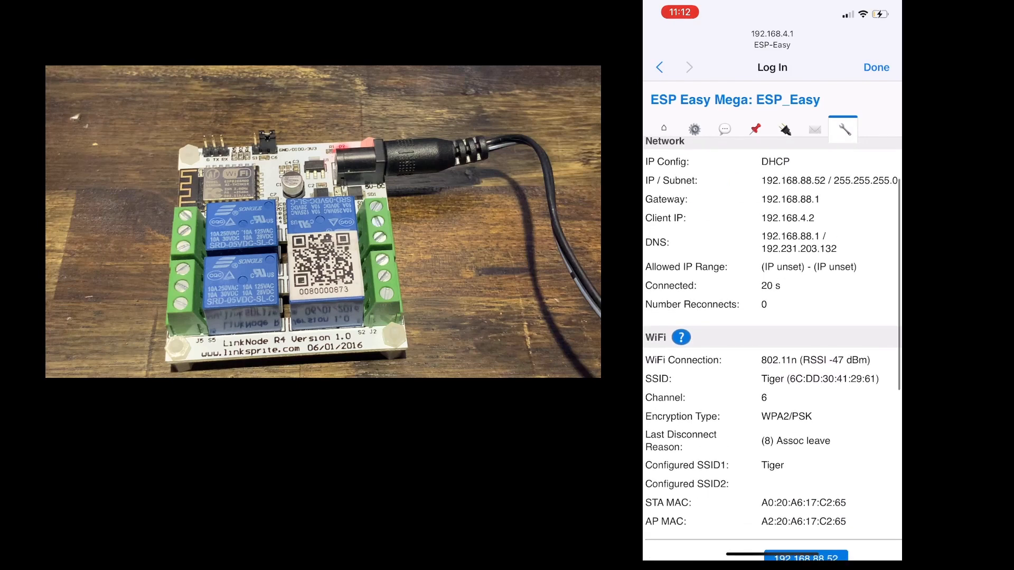
Scroll through the Network and WiFi info to confirm the connection.
scroll(down, 3)
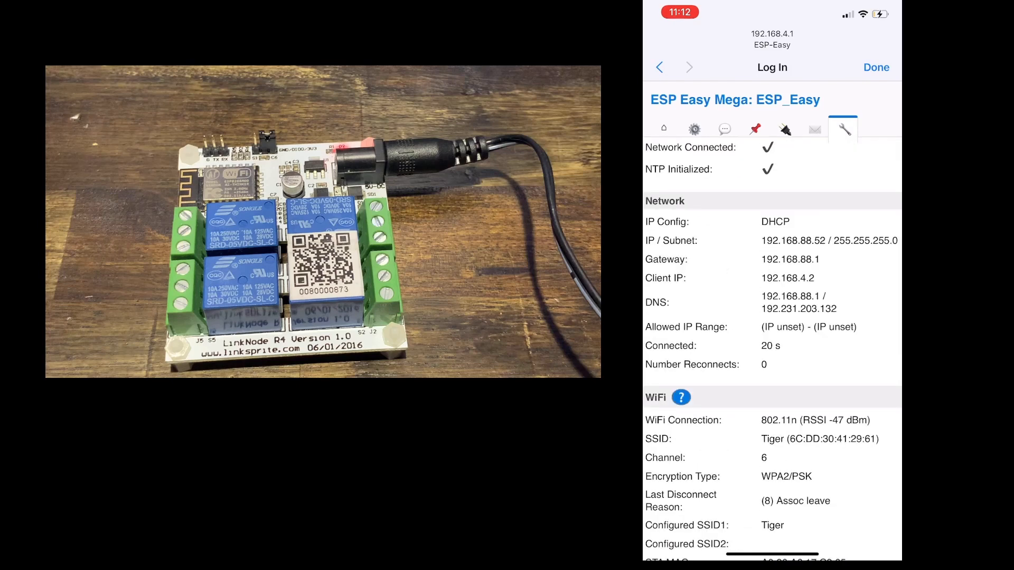
scroll(down, 3)
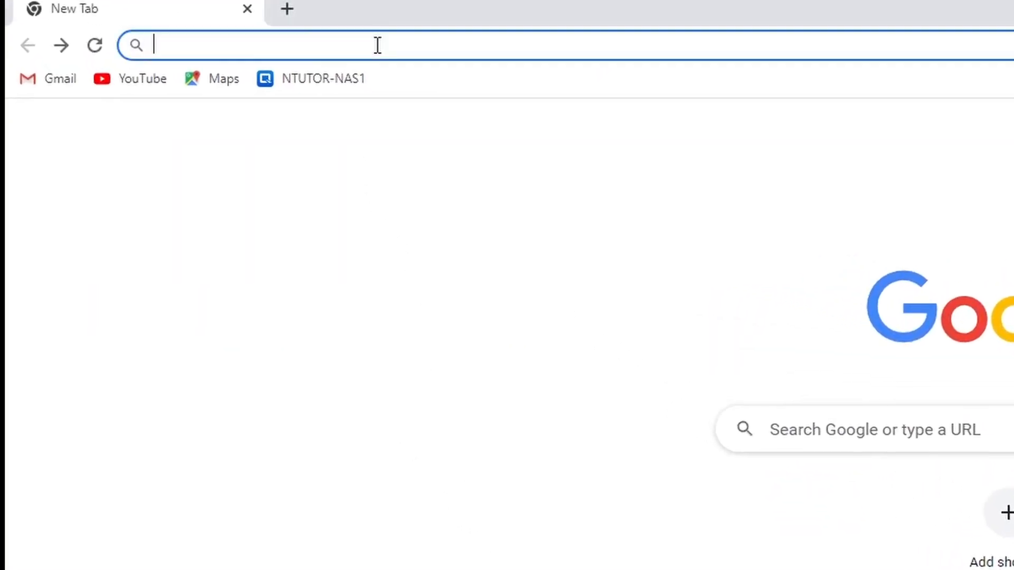
Load the ESP Easy Mega main page at 192.168.88.52 in Chrome.
text(192.168.88.52)
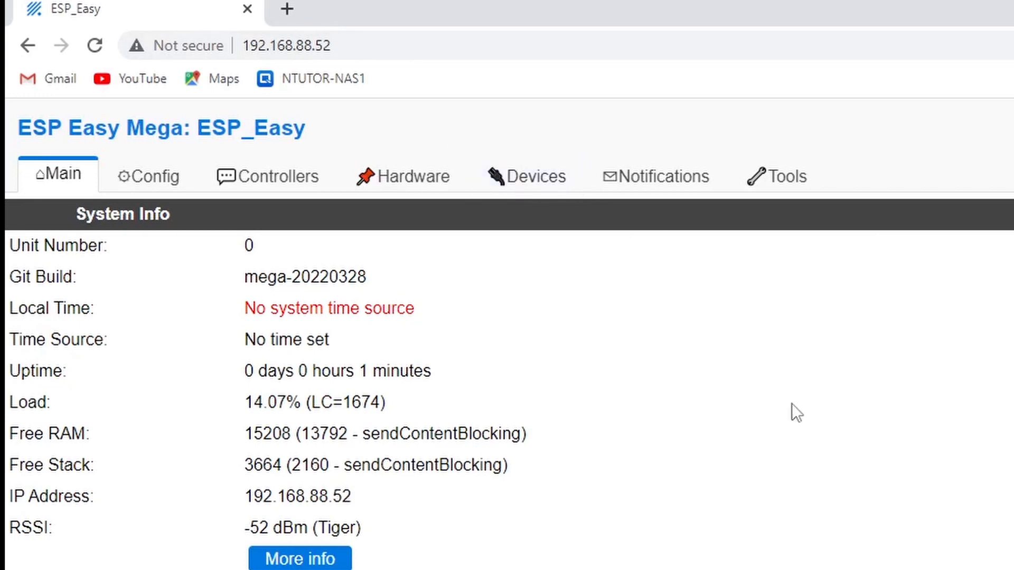
mouse_move(915, 412)
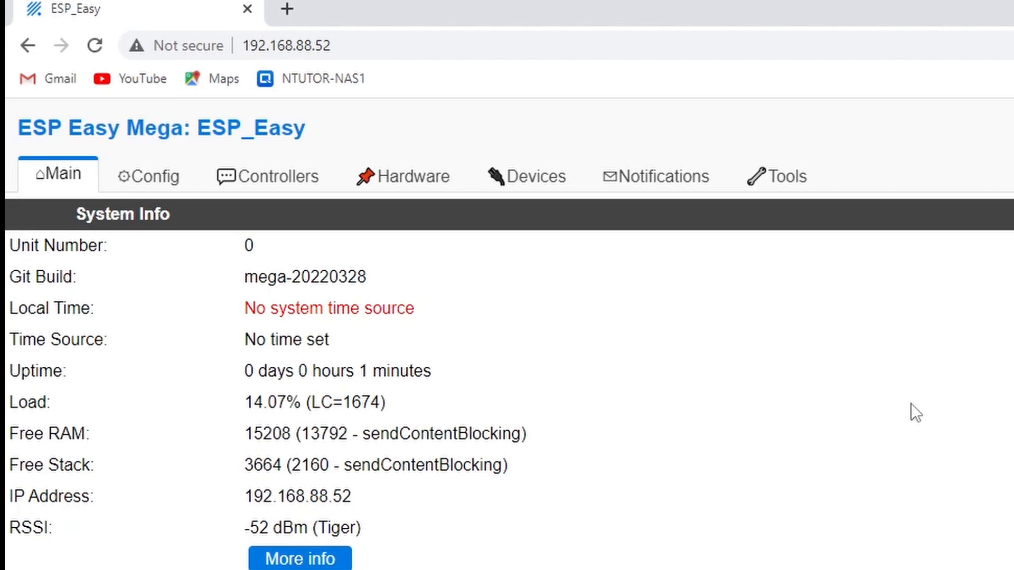
mouse_move(865, 419)
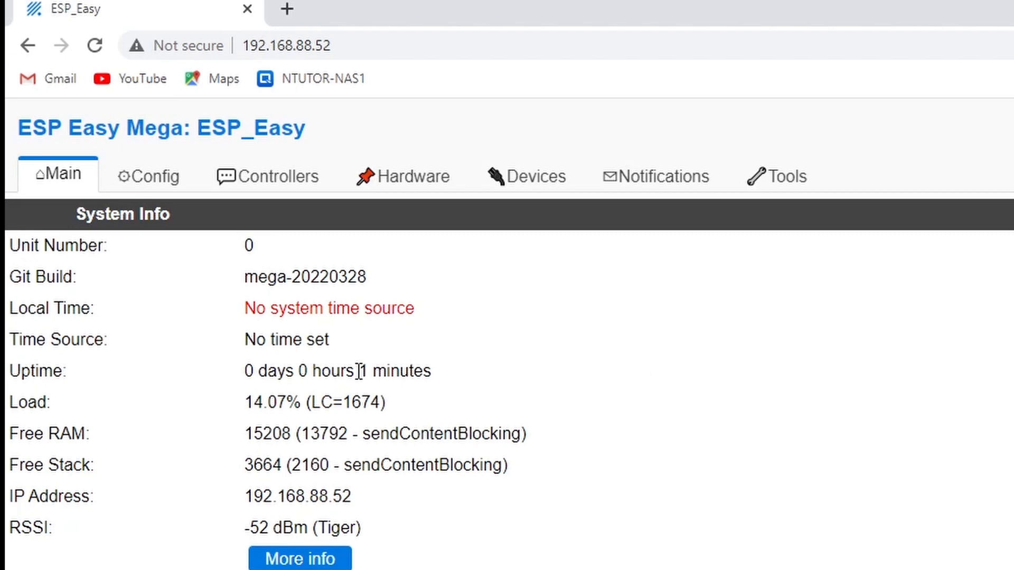
mouse_move(763, 309)
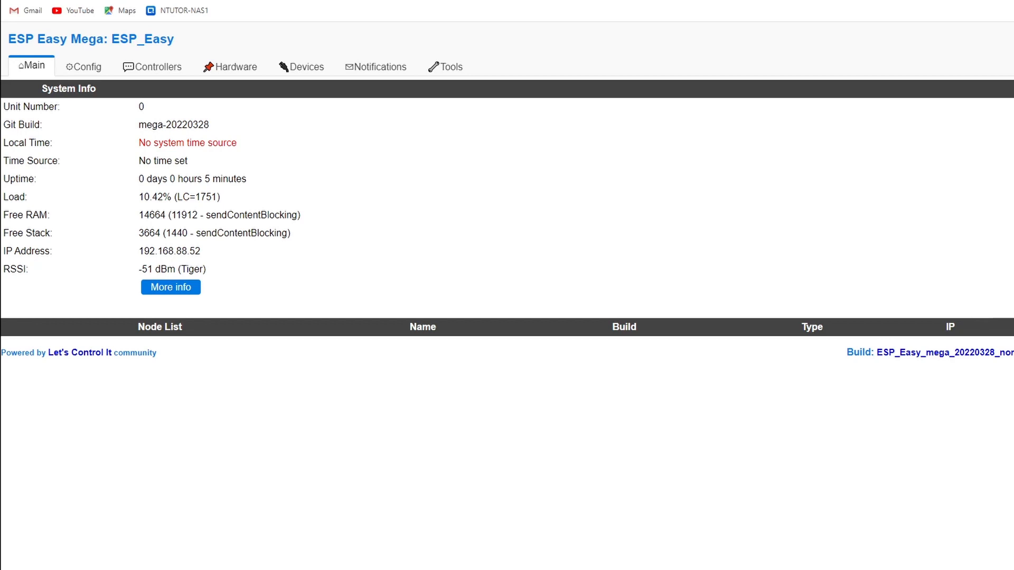
mouse_move(405, 233)
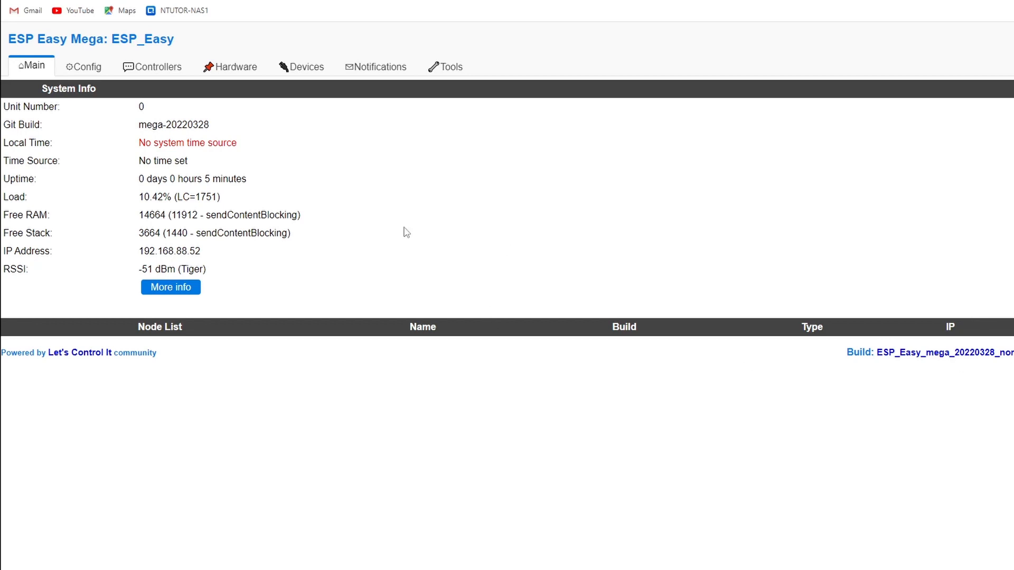
mouse_move(470, 230)
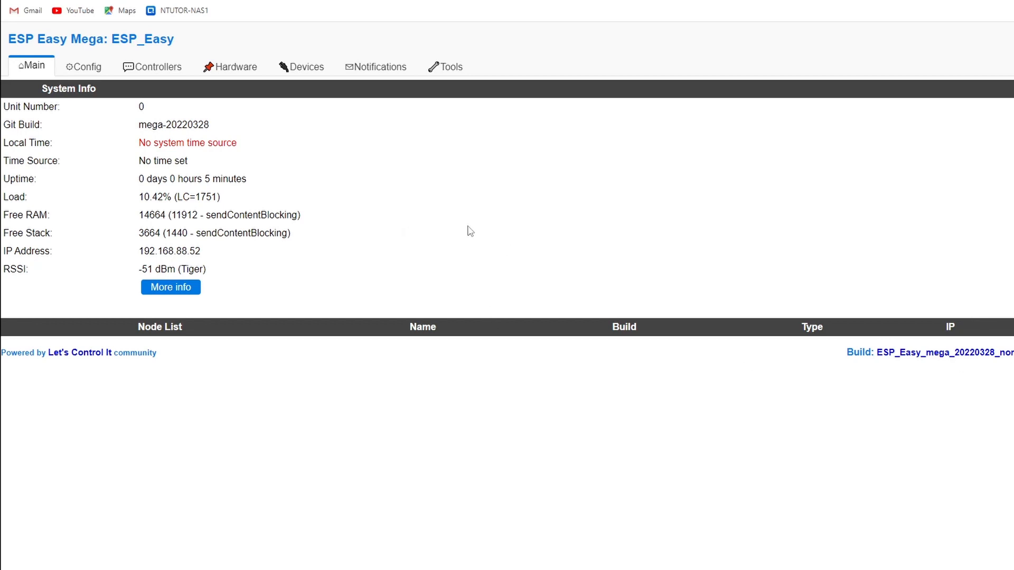
mouse_move(466, 219)
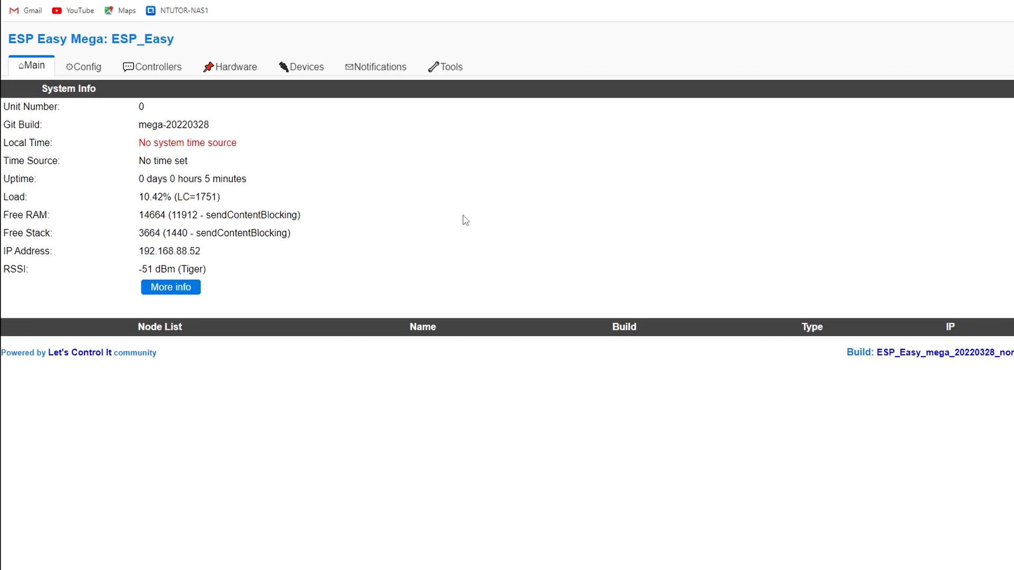
mouse_move(488, 236)
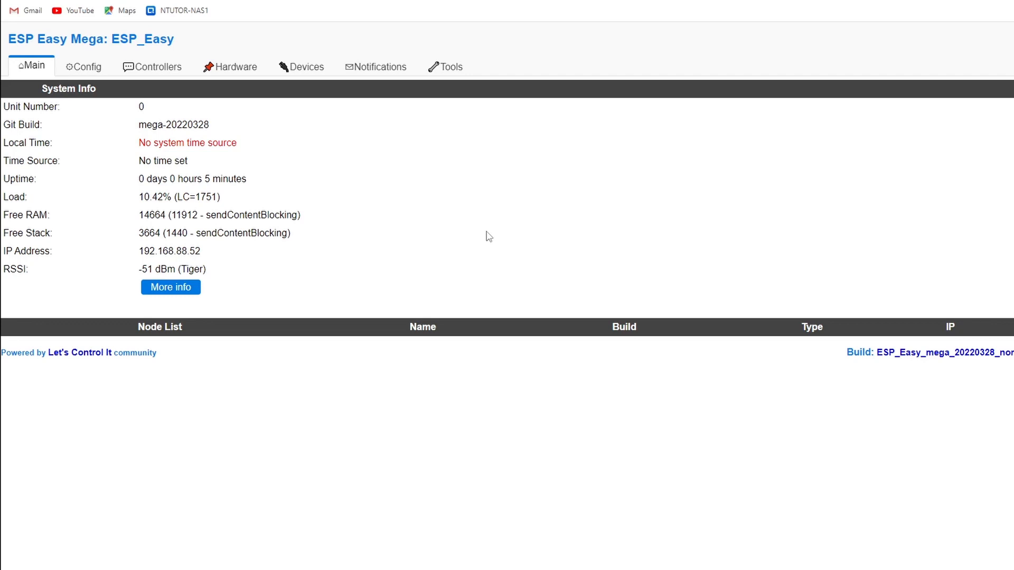
mouse_move(501, 231)
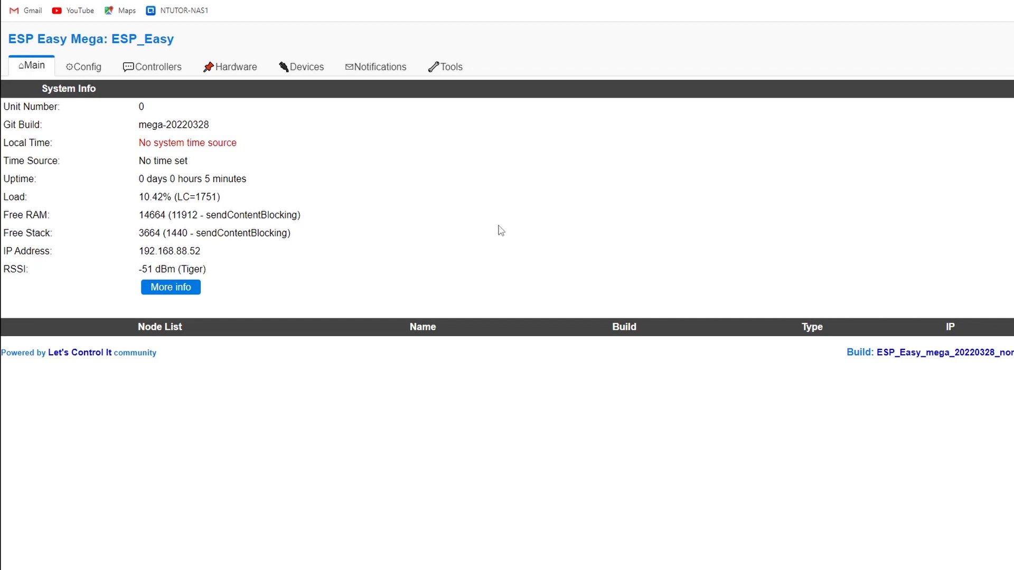
mouse_move(520, 193)
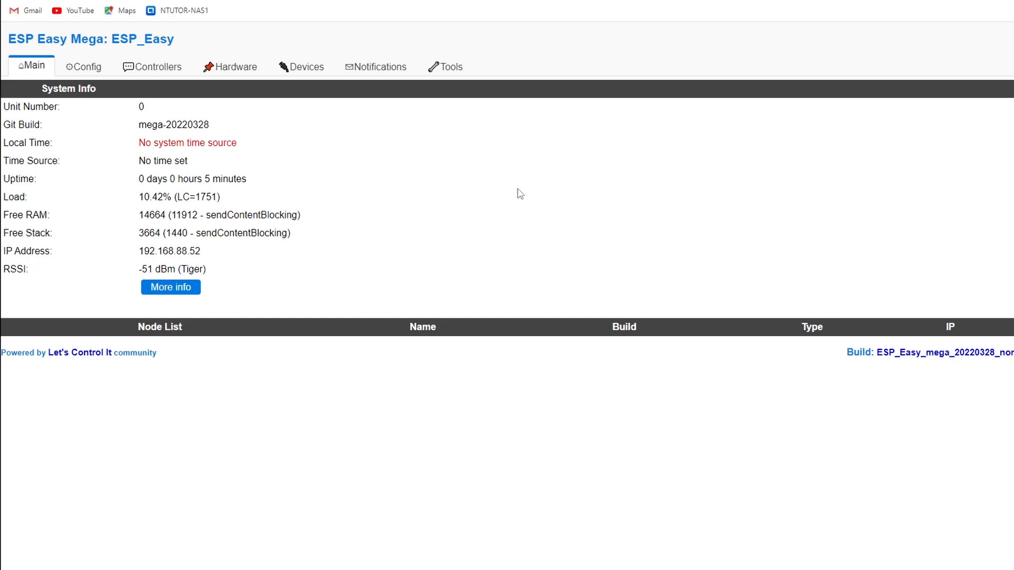